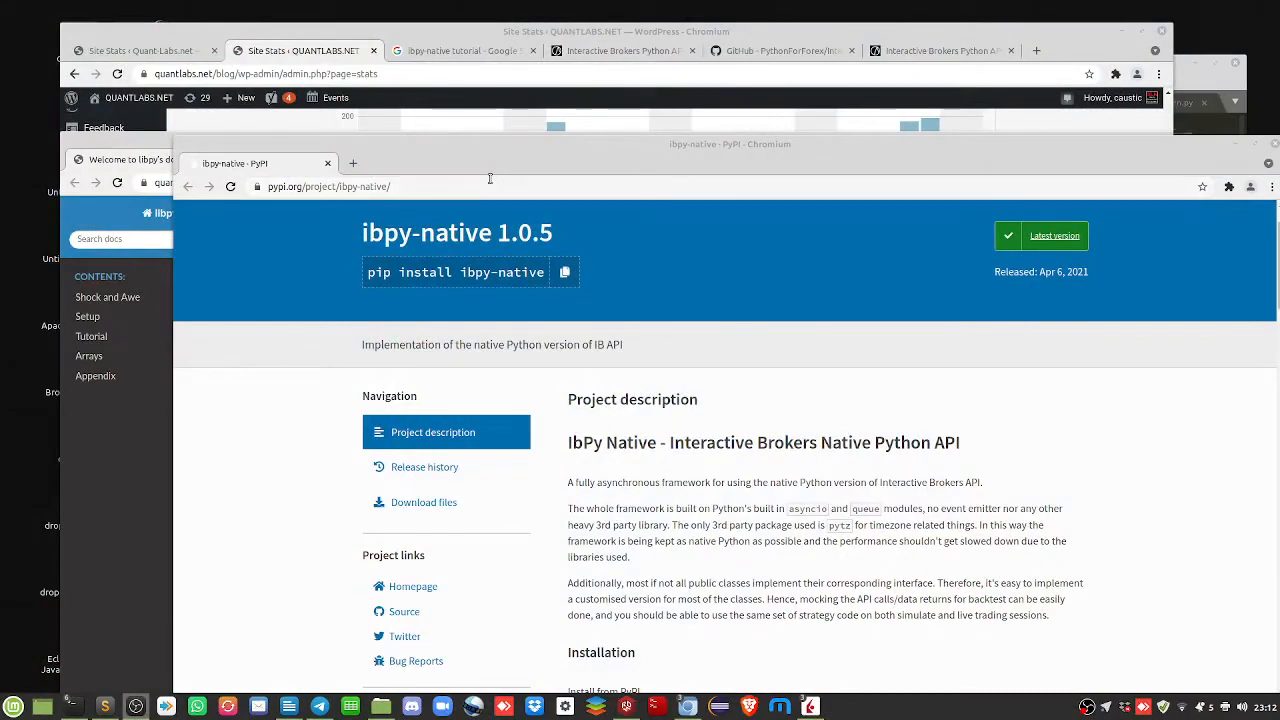
mouse_move(510, 172)
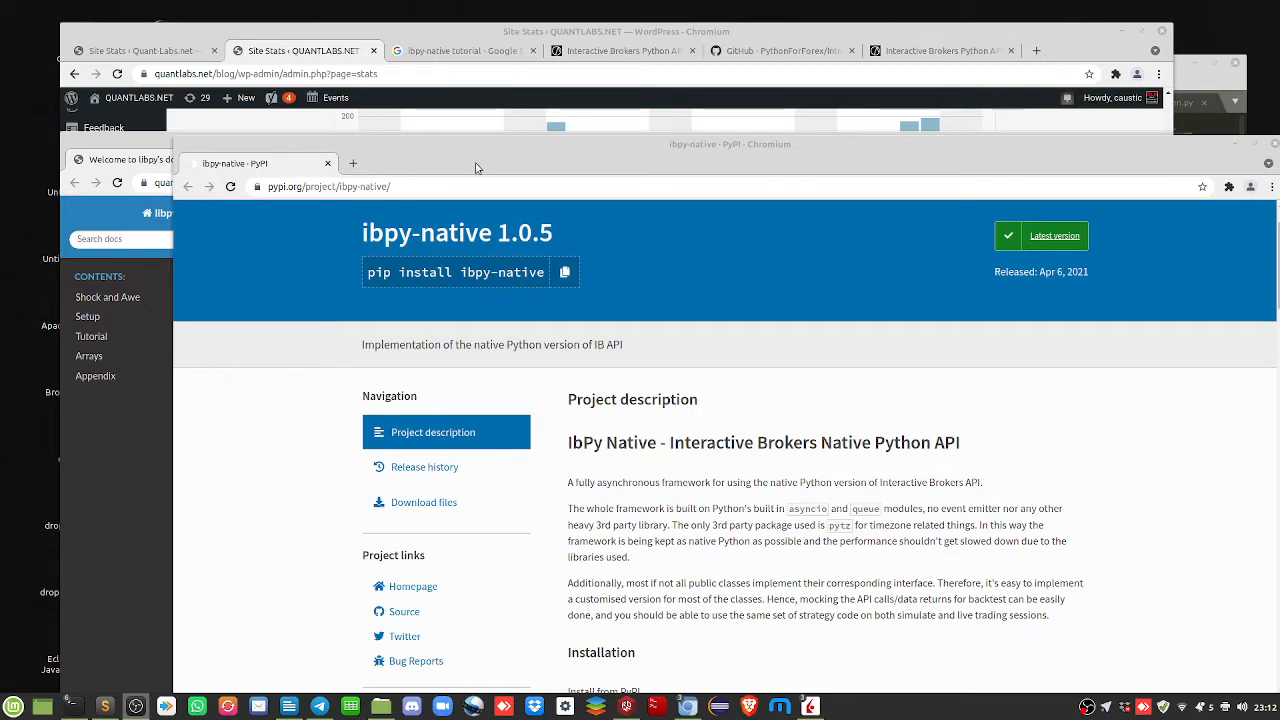
mouse_move(488, 168)
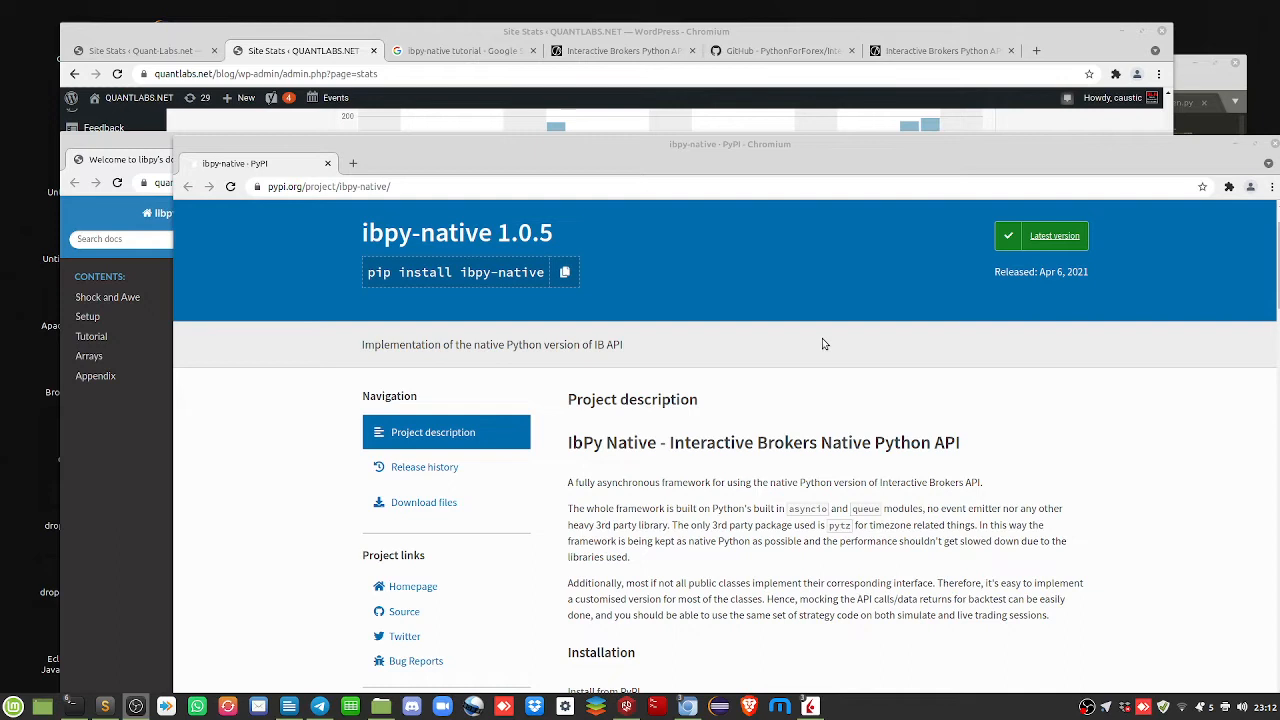
mouse_move(802, 330)
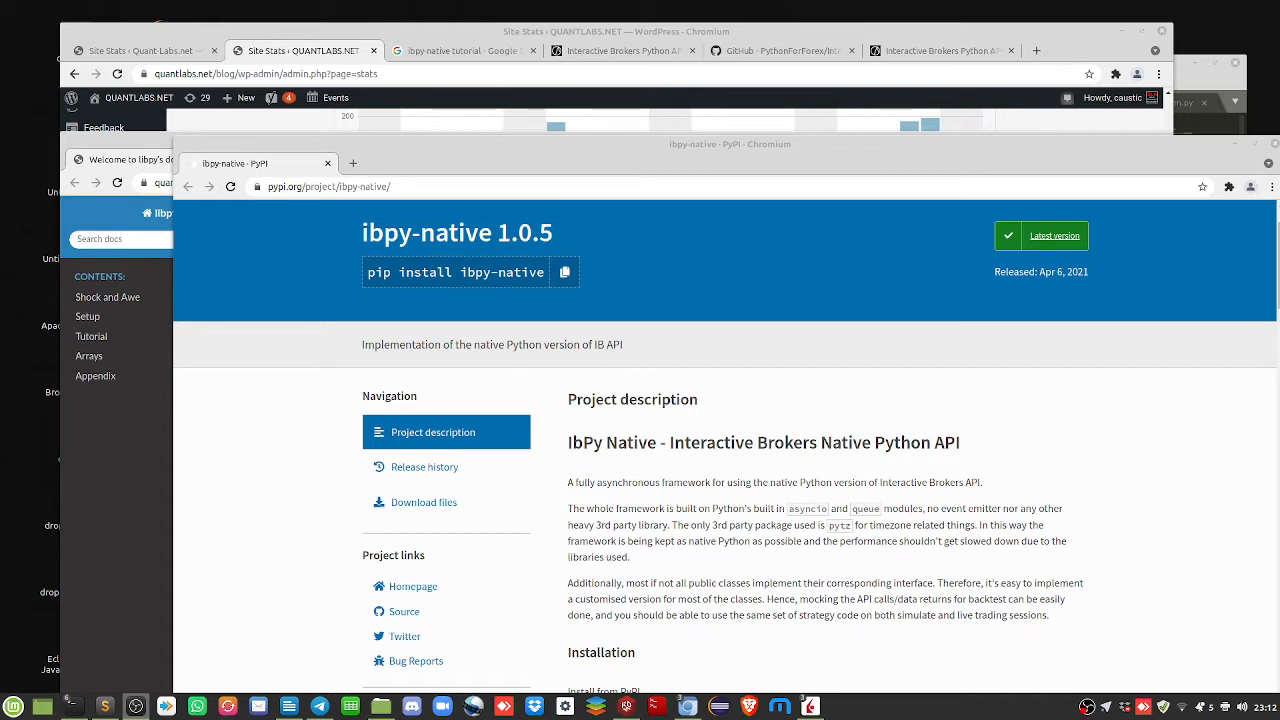
mouse_move(704, 392)
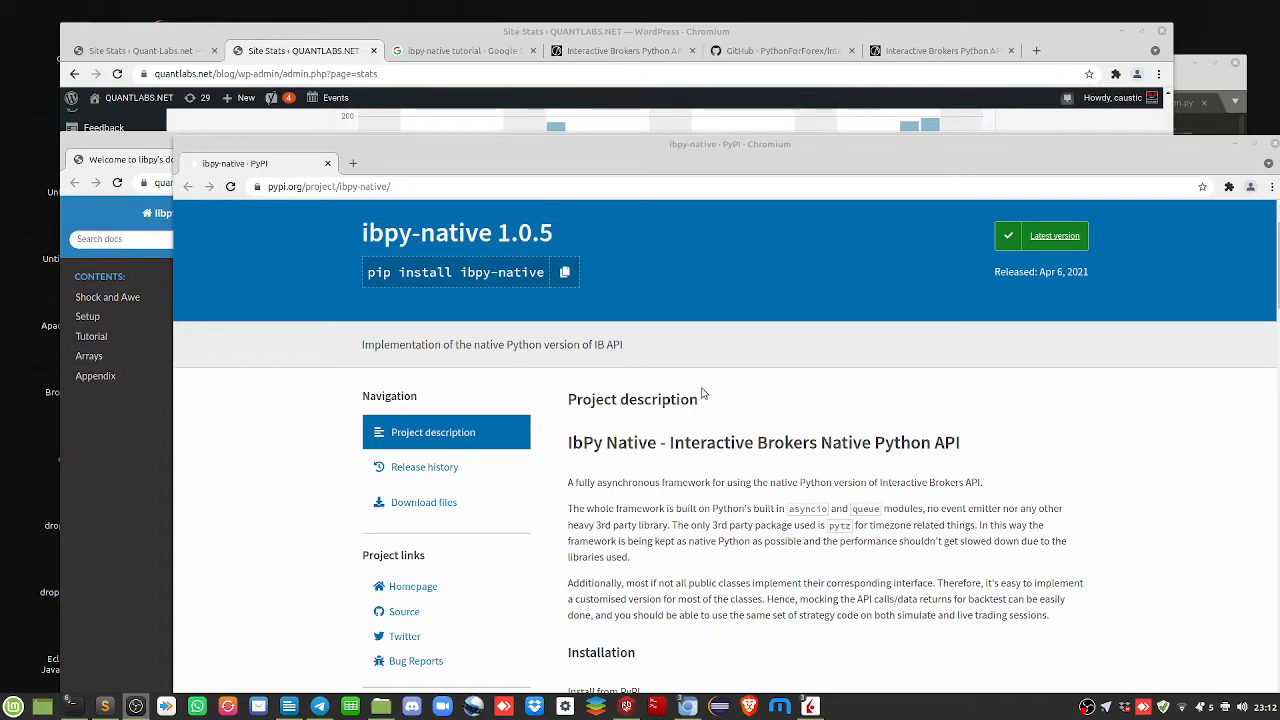
mouse_move(804, 418)
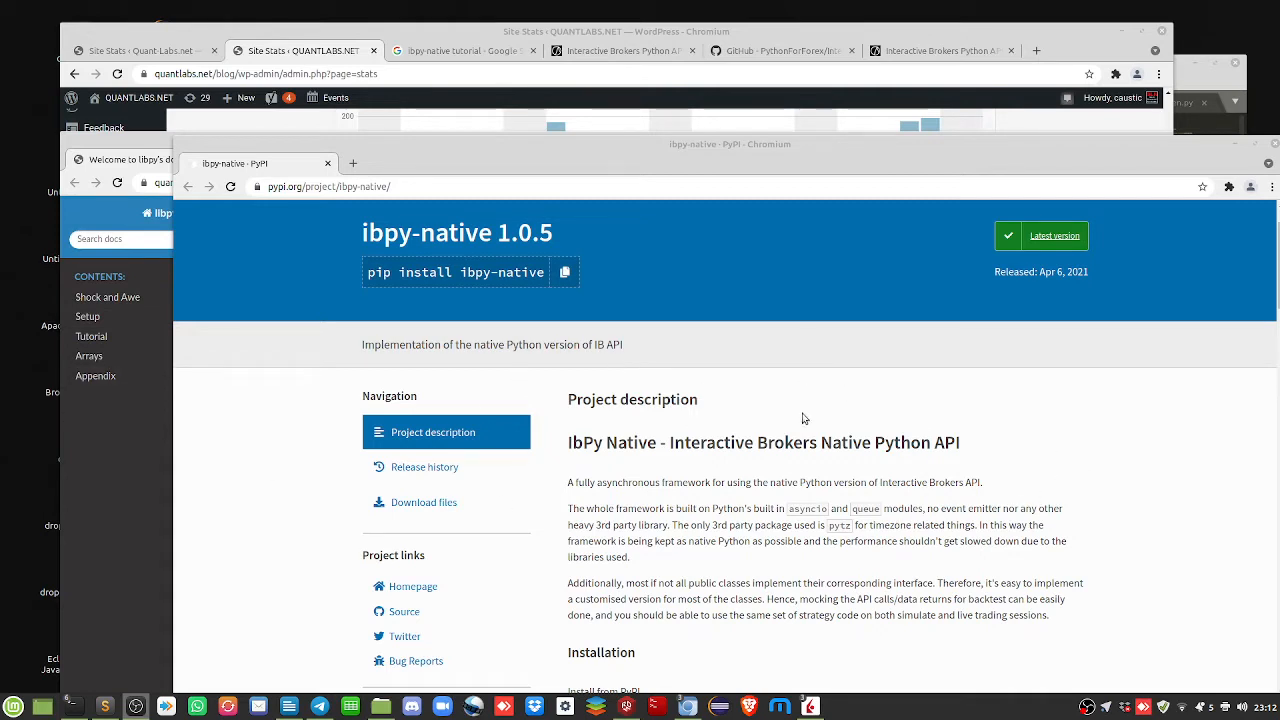
mouse_move(536, 466)
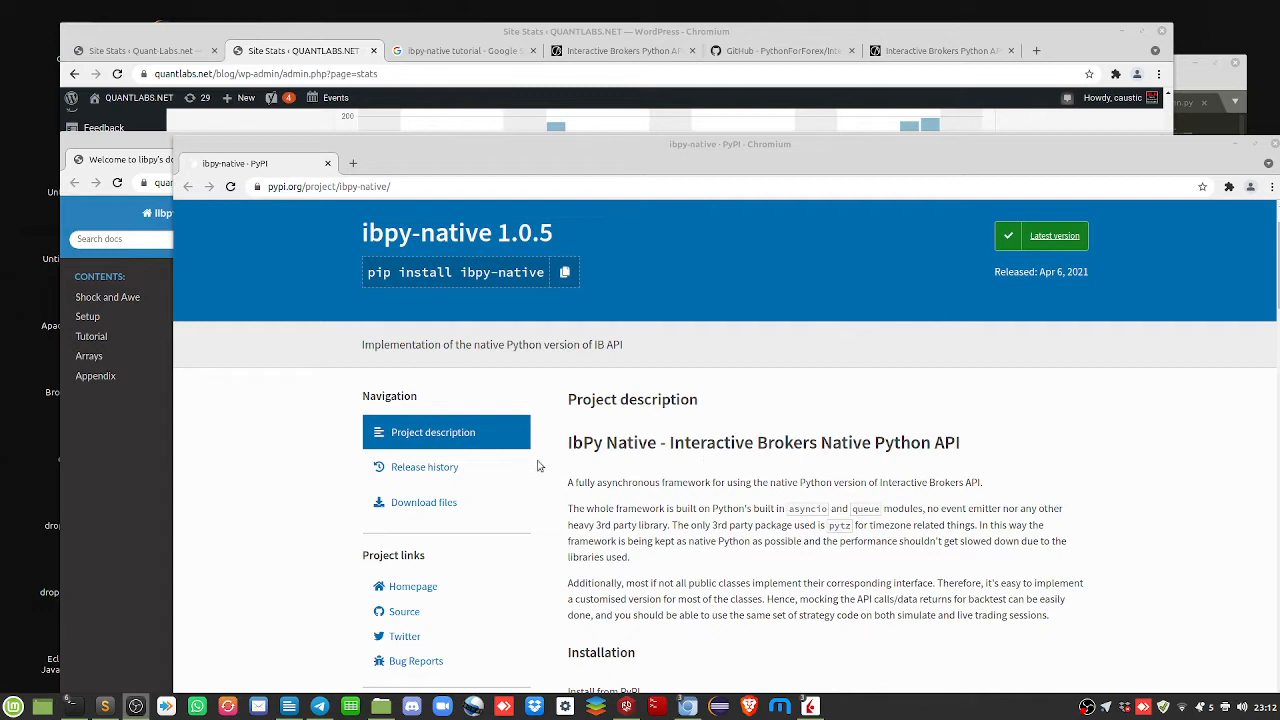
mouse_move(568, 468)
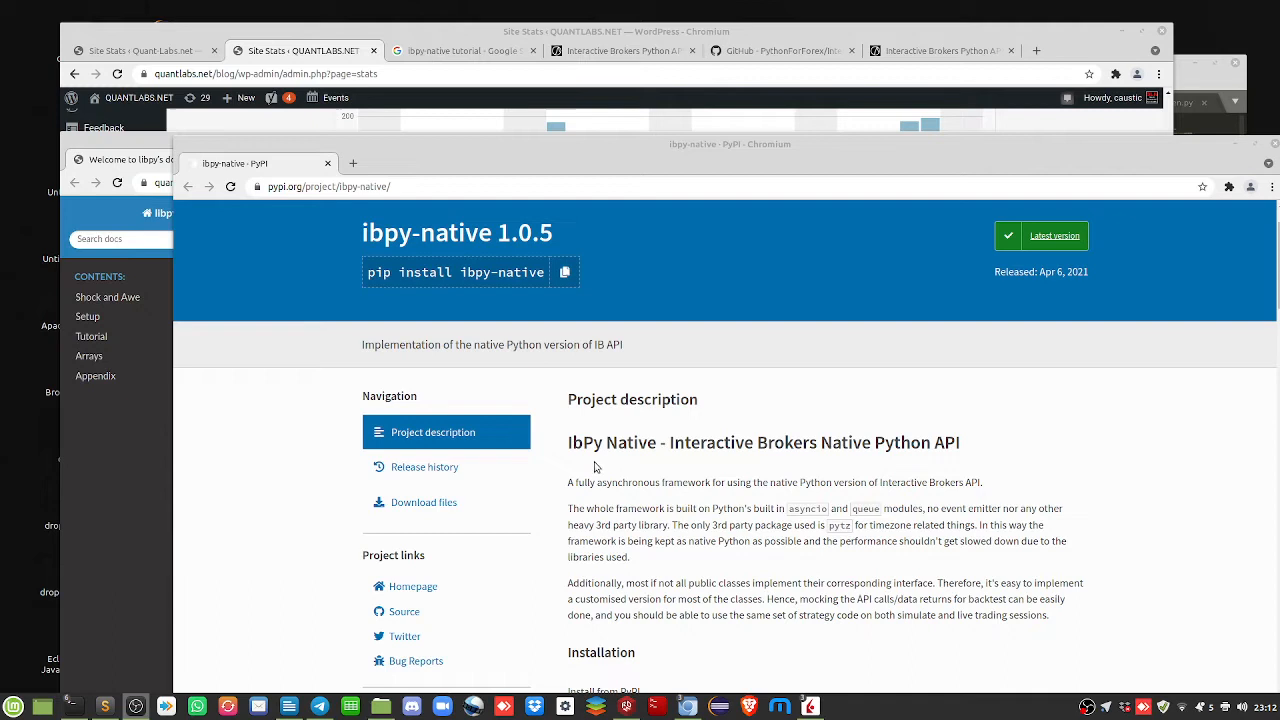
mouse_move(614, 462)
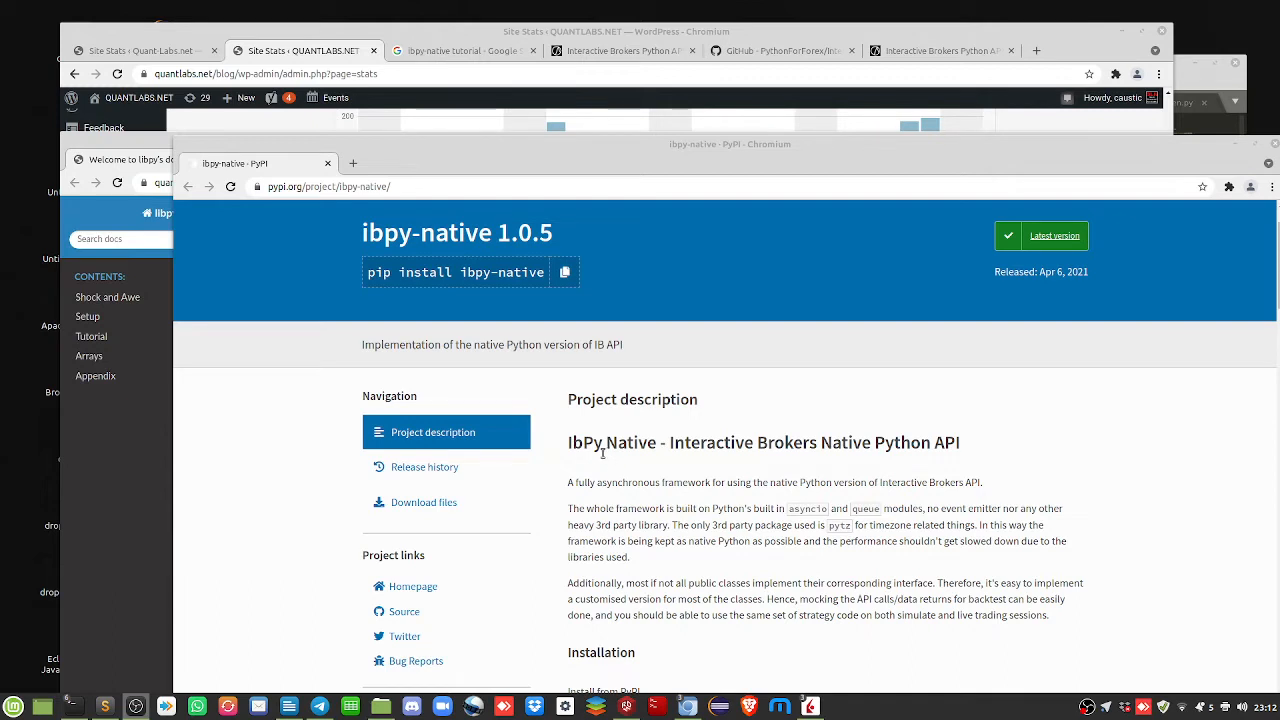
mouse_move(584, 468)
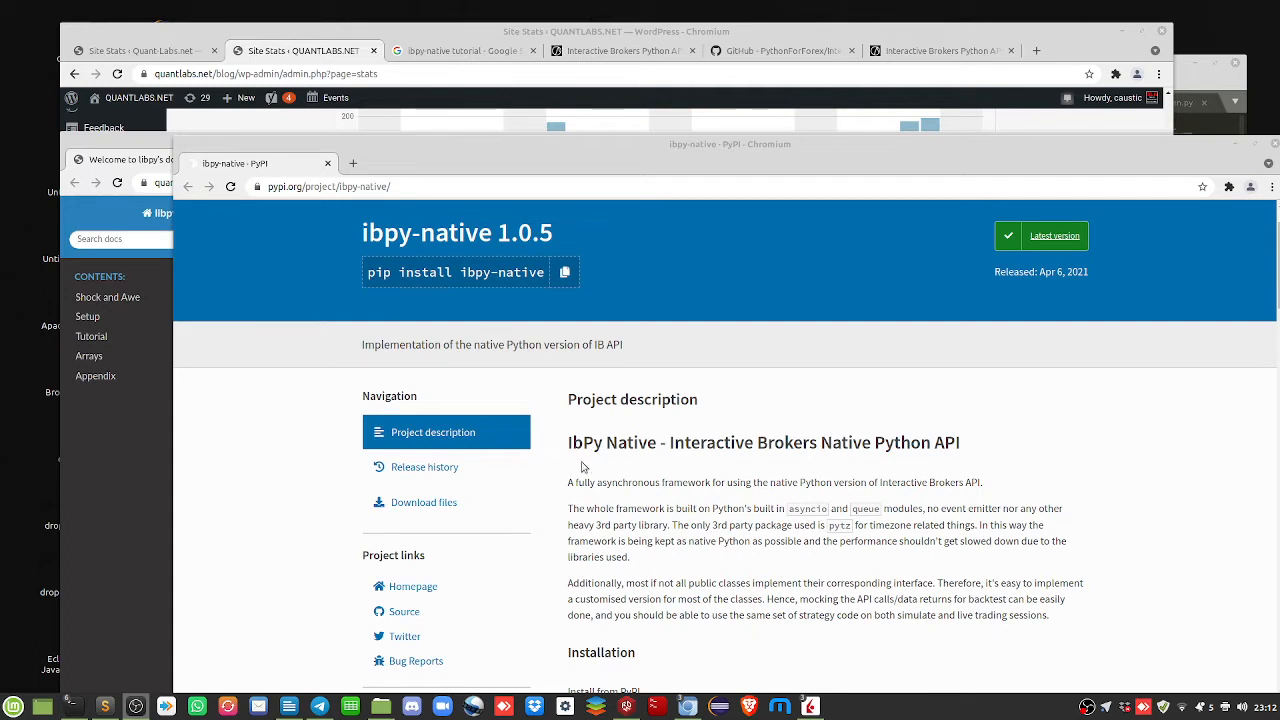
mouse_move(572, 428)
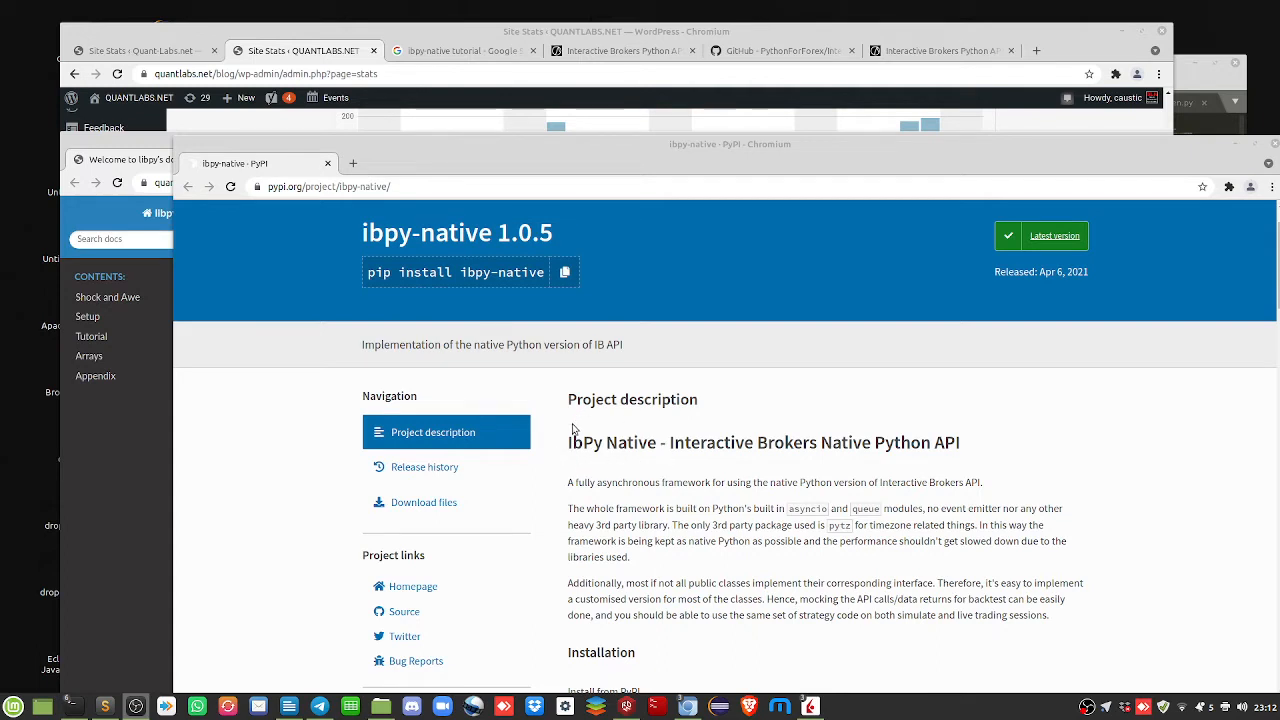
mouse_move(780, 462)
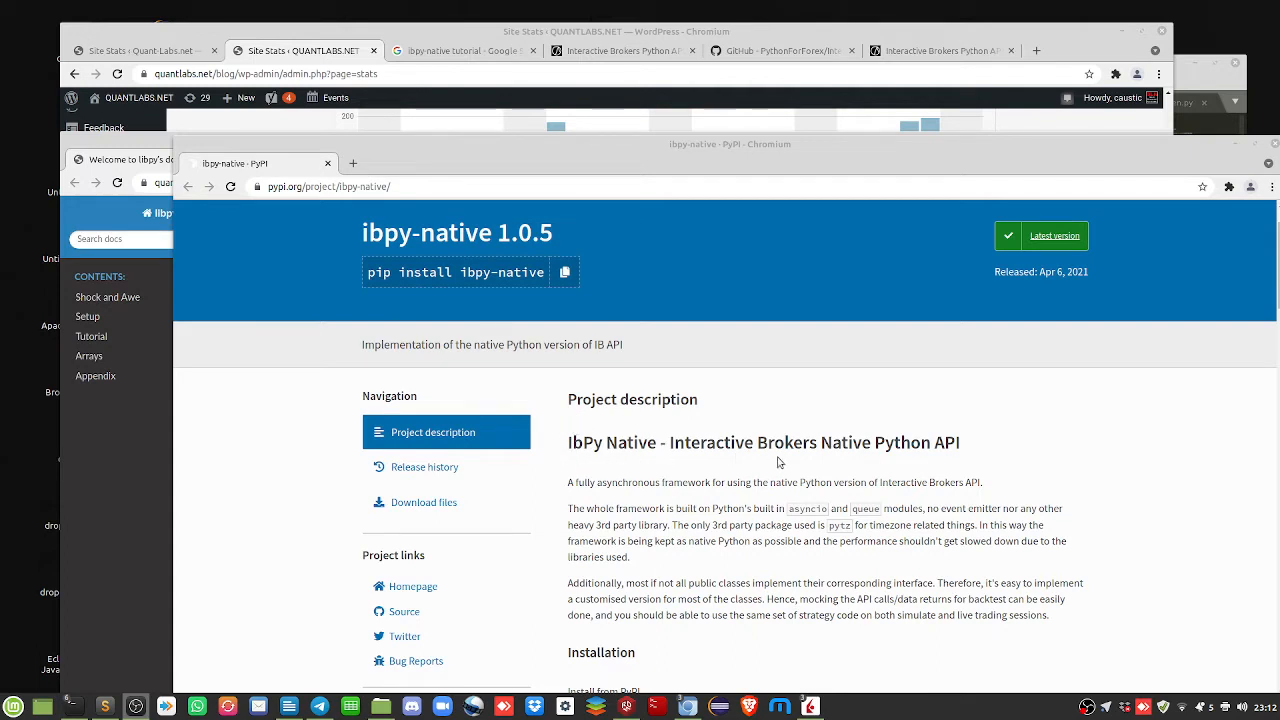
mouse_move(296, 204)
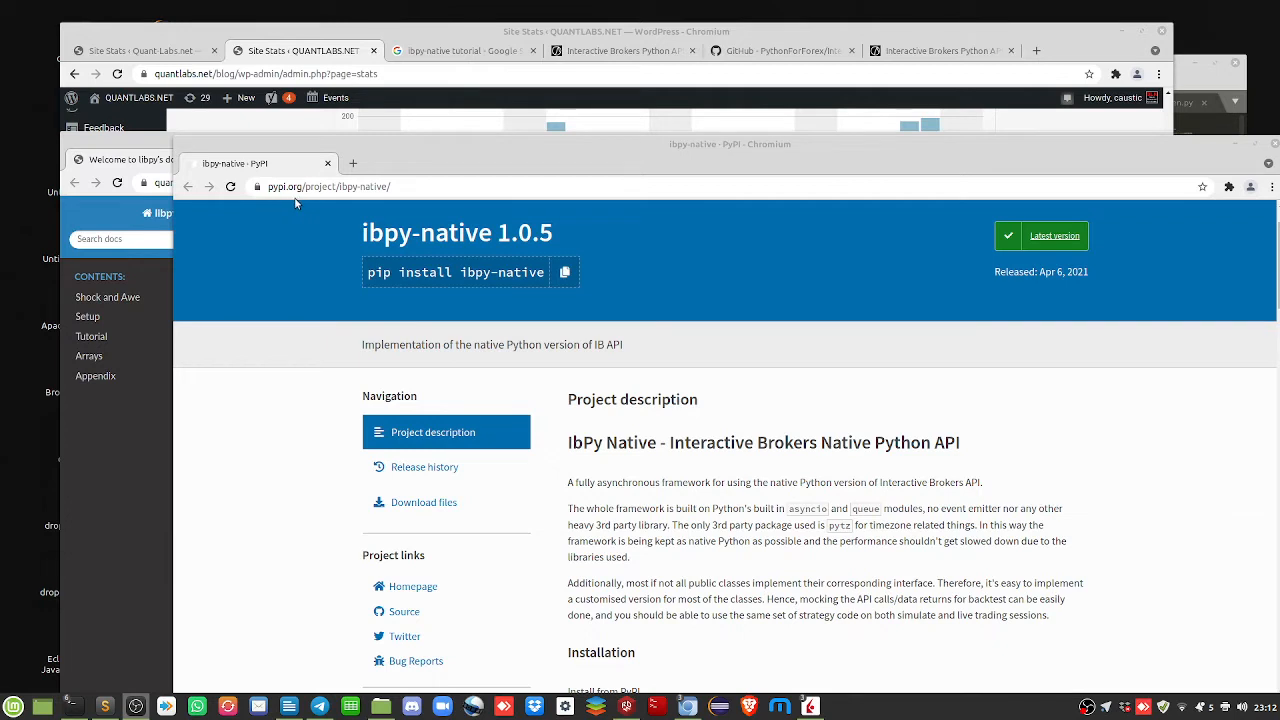
mouse_move(344, 202)
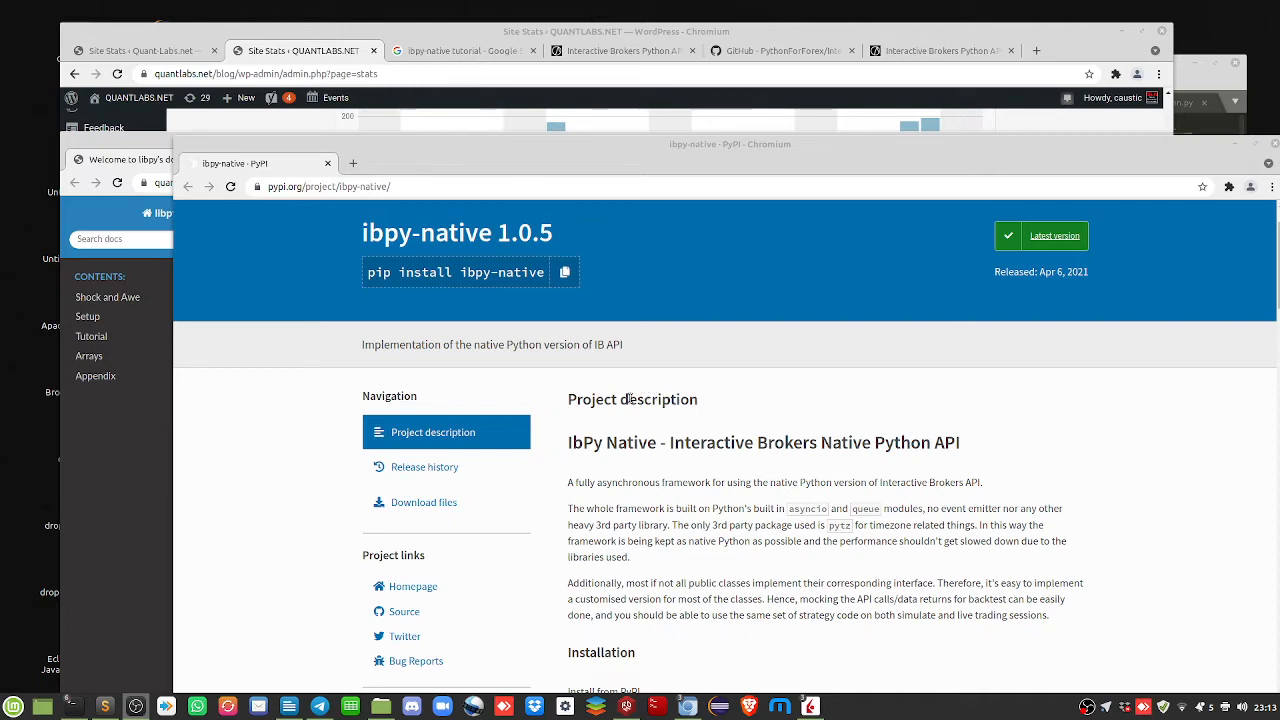
Scroll up and down through the currently open page before leaving it
scroll("down", 3)
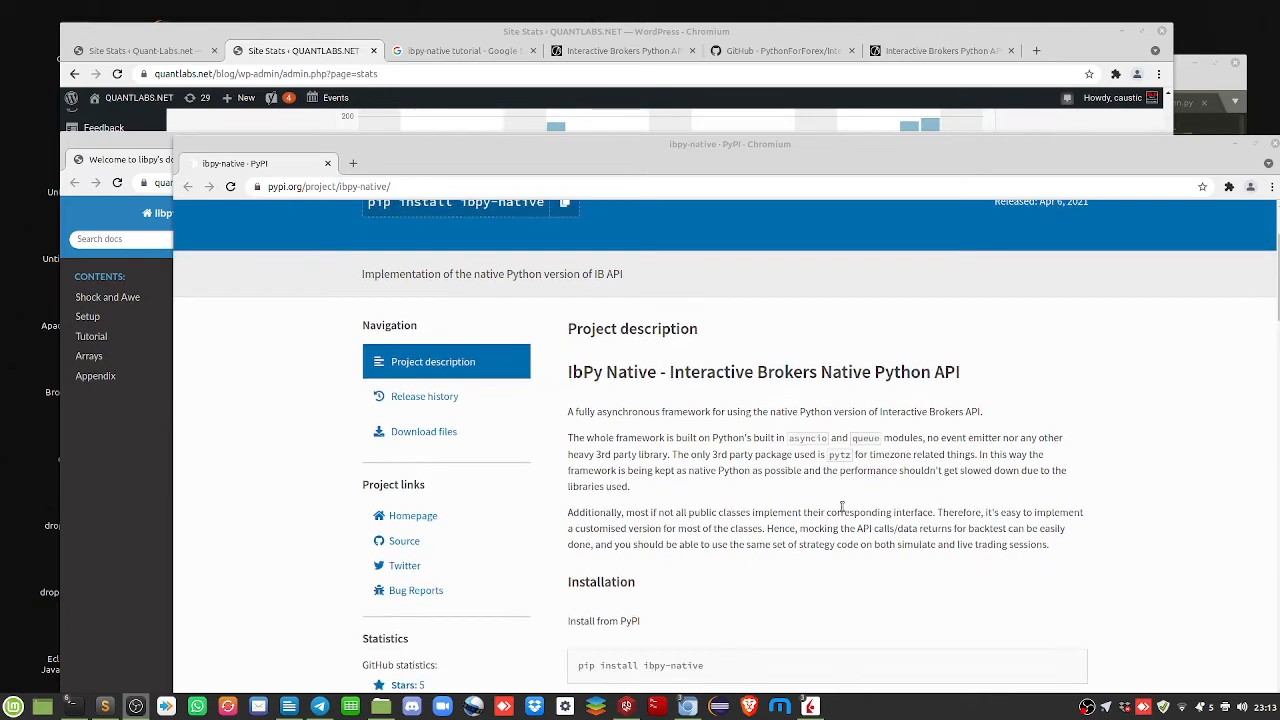
scroll("down", 3)
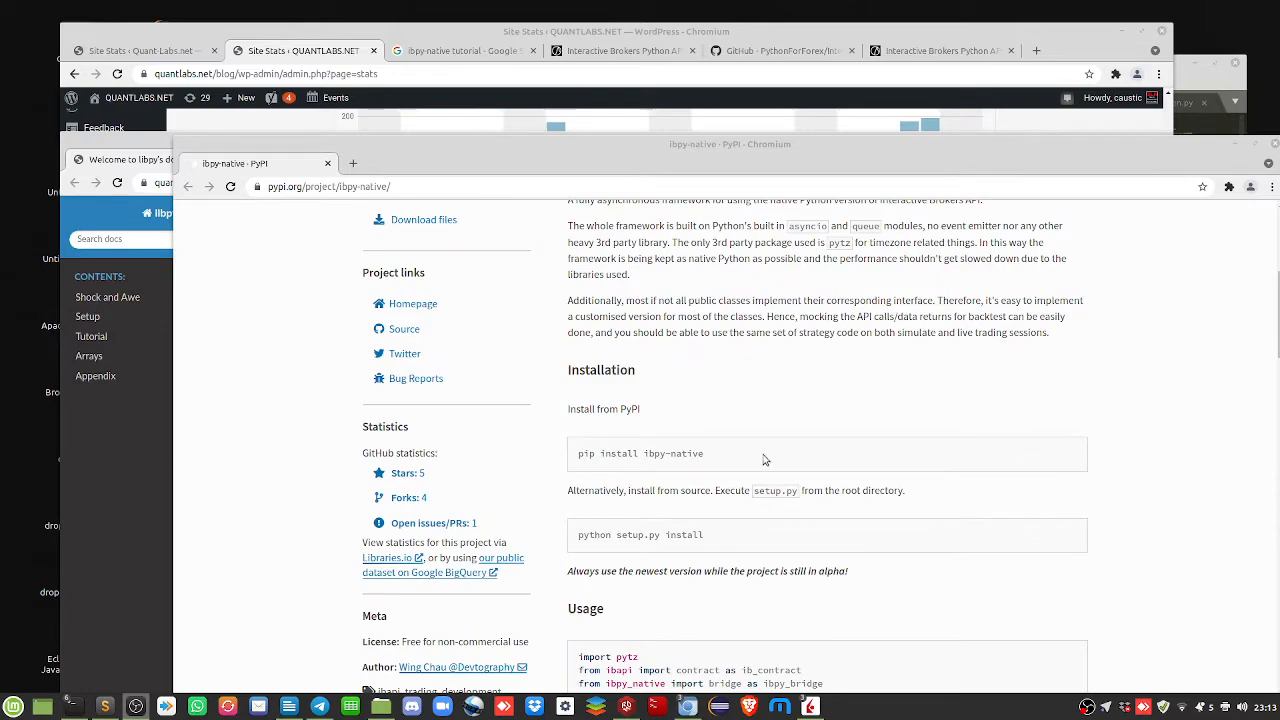
scroll("down", 3)
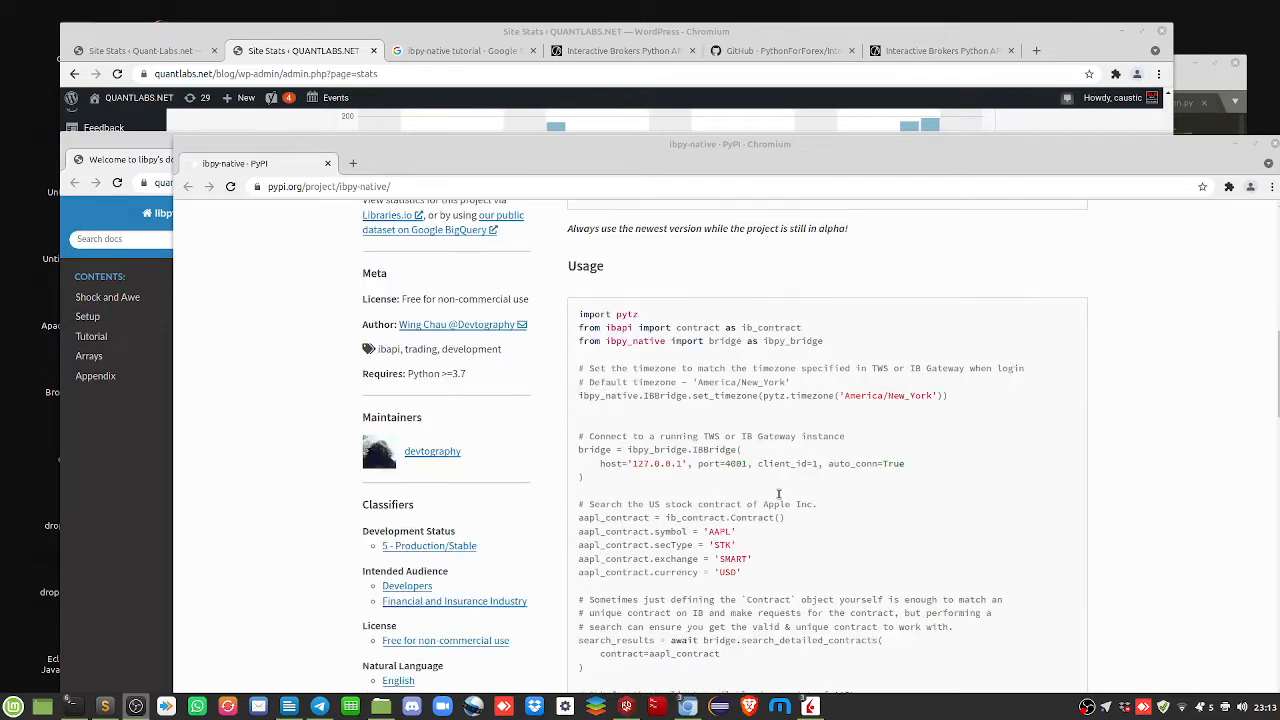
scroll("down", 3)
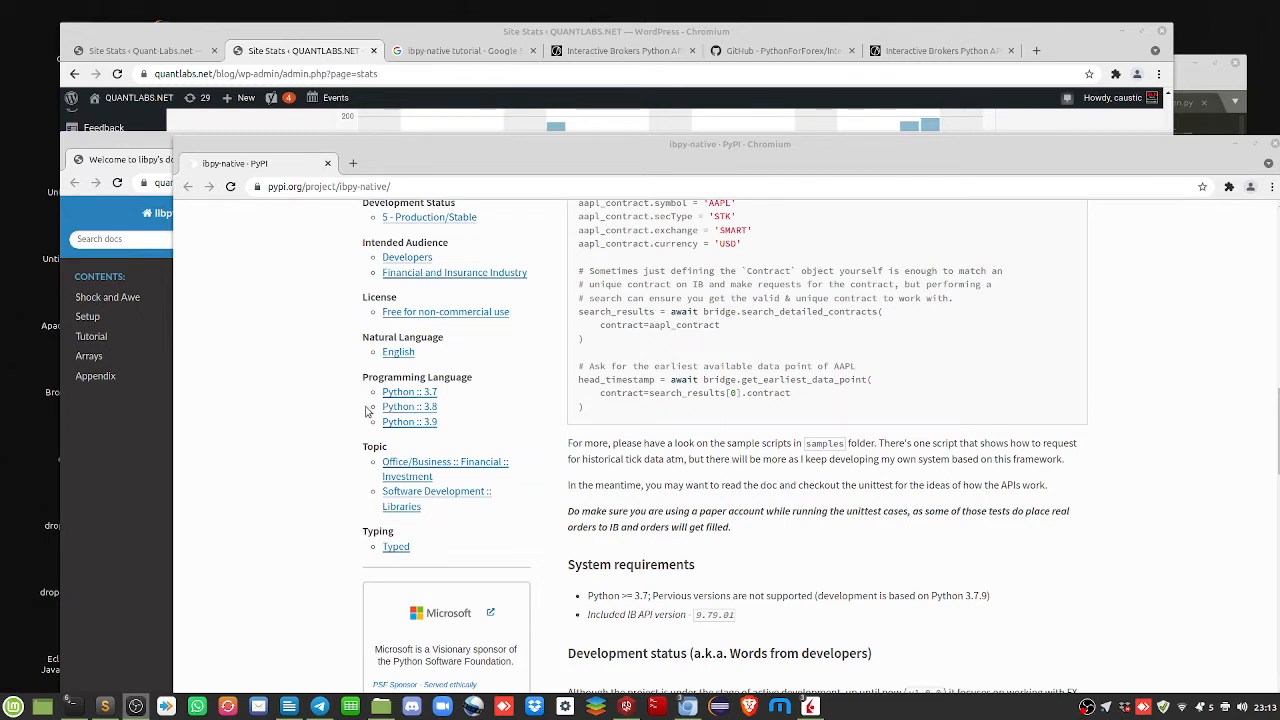
mouse_move(520, 418)
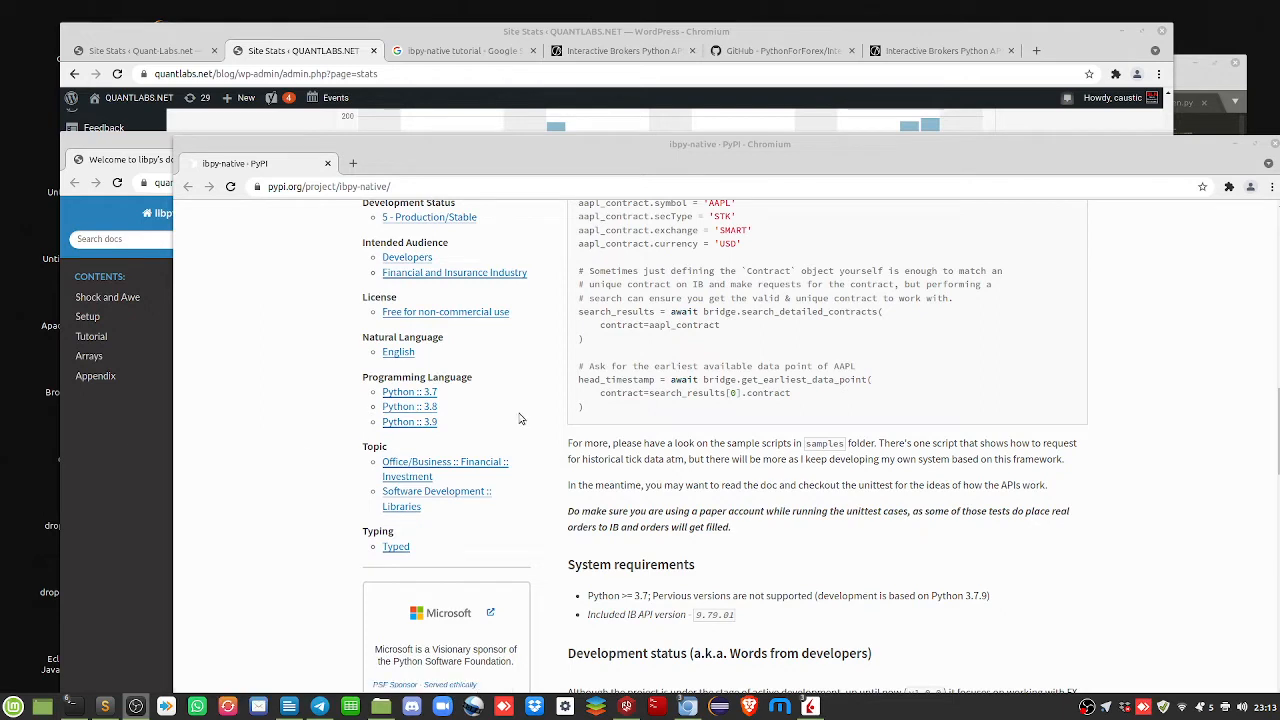
mouse_move(728, 392)
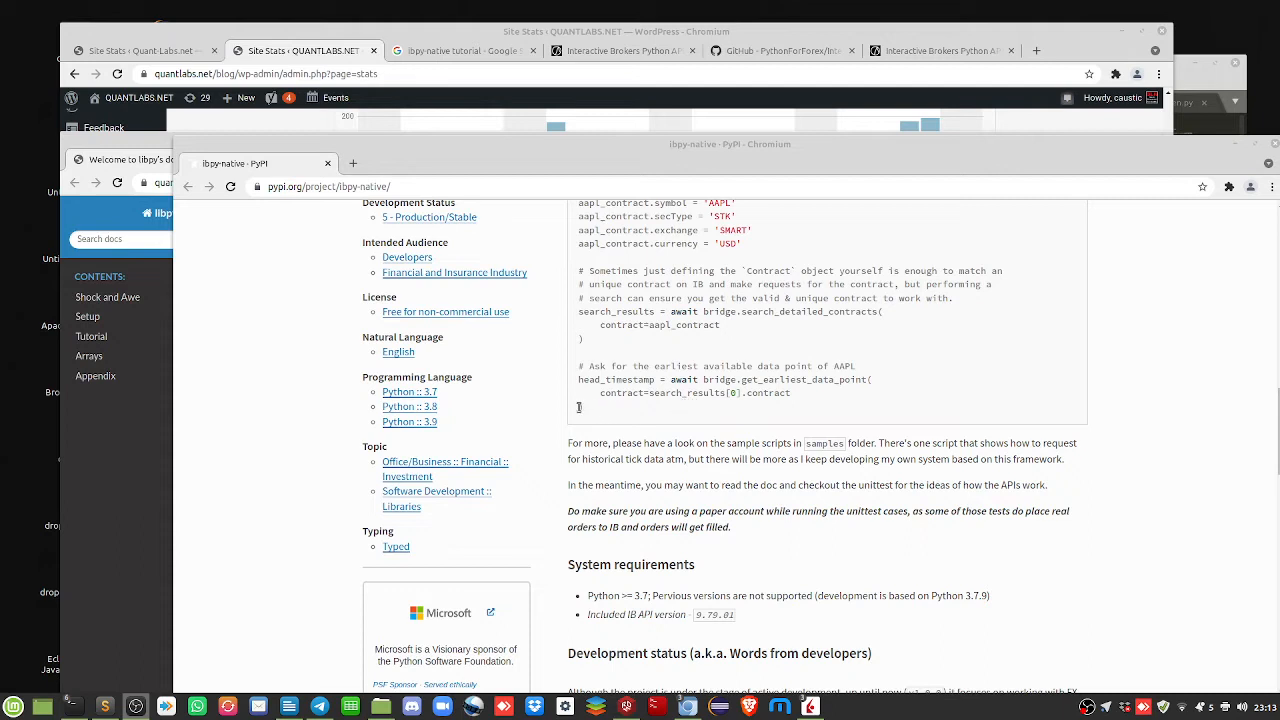
mouse_move(306, 446)
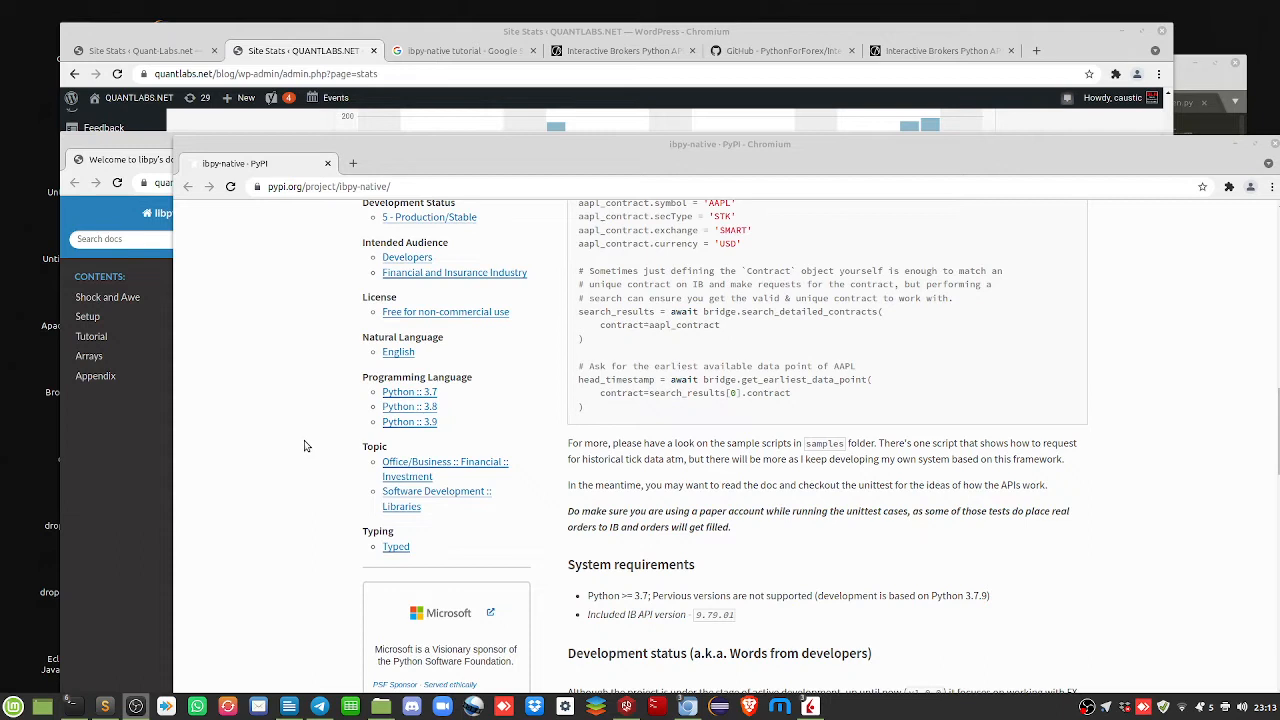
mouse_move(380, 432)
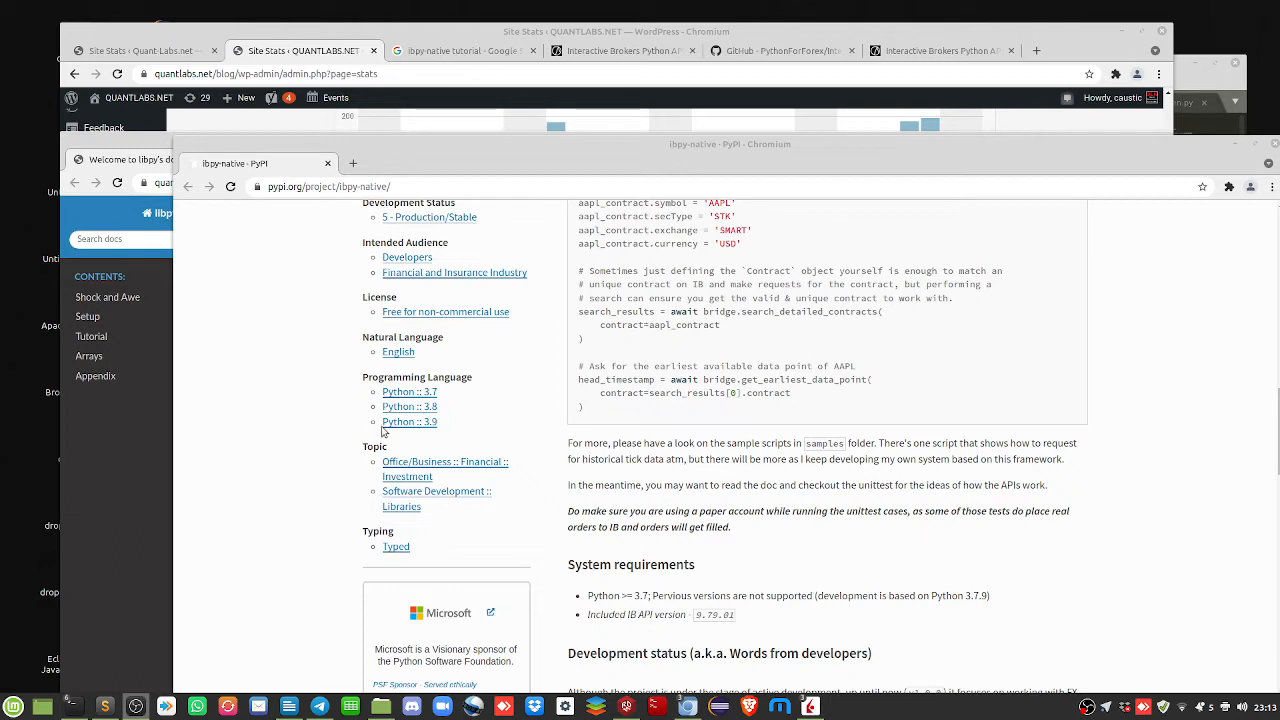
mouse_move(378, 428)
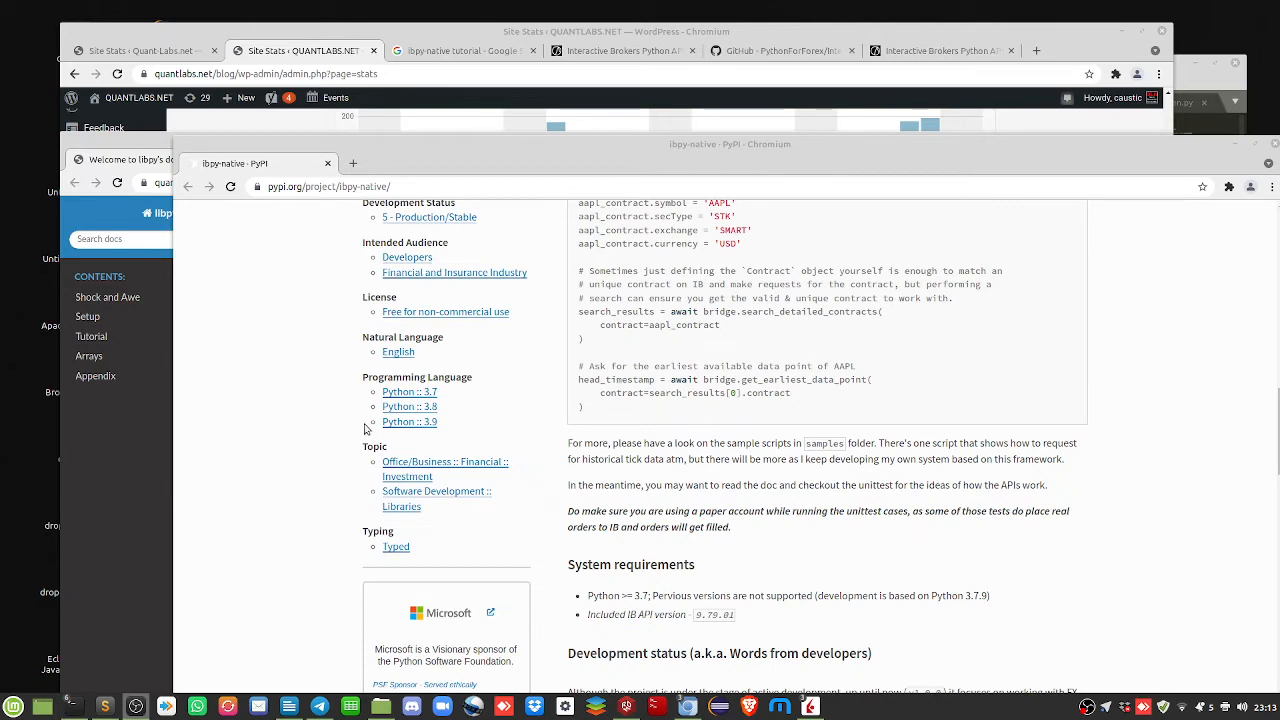
mouse_move(504, 472)
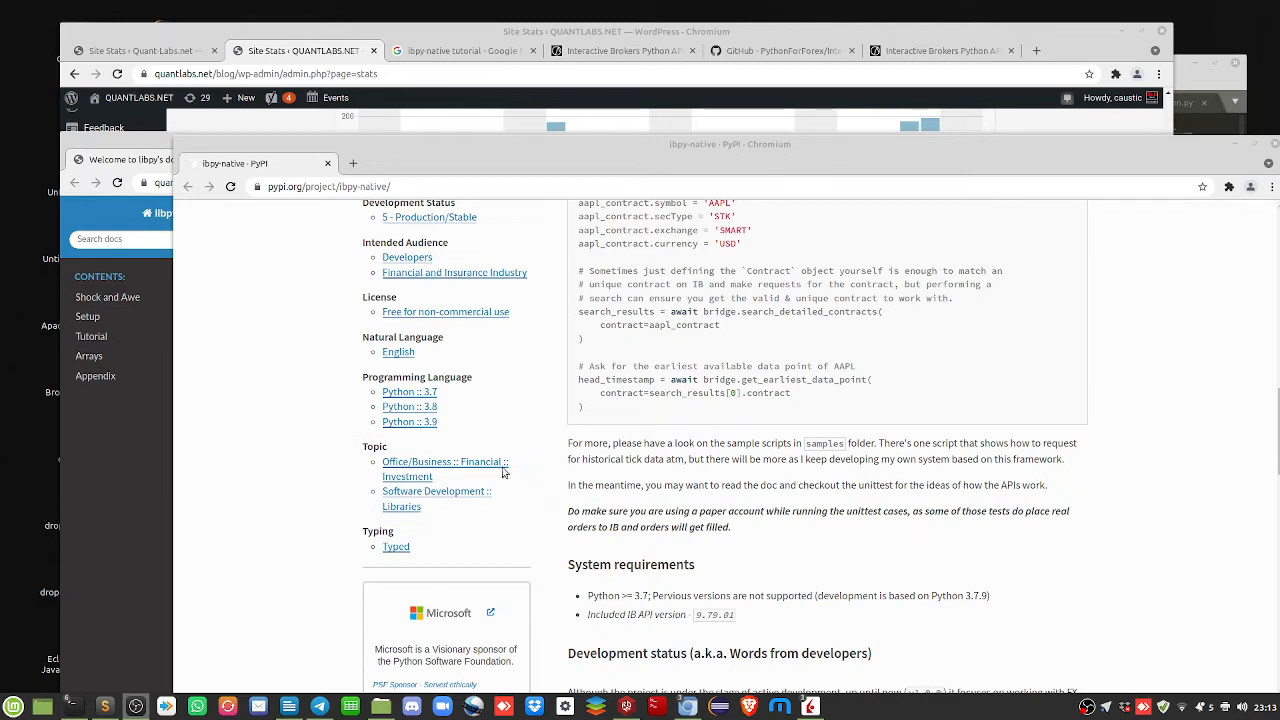
scroll("up", 3)
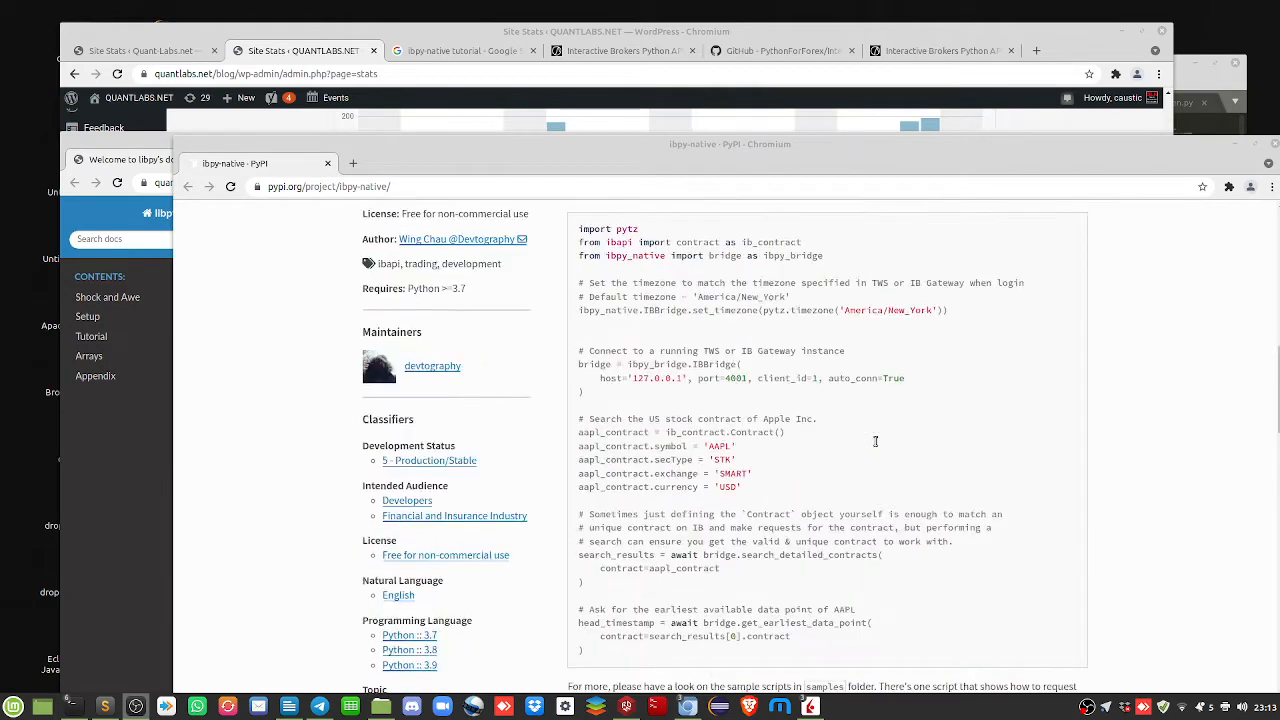
scroll("up", 3)
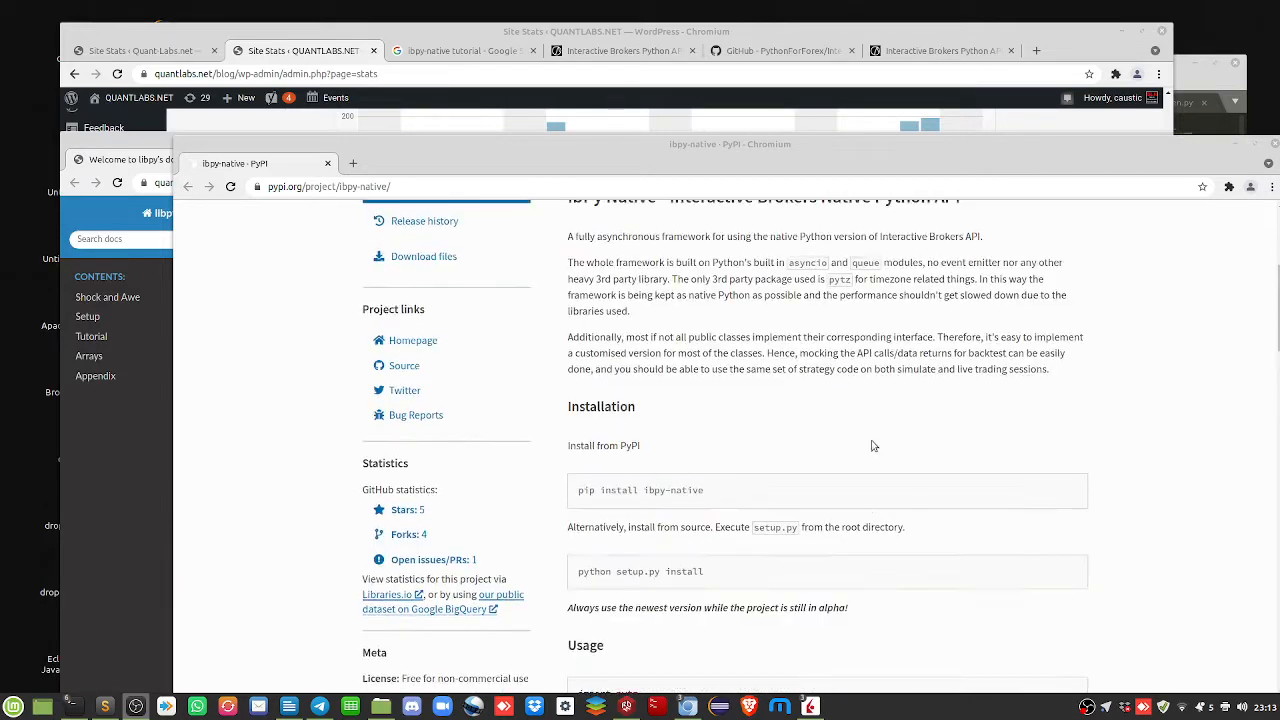
scroll("up", 3)
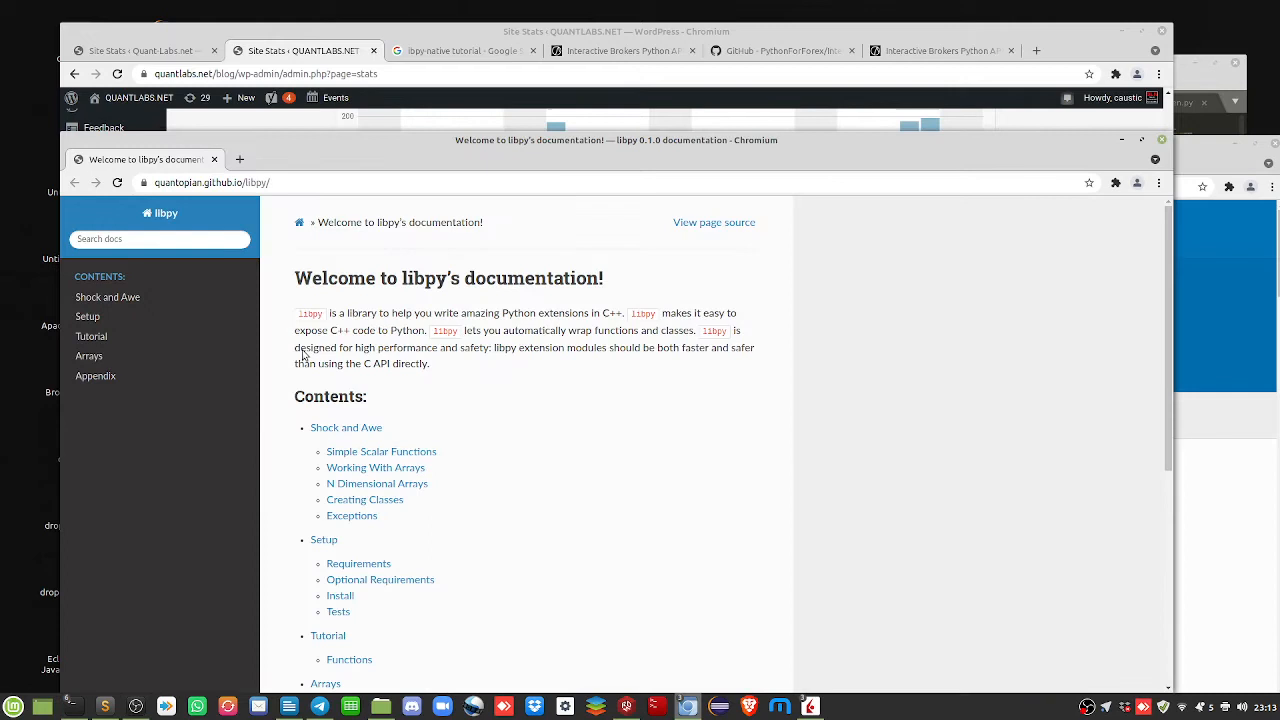
scroll("down", 3)
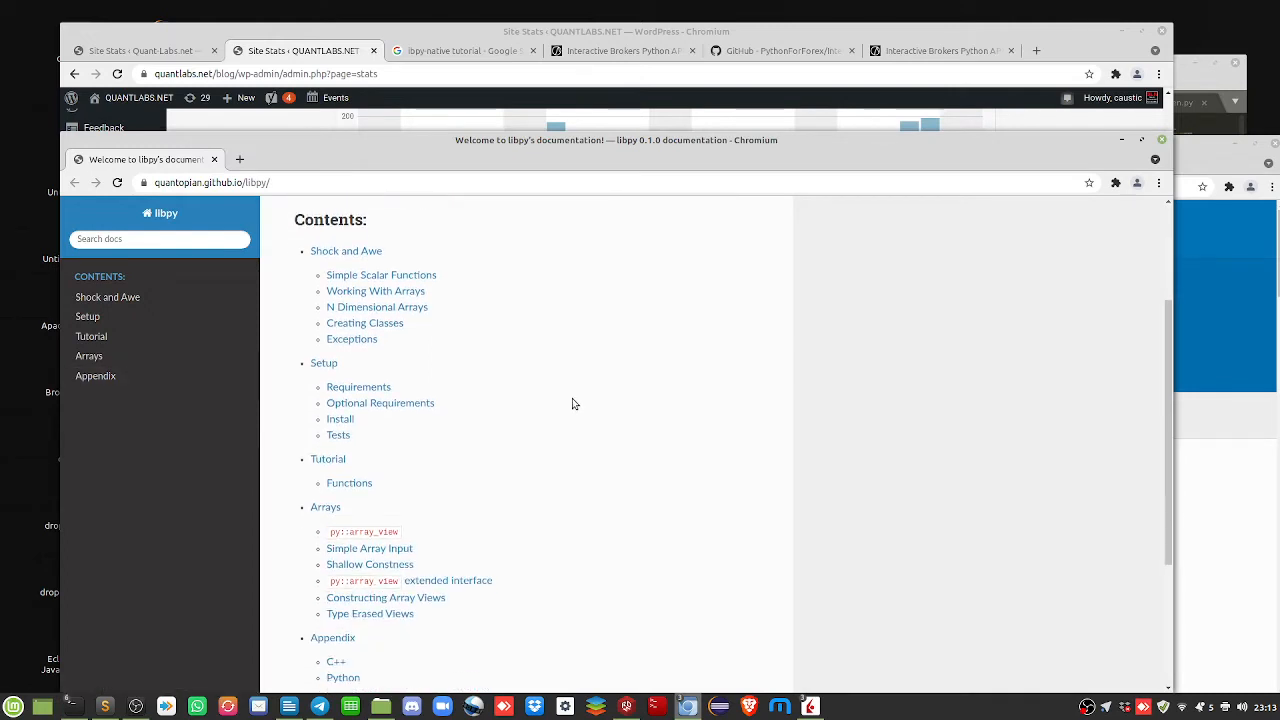
scroll("down", 3)
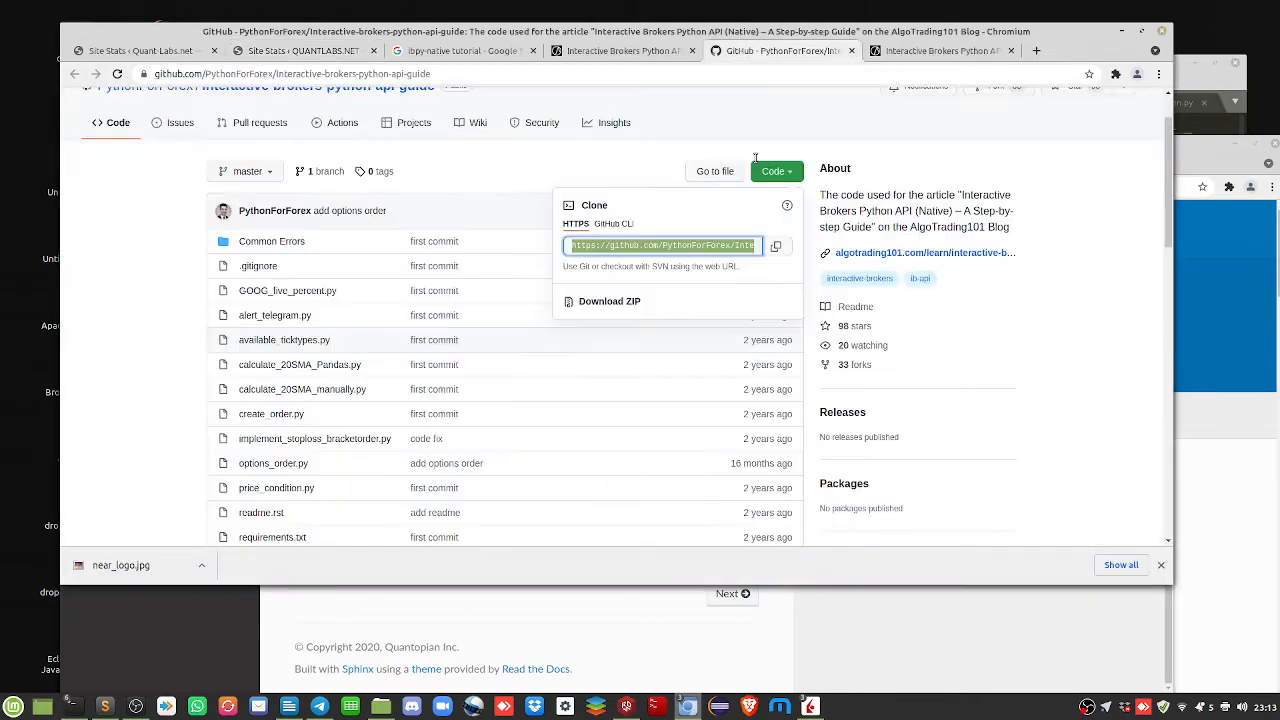
mouse_move(372, 288)
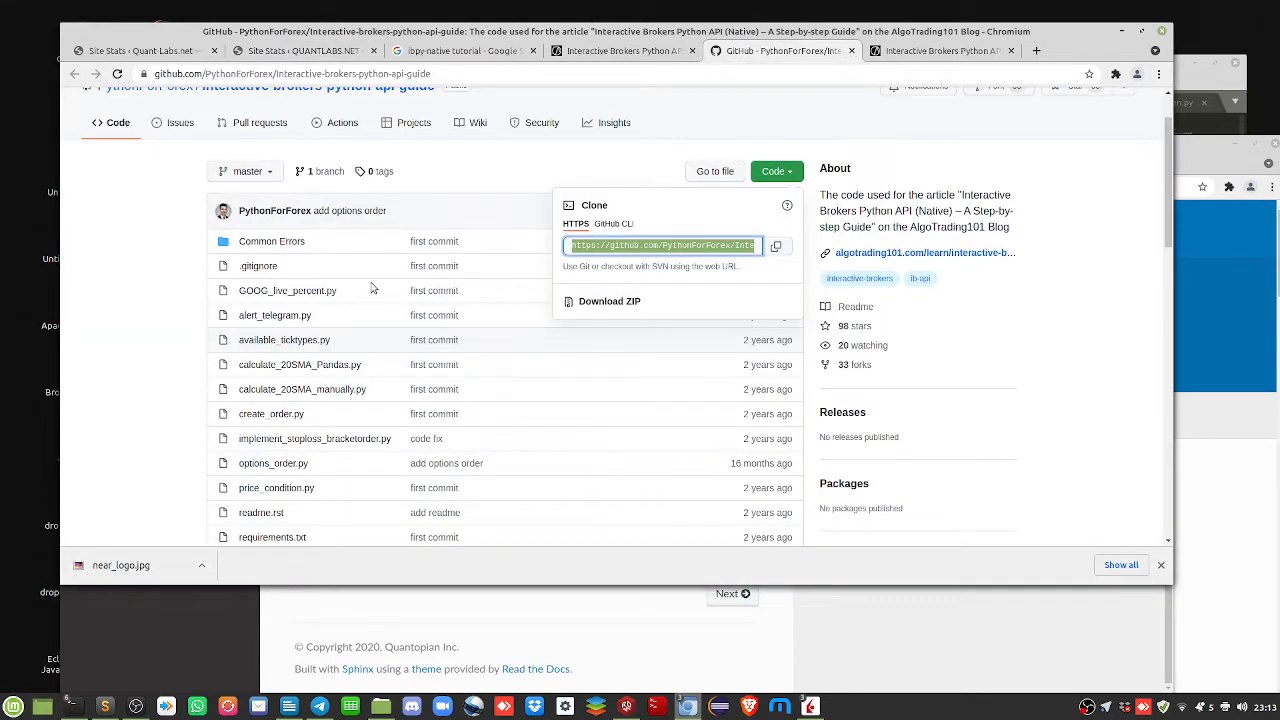
scroll("up", 3)
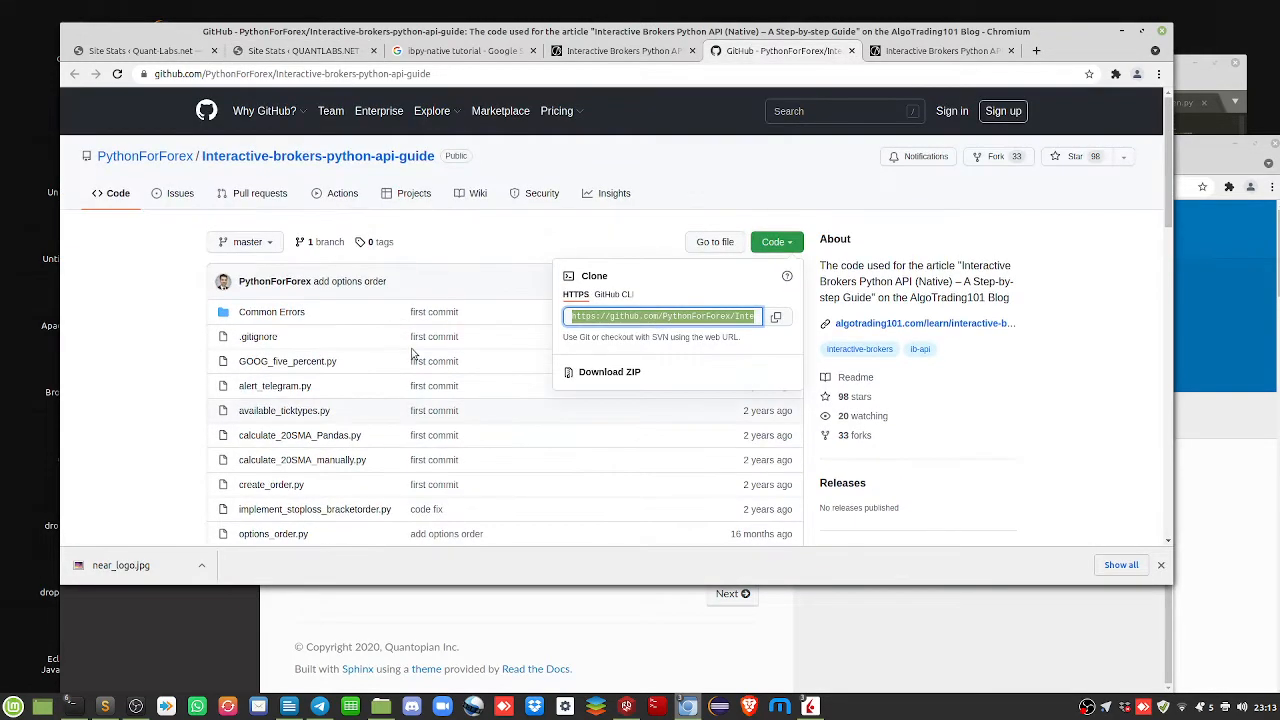
mouse_move(264, 172)
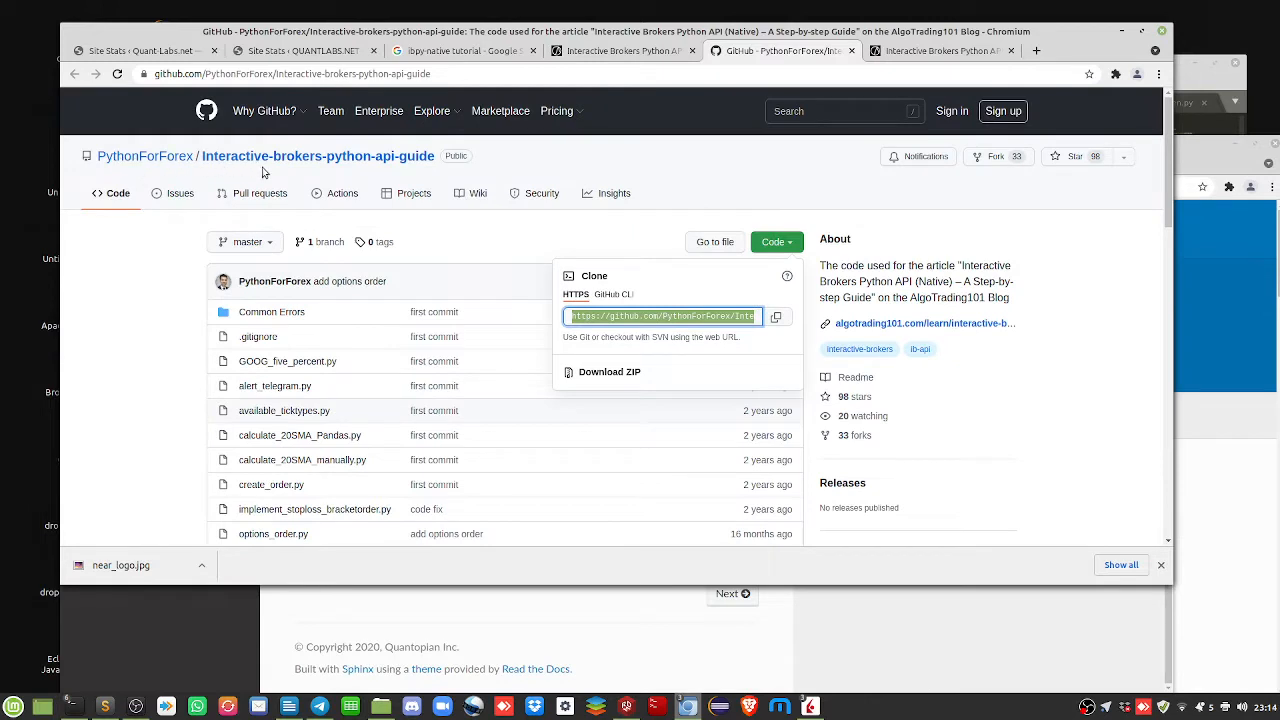
mouse_move(688, 140)
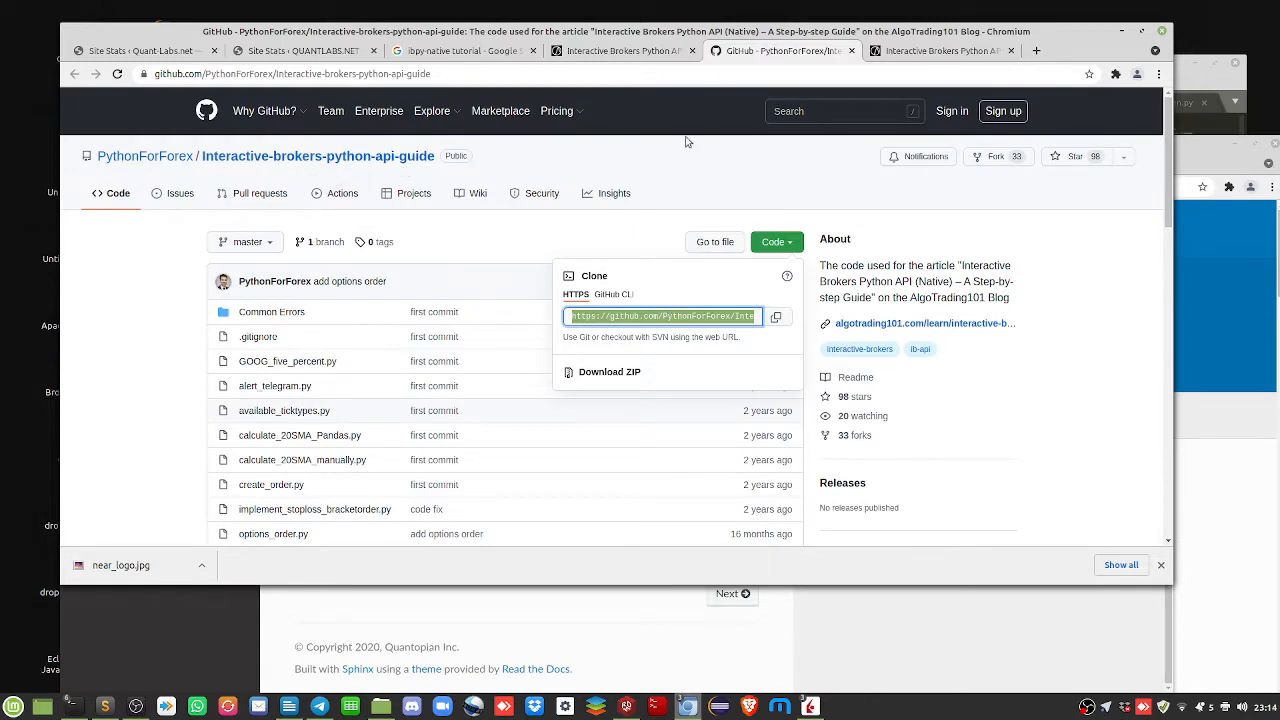
Switch to the AlgoTrading101 Interactive Brokers Python API guide and browse through it
left_click(940, 50)
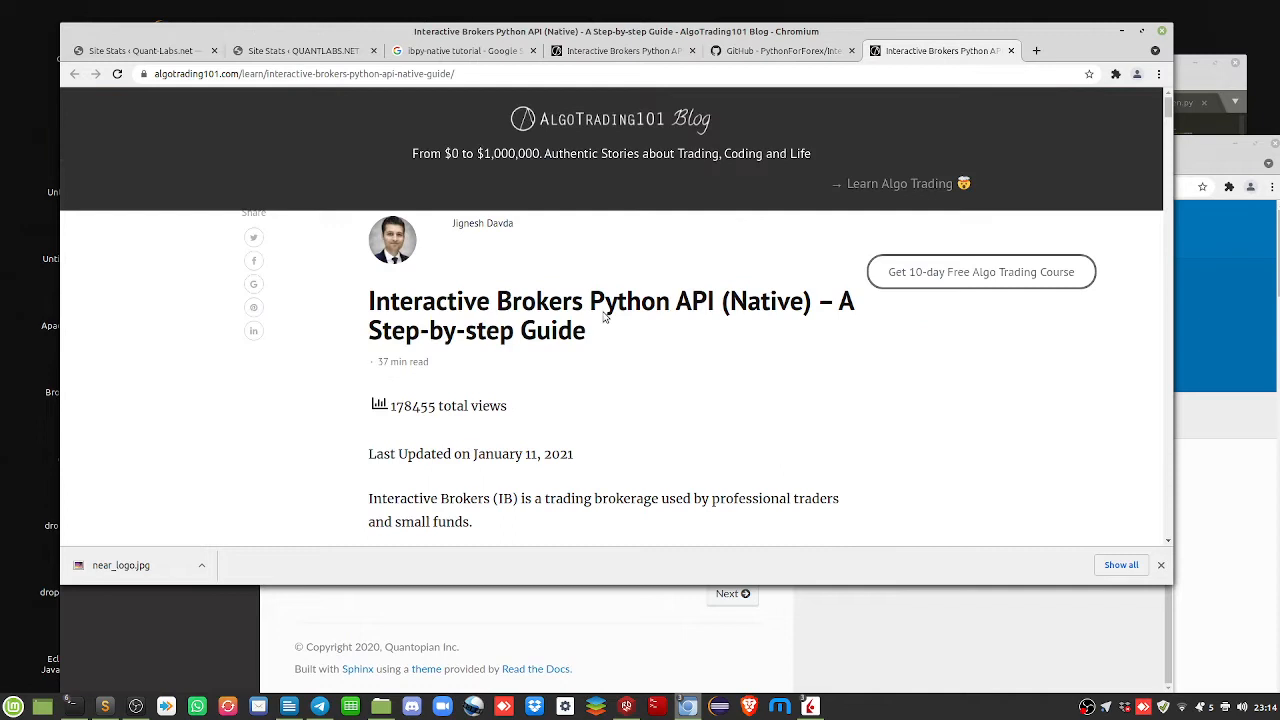
mouse_move(560, 200)
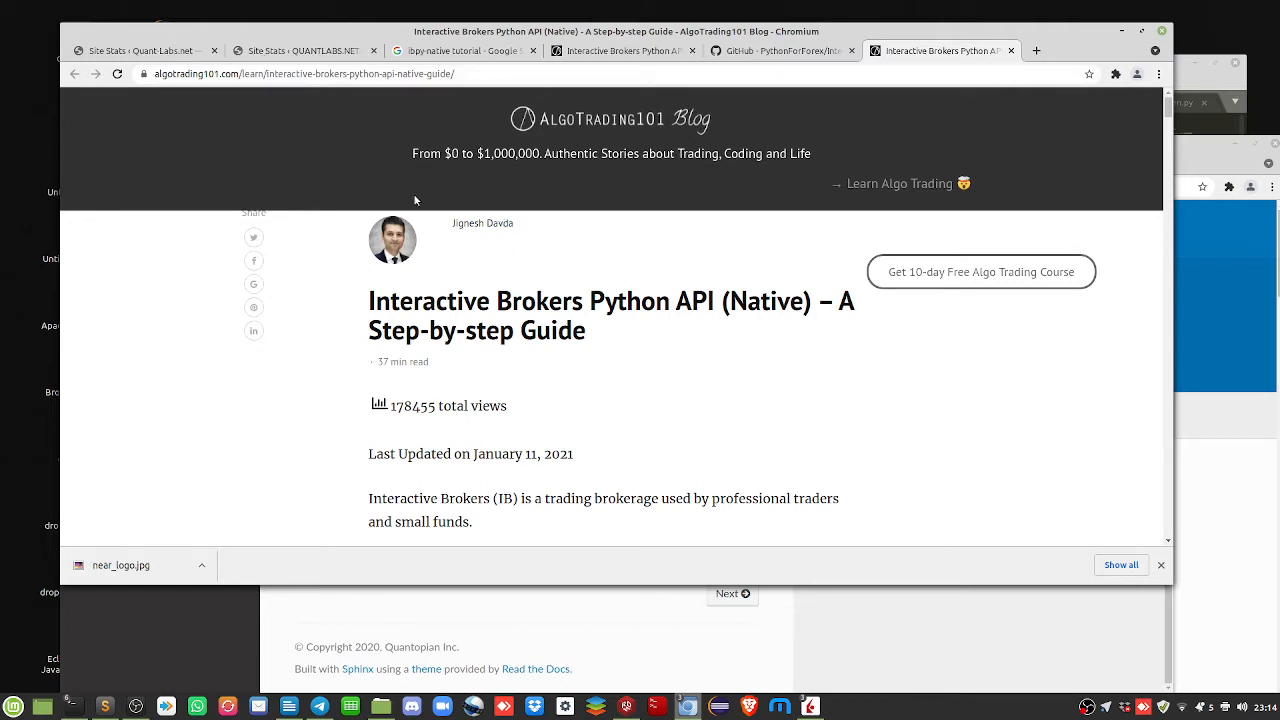
mouse_move(332, 204)
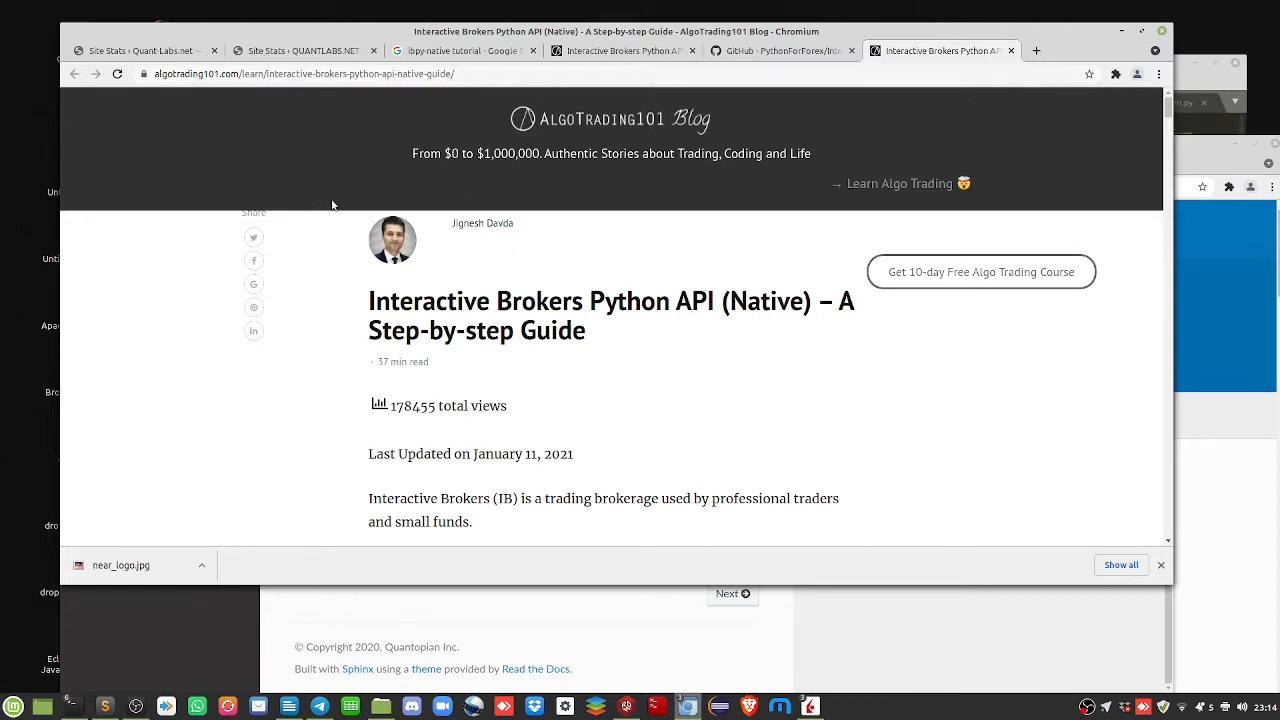
mouse_move(568, 322)
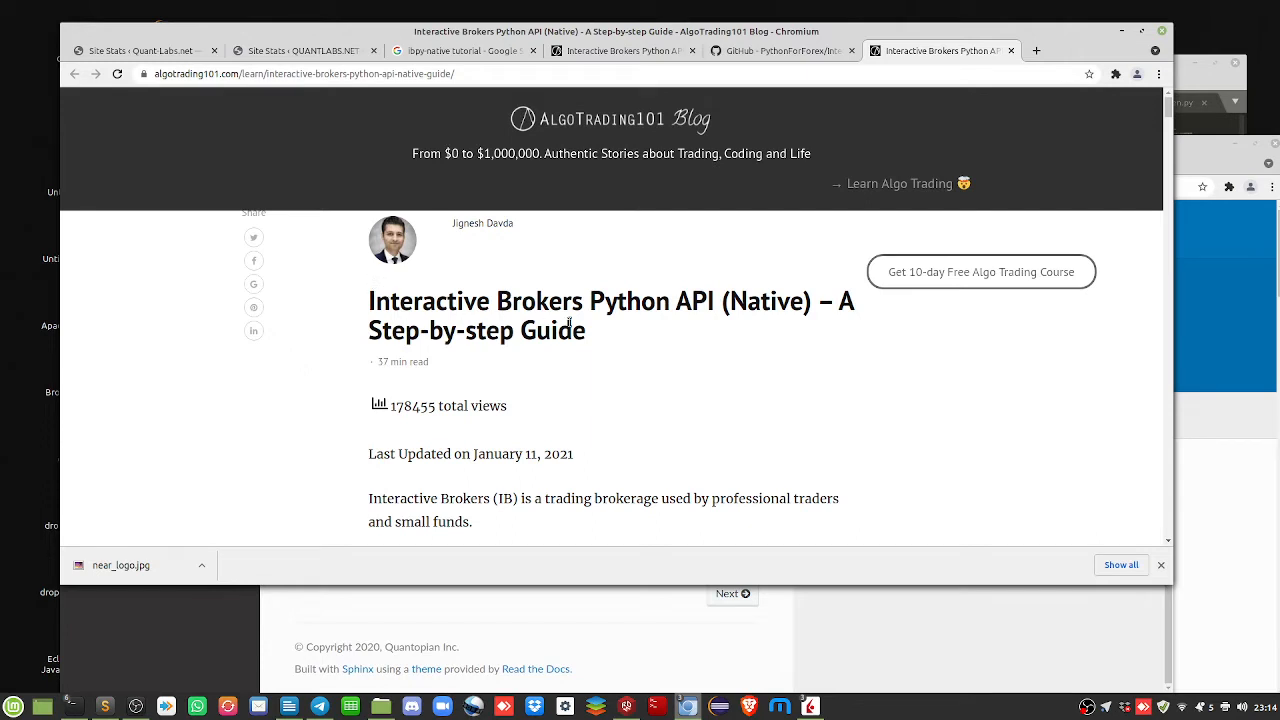
mouse_move(648, 328)
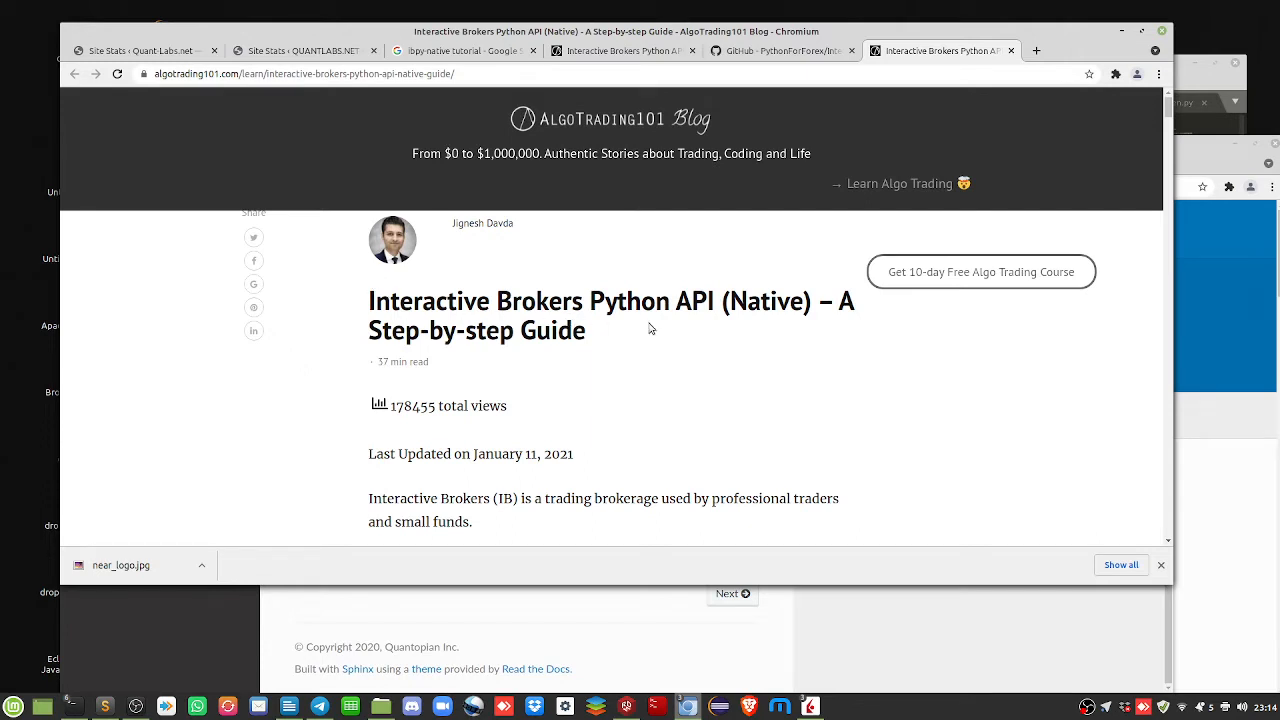
mouse_move(578, 356)
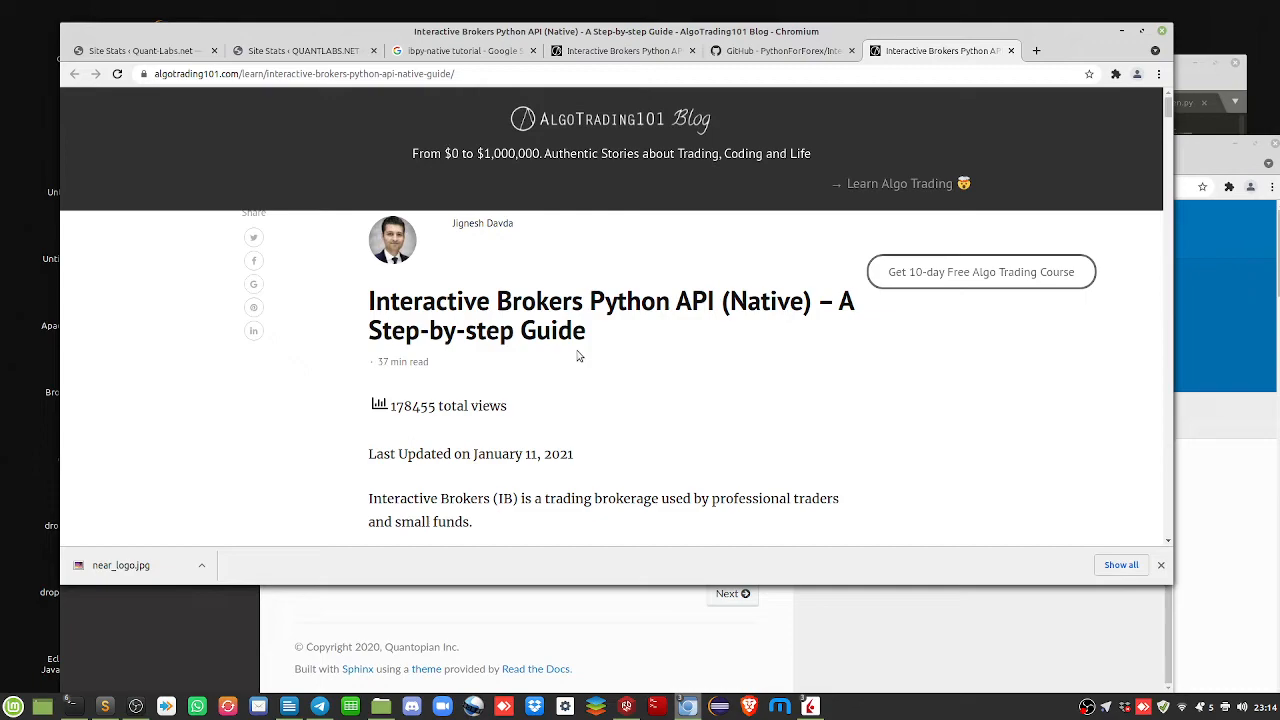
scroll("down", 3)
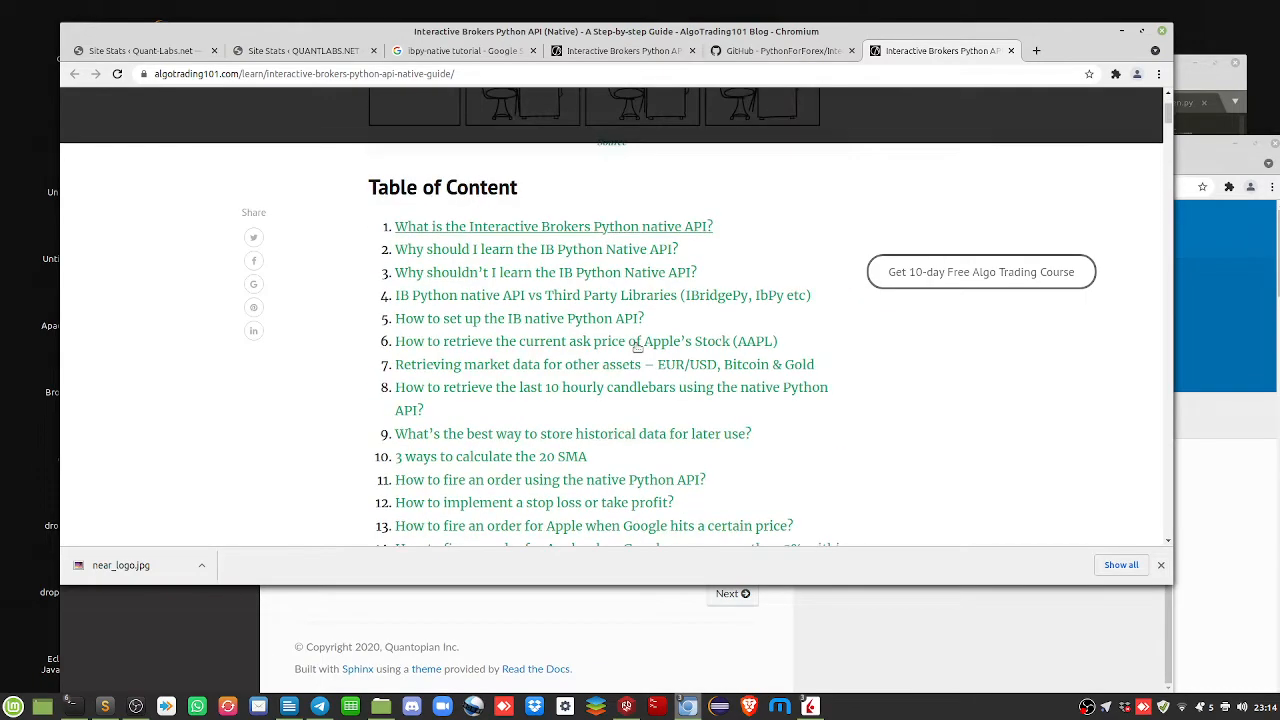
scroll("up", 3)
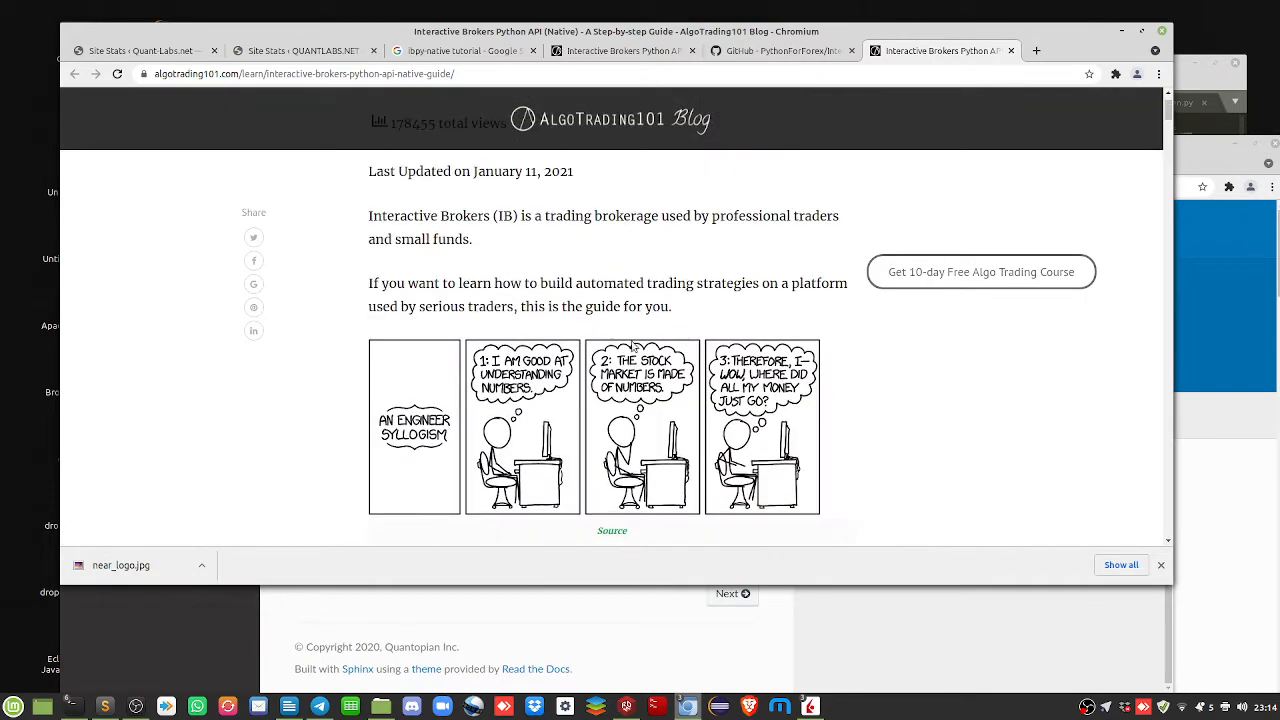
scroll("up", 3)
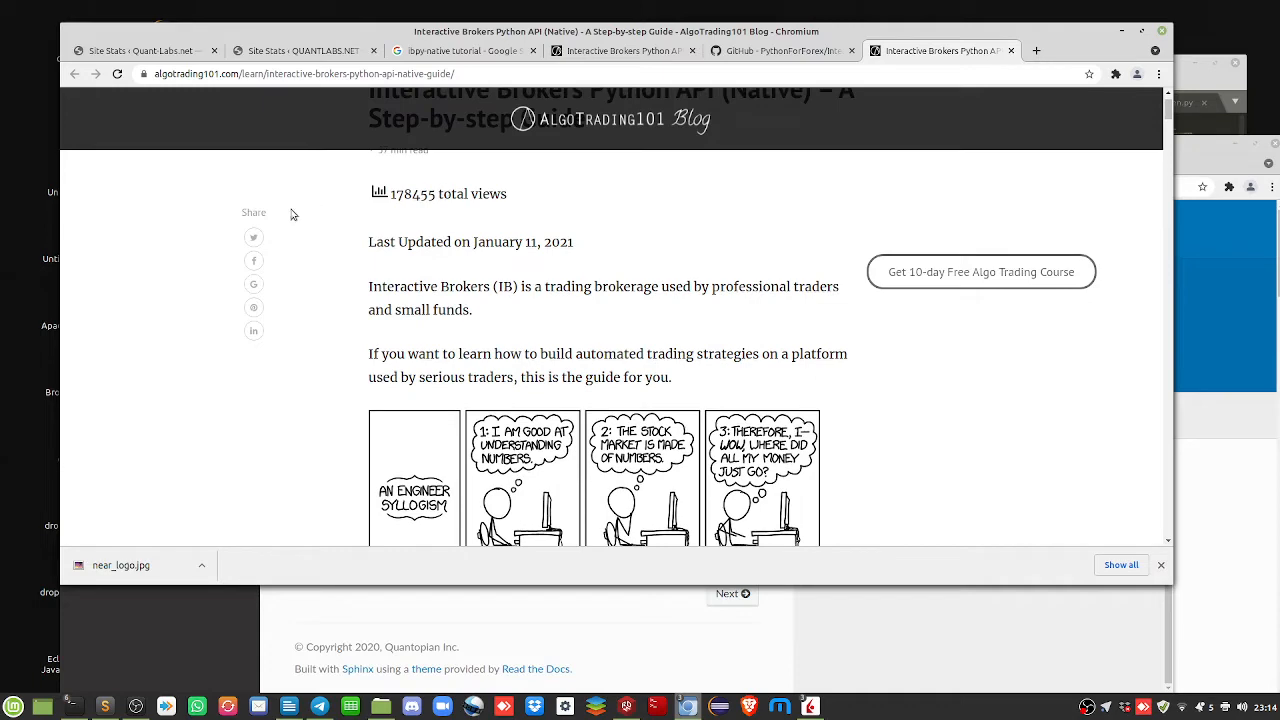
mouse_move(472, 368)
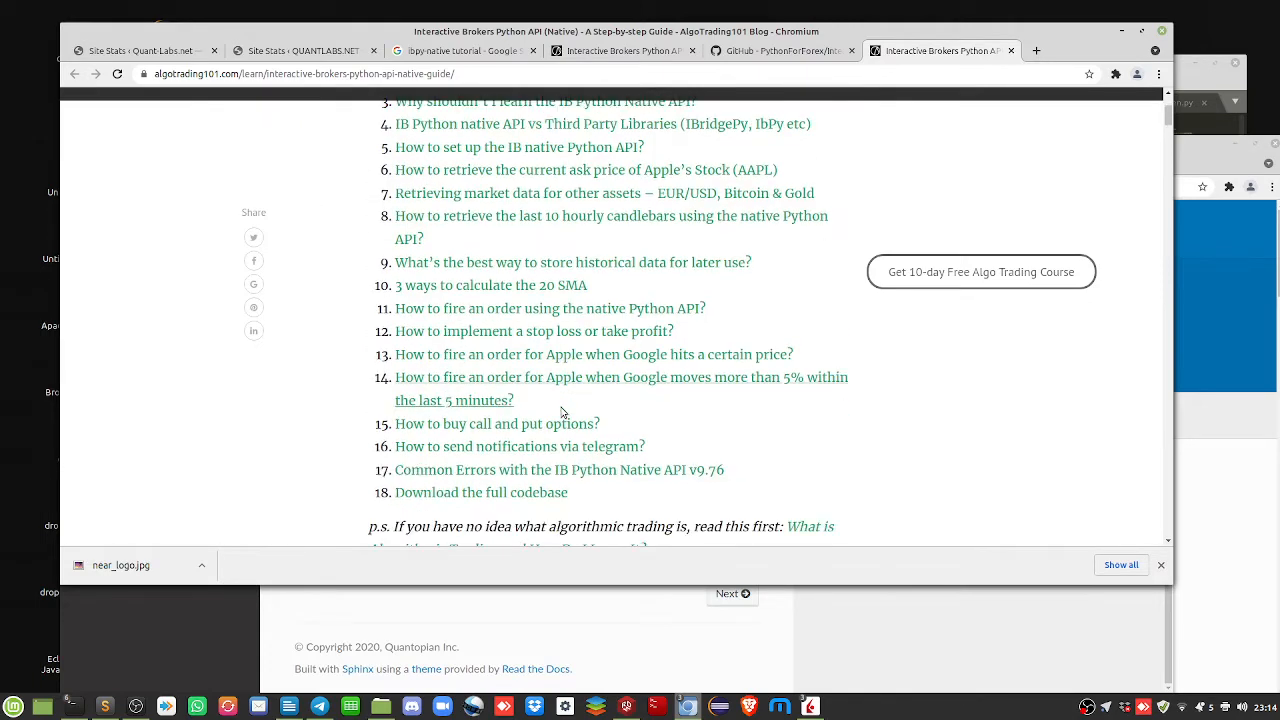
scroll("up", 3)
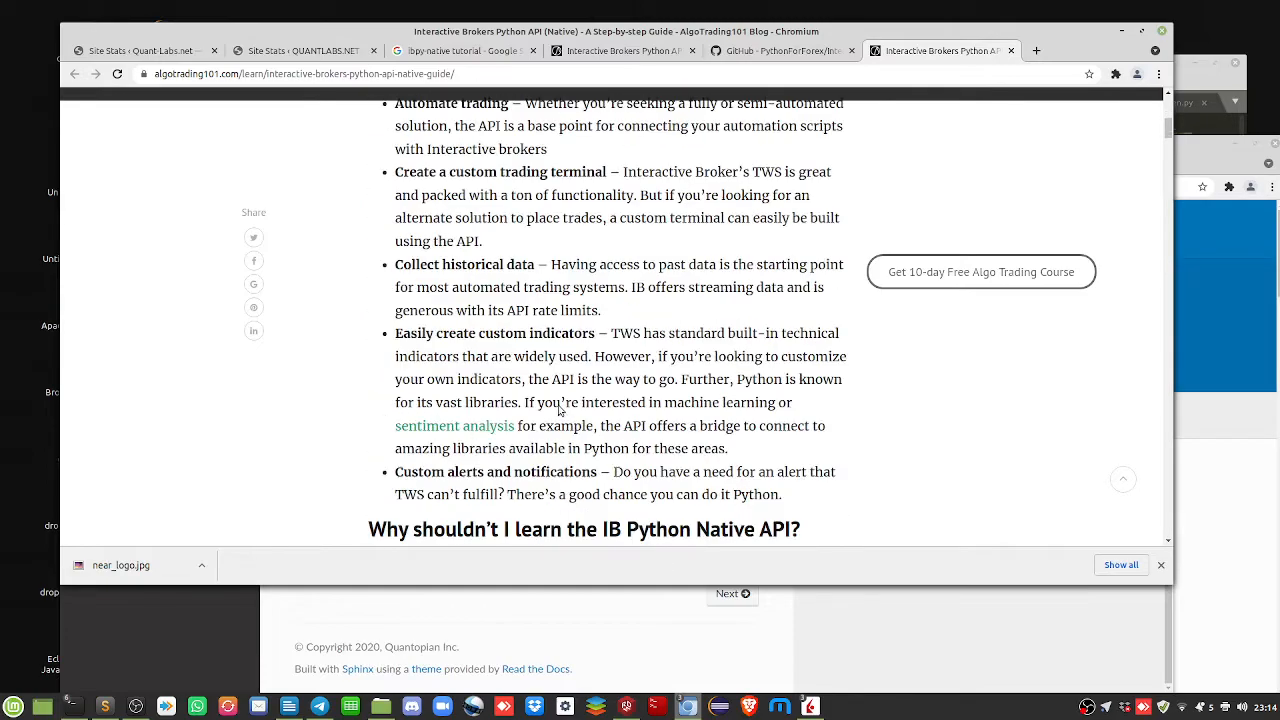
scroll("up", 3)
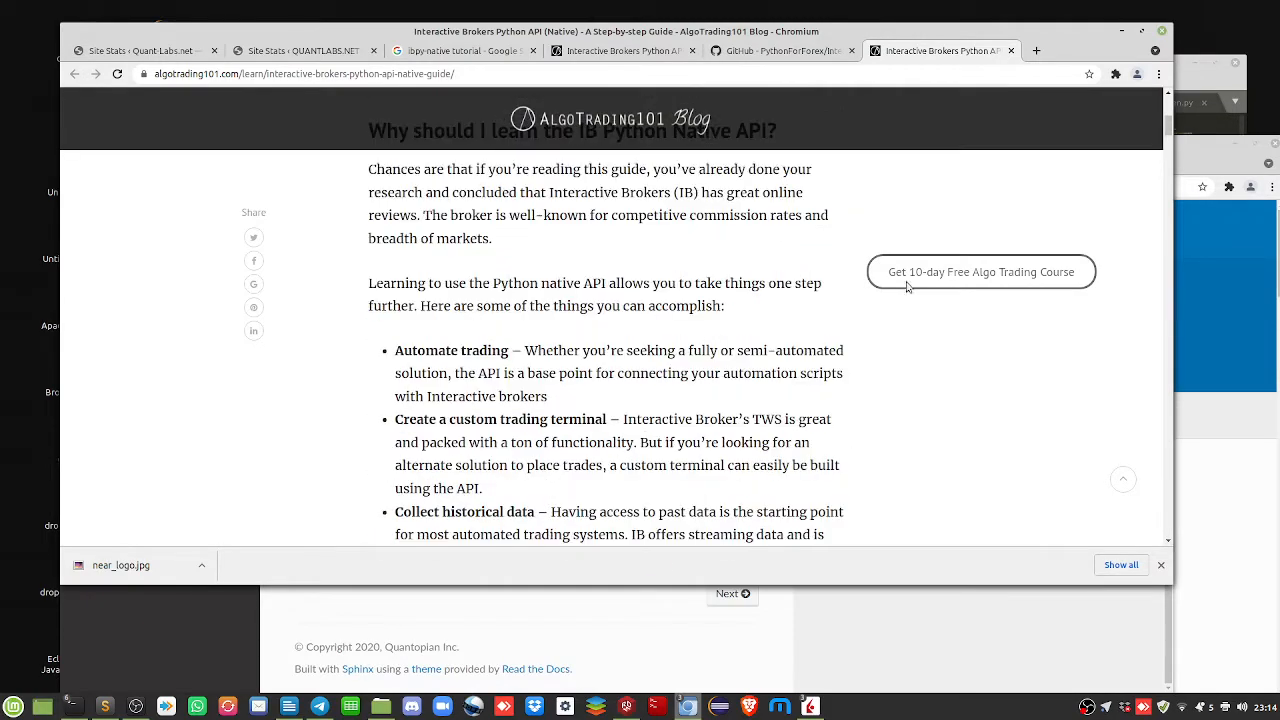
scroll("down", 3)
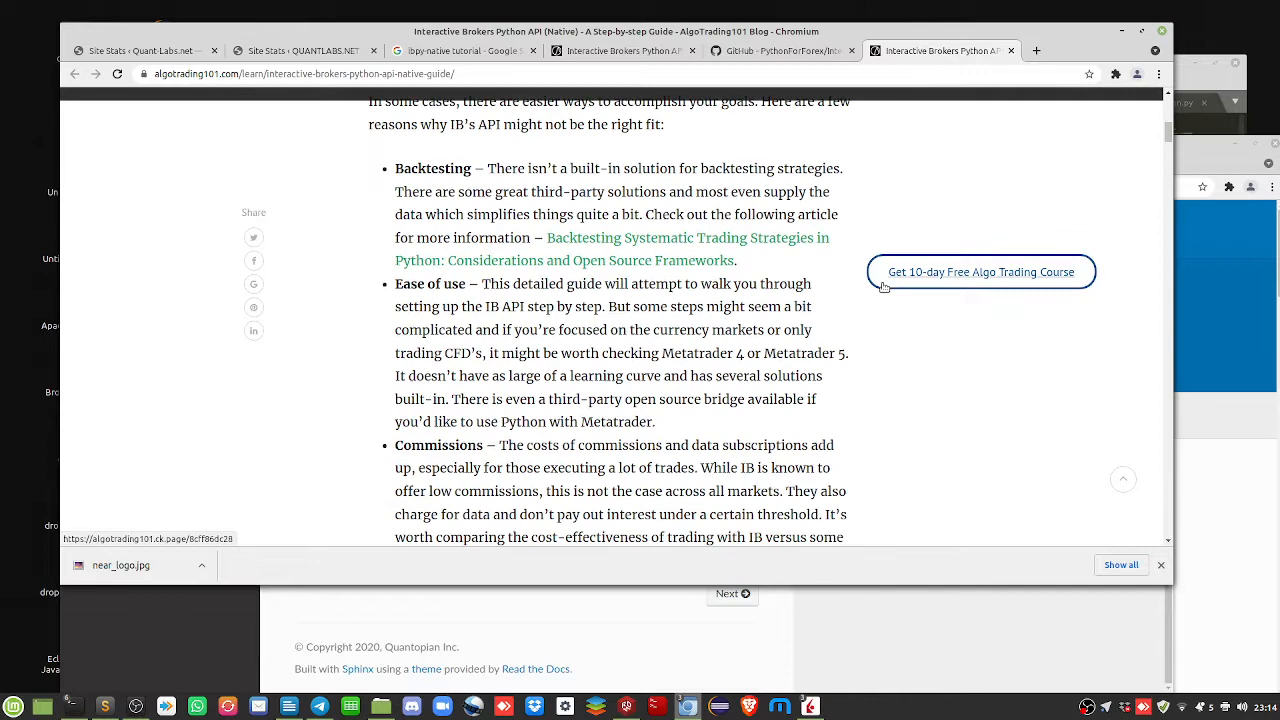
scroll("up", 3)
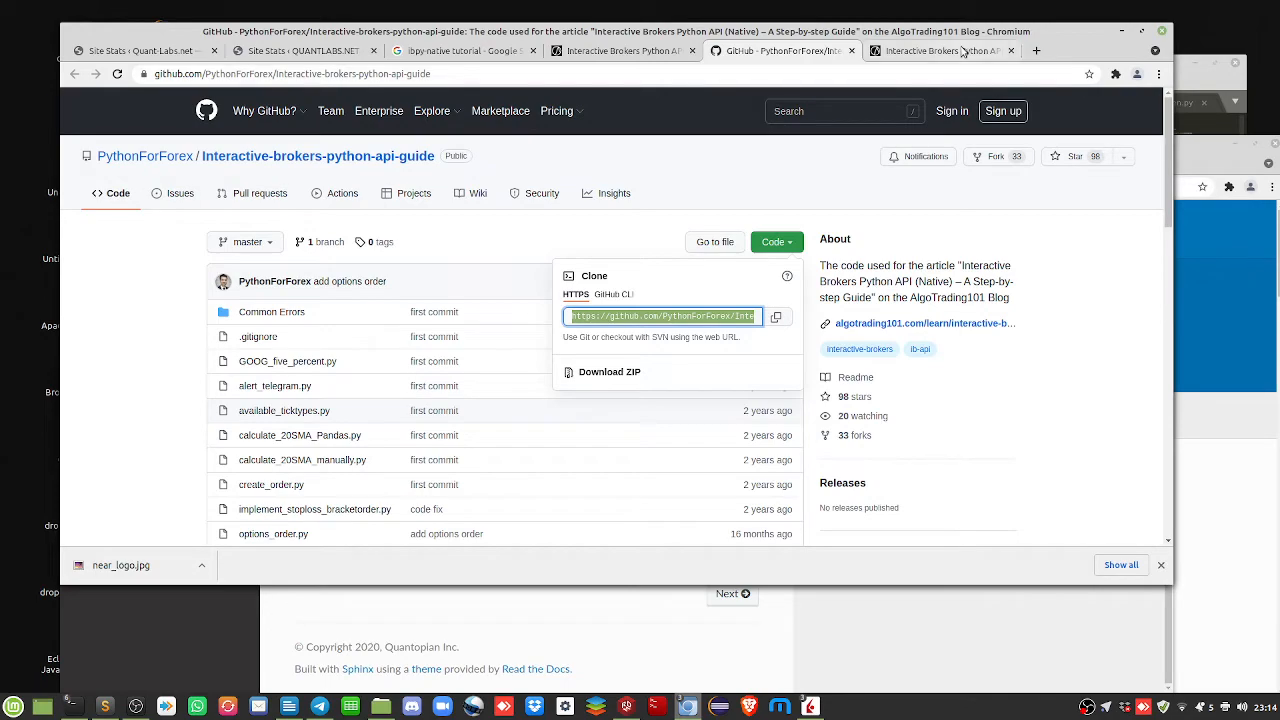
Return to the guide from the repository page and reach its TWS API settings and socket ports section
left_click(940, 50)
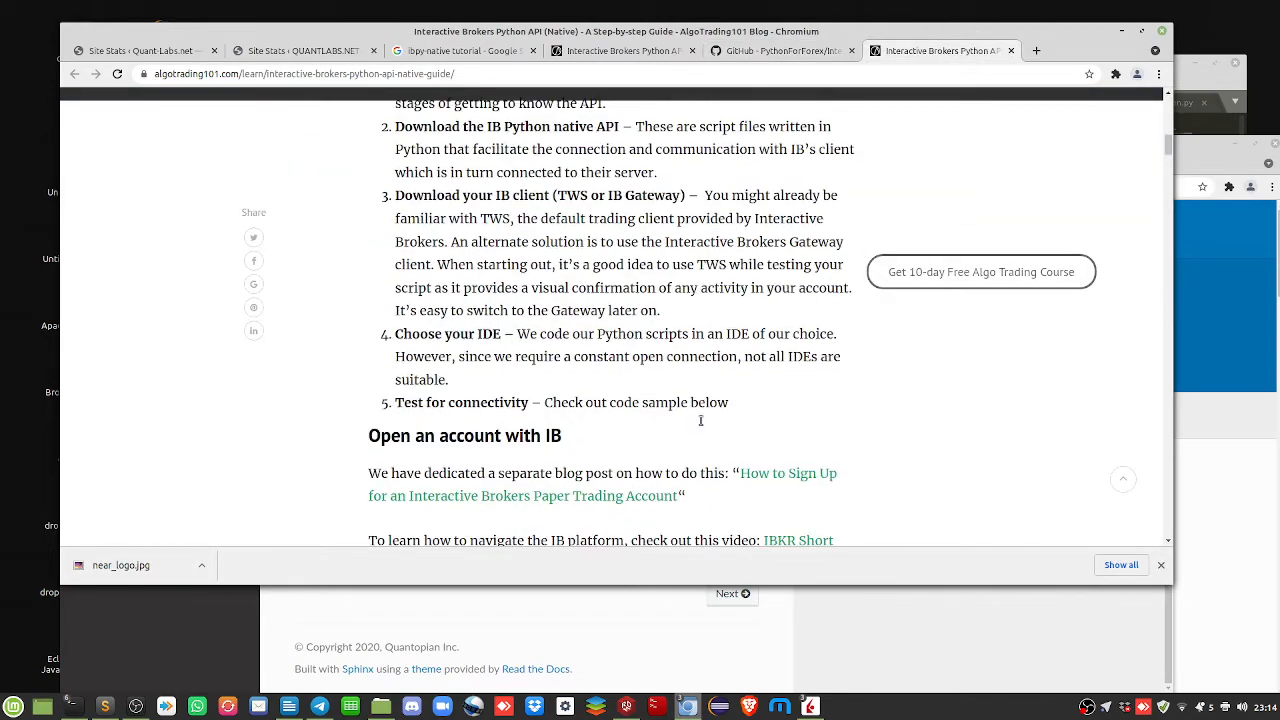
scroll("down", 3)
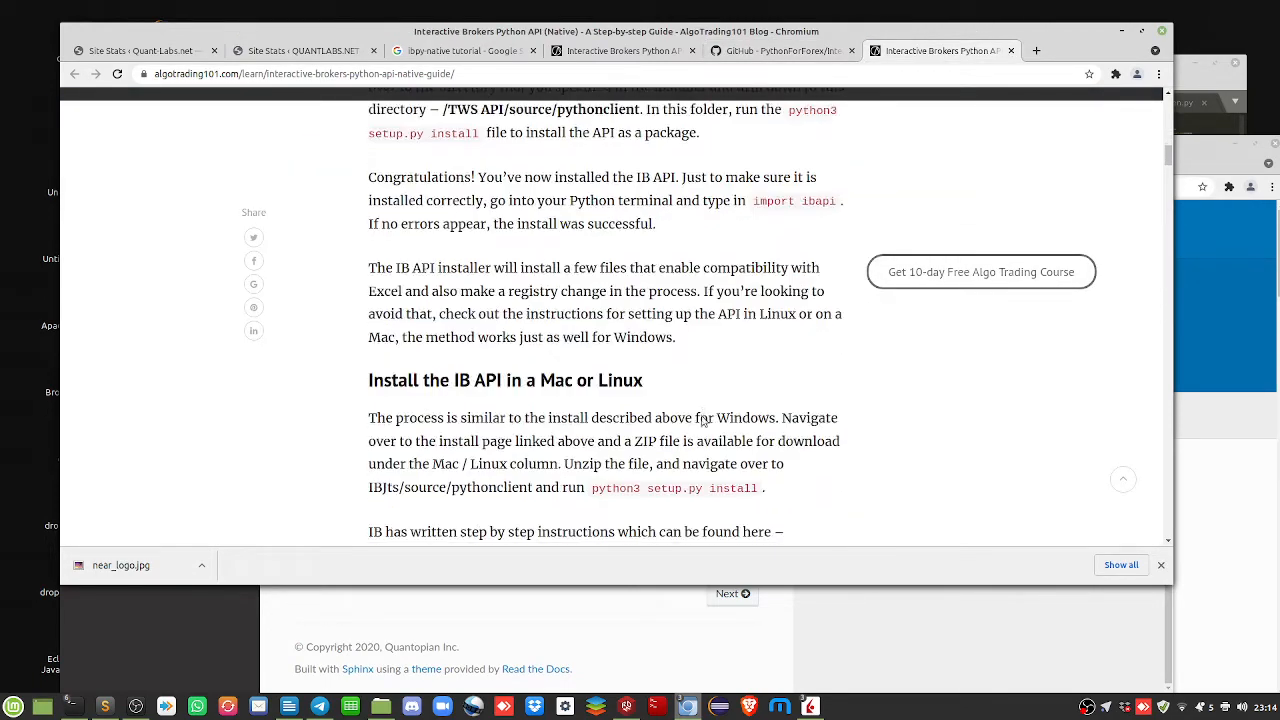
scroll("up", 3)
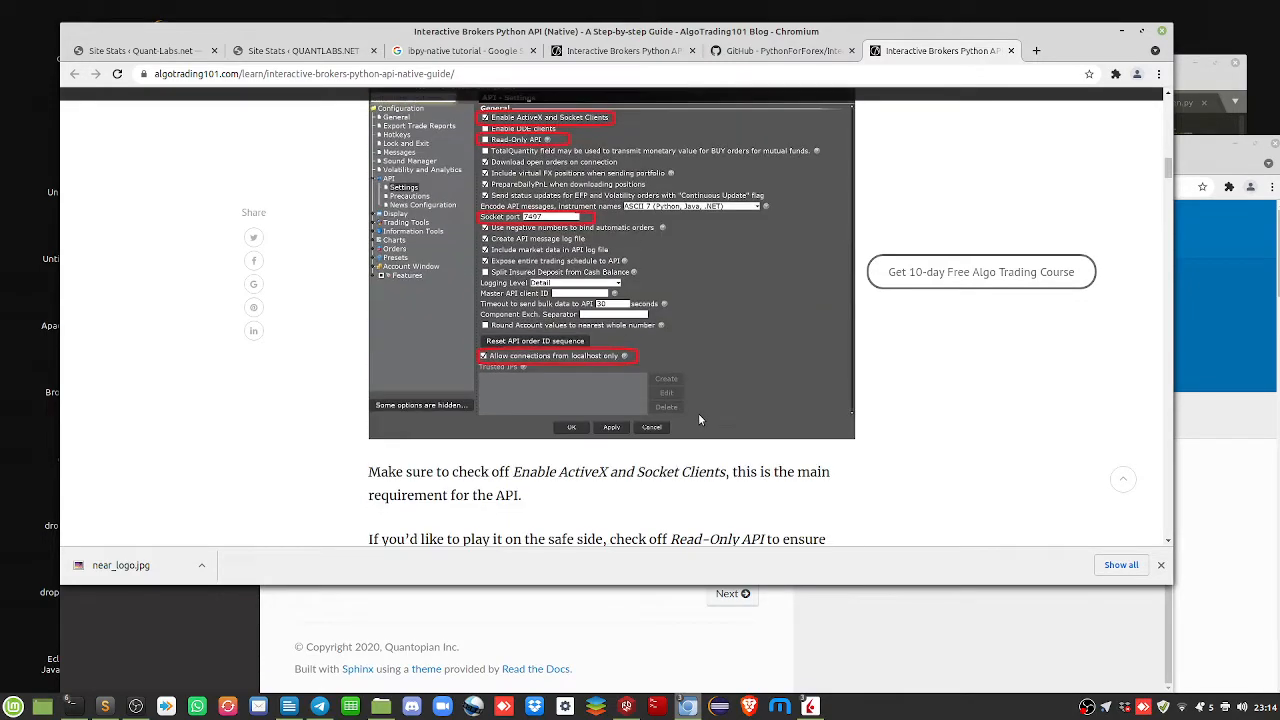
scroll("up", 3)
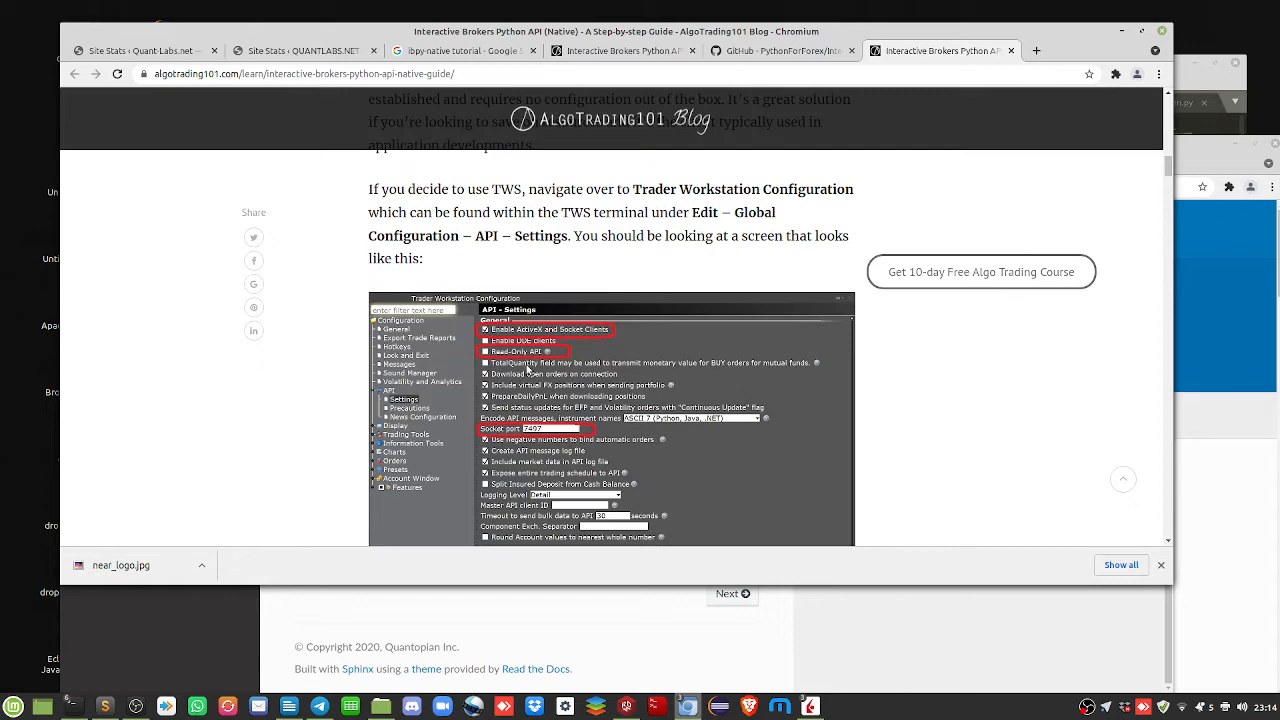
scroll("down", 3)
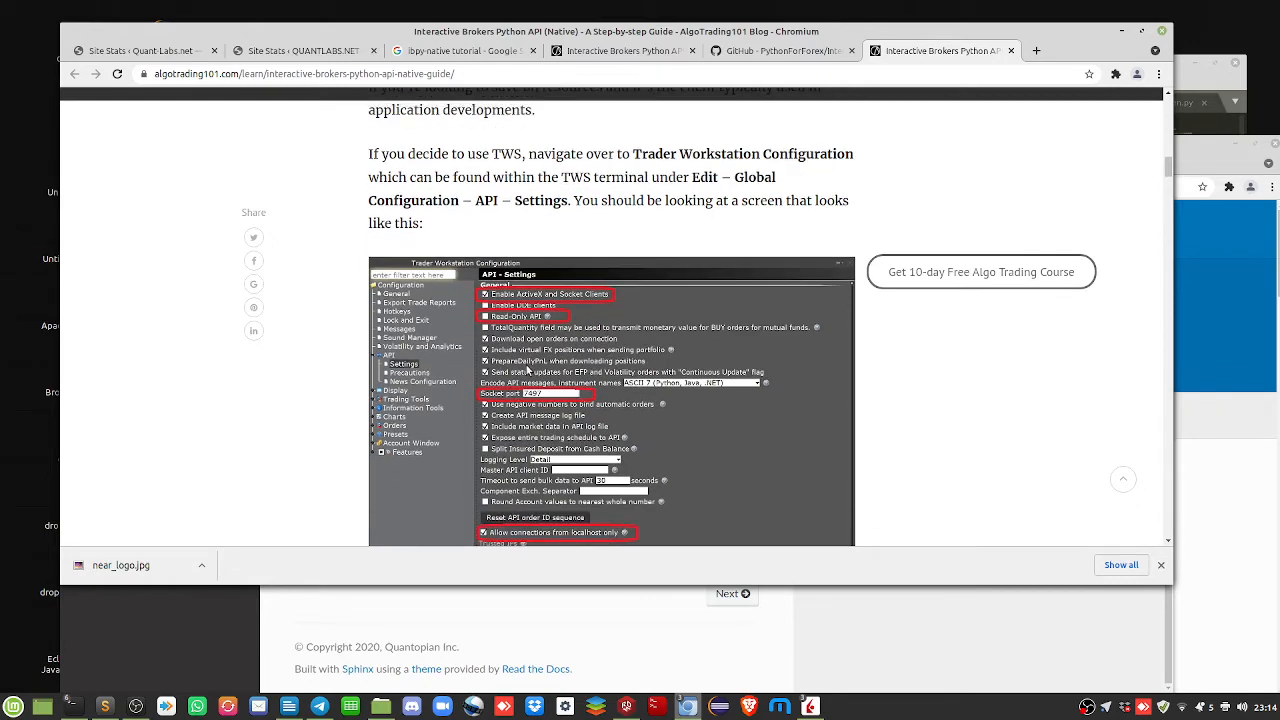
scroll("down", 3)
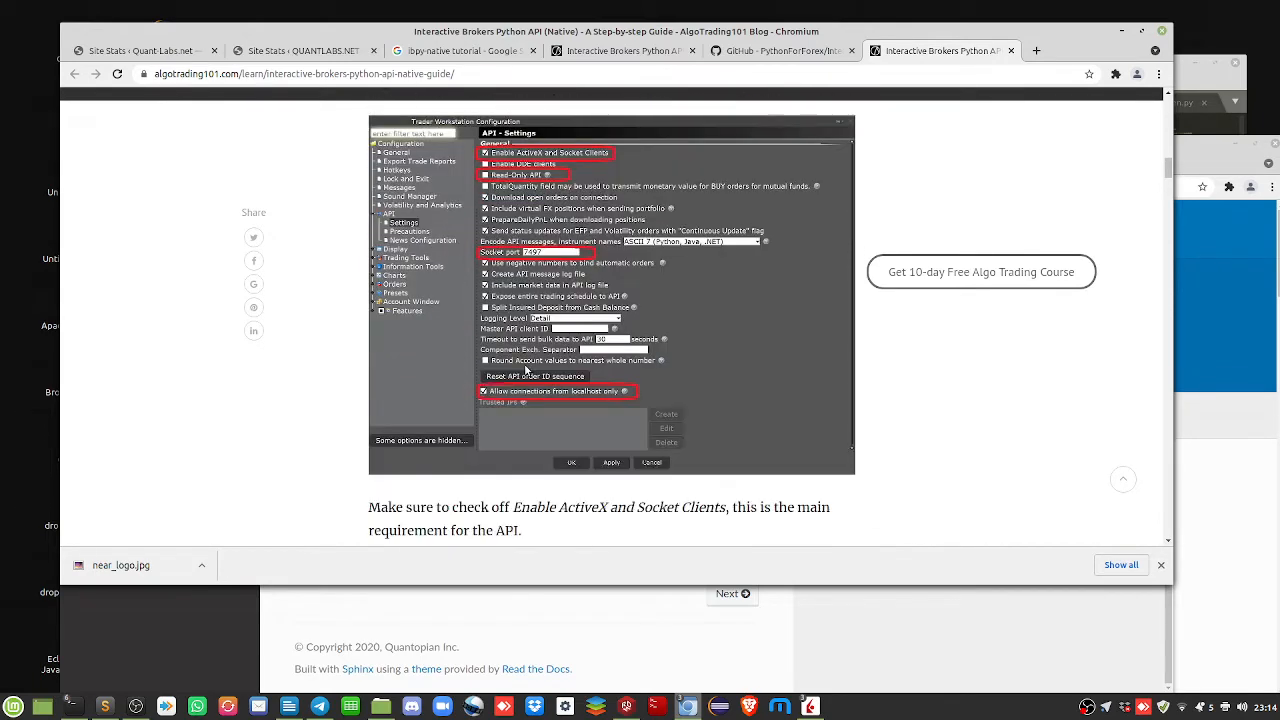
scroll("down", 3)
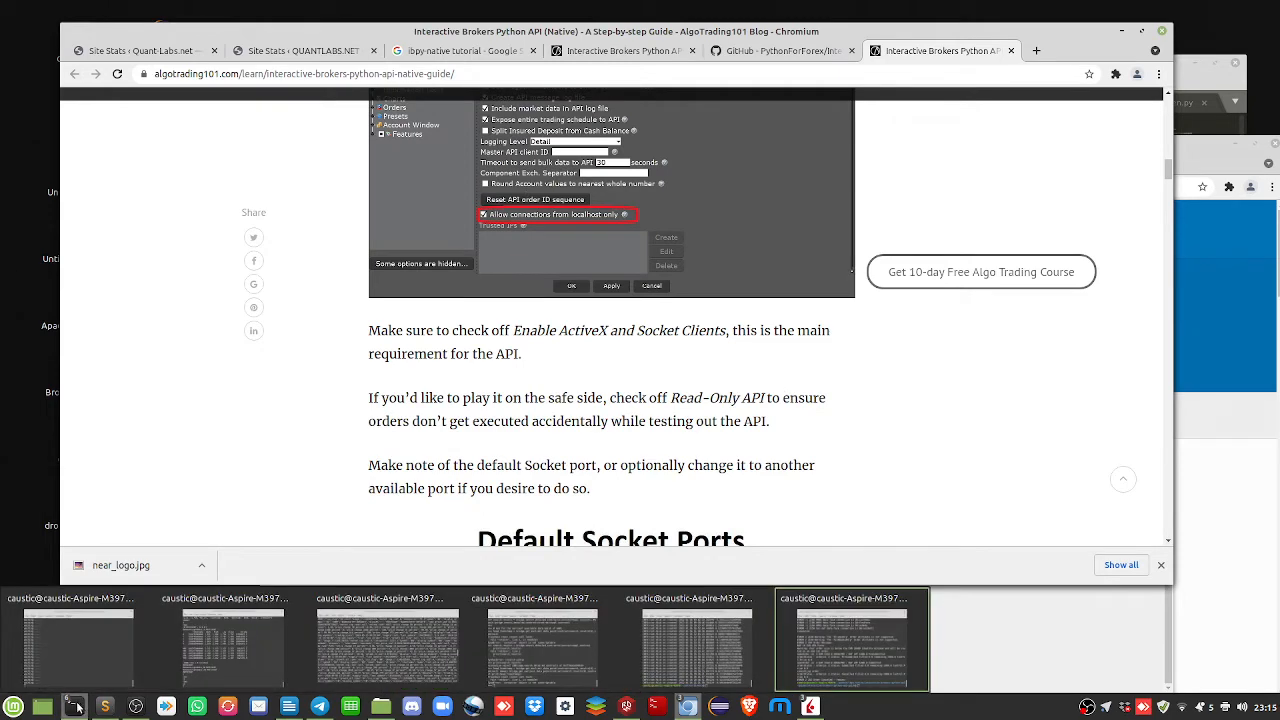
List the ibpy-native folder's scripts with ls -l and open tutfx.py in Sublime Text via subl
left_click(852, 640)
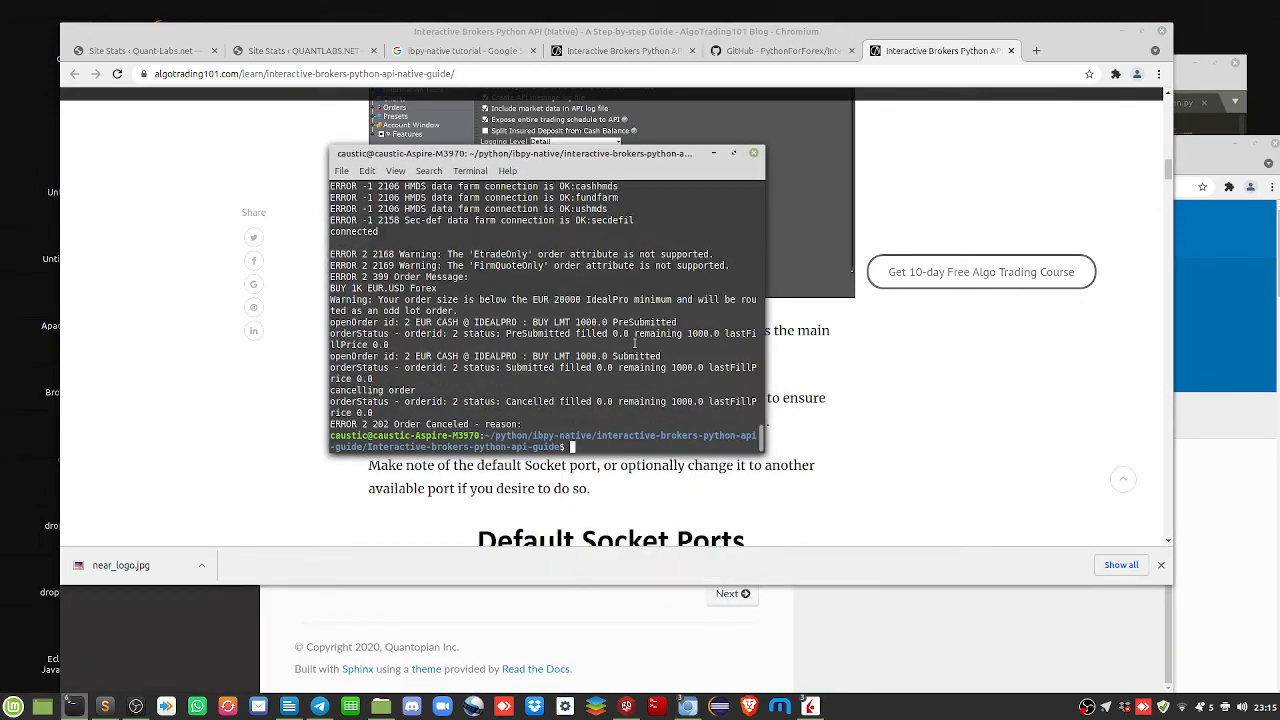
type("ls -l")
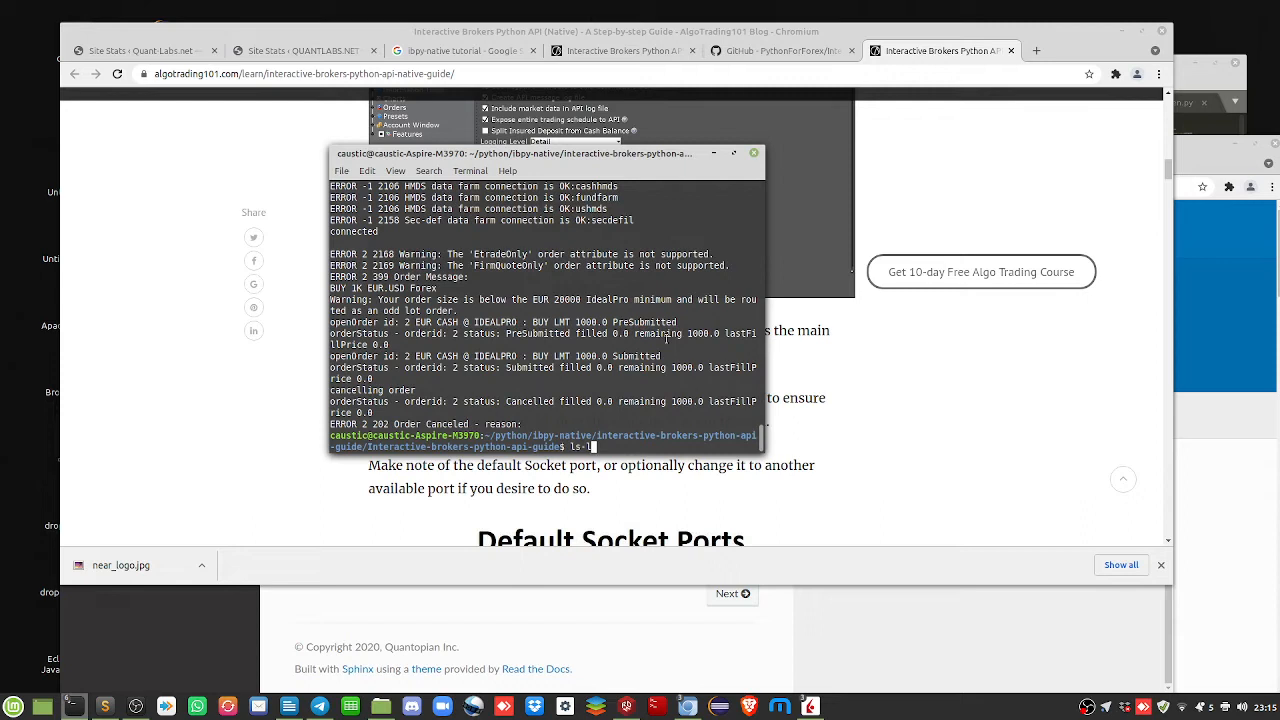
type("l")
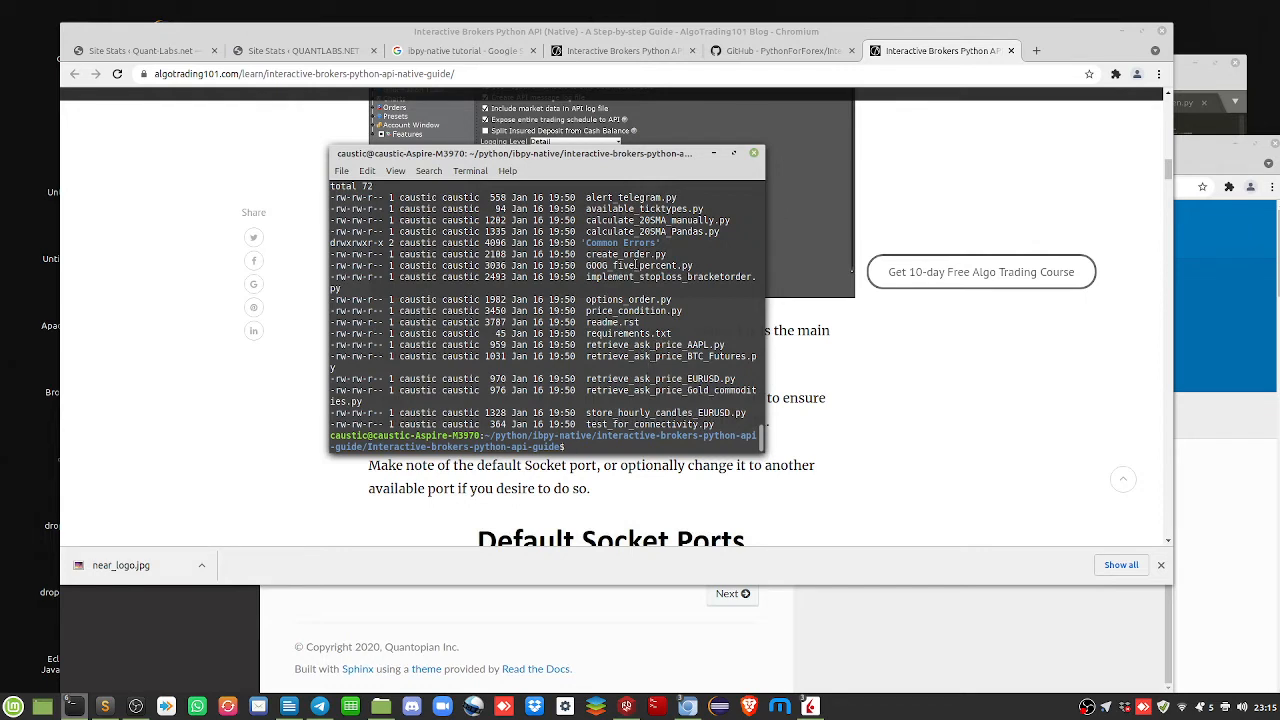
double_click(624, 254)
type("cd .")
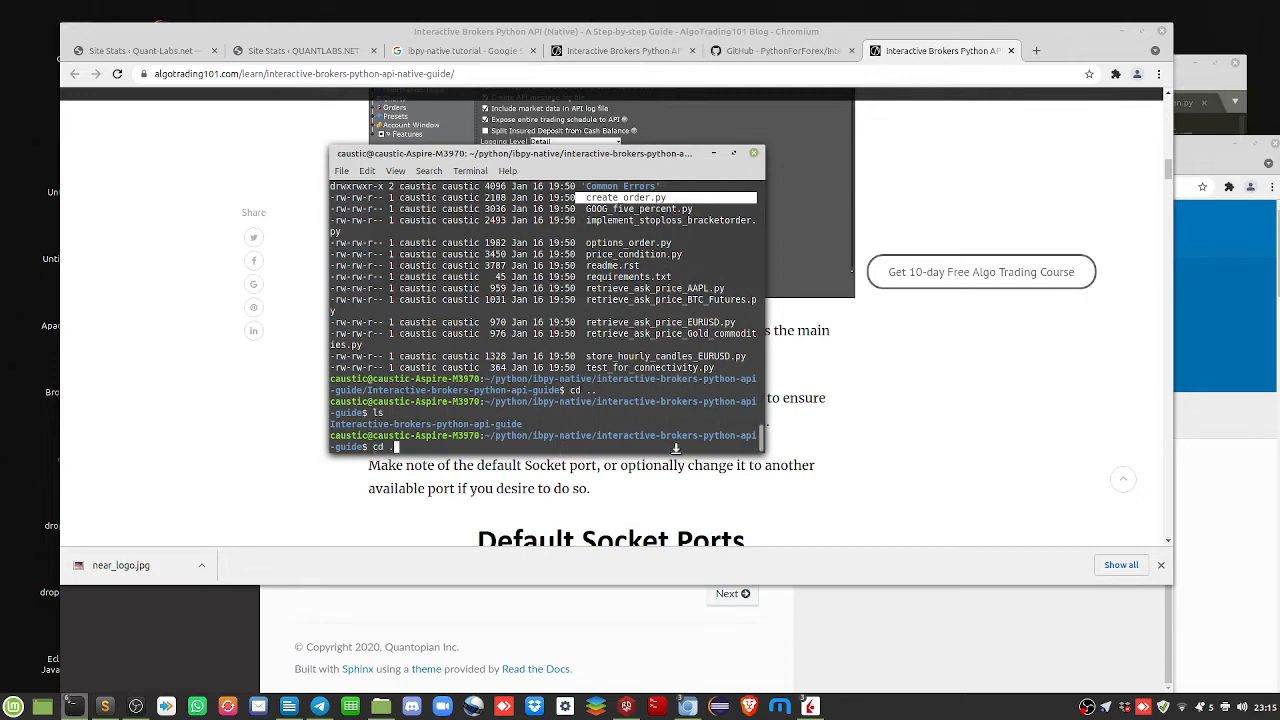
key("Return")
type("ls")
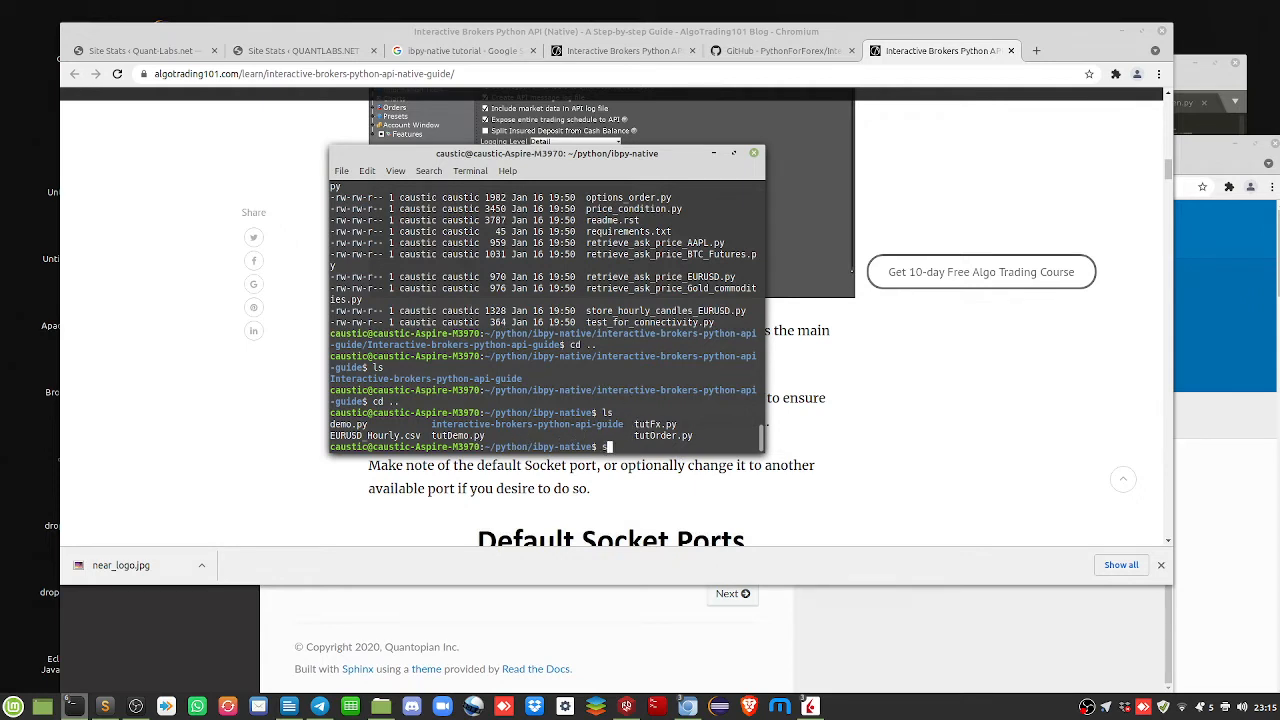
type("ubl")
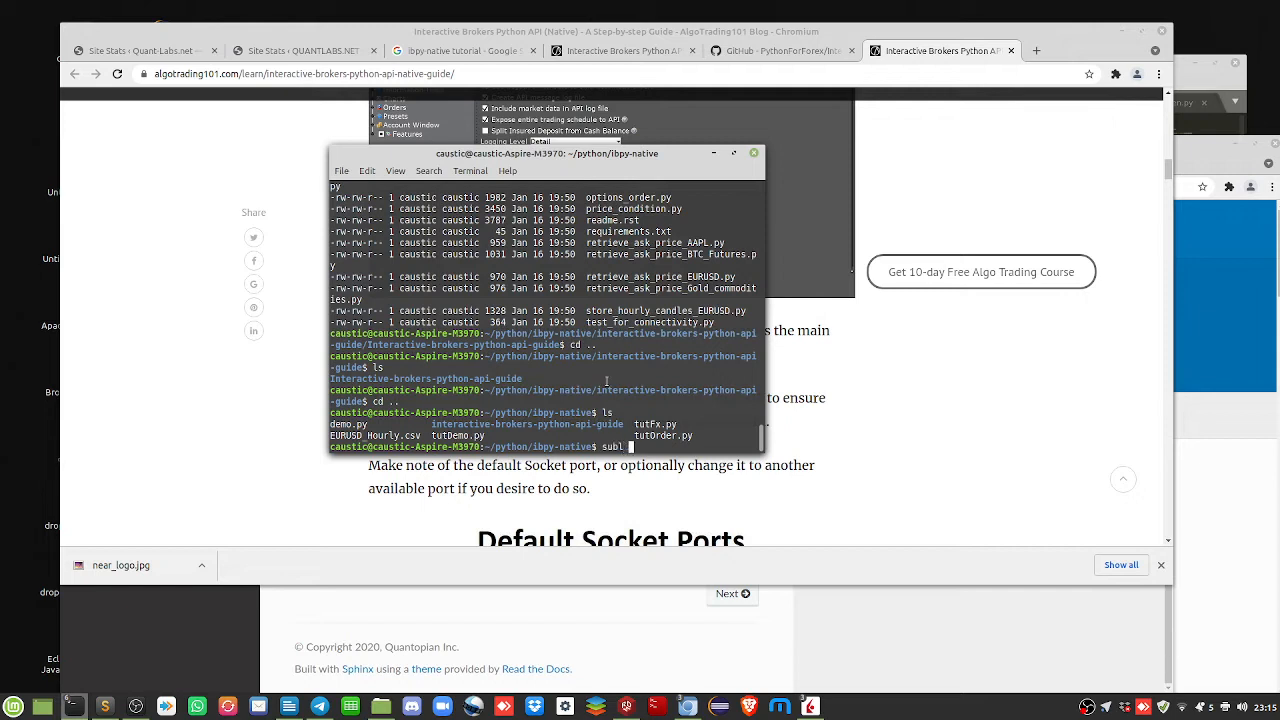
type("tut")
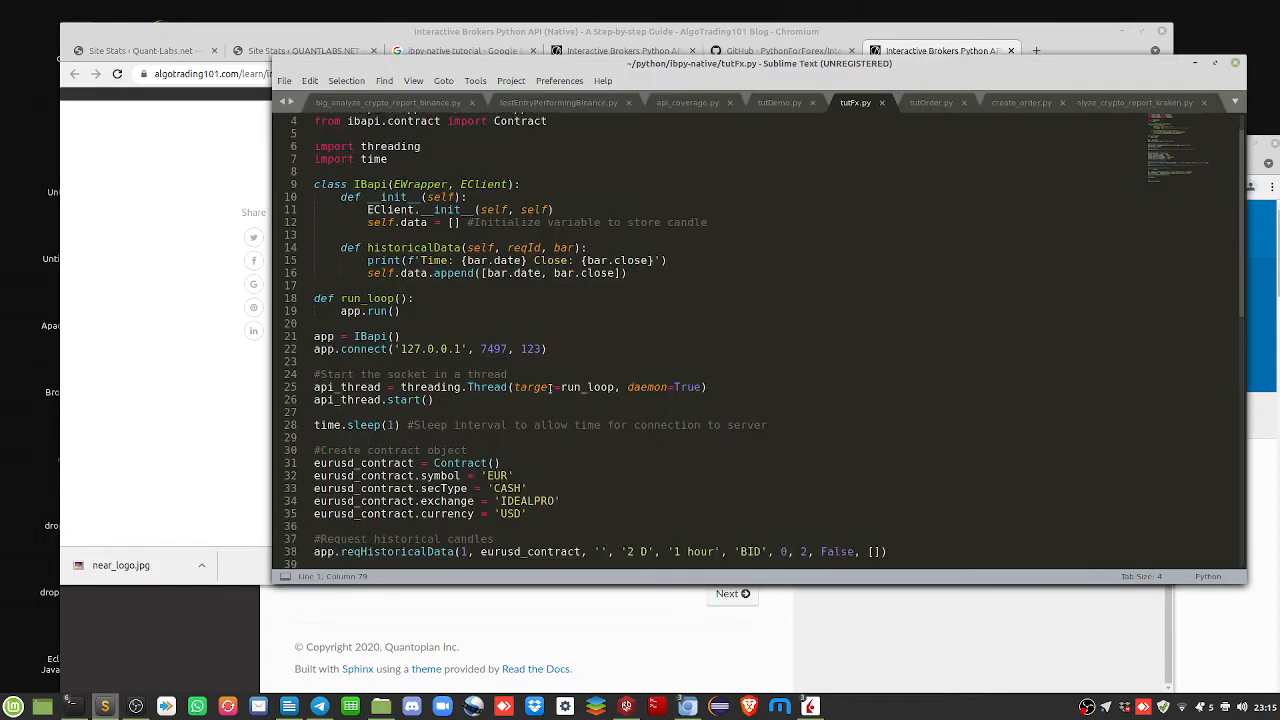
scroll("up", 3)
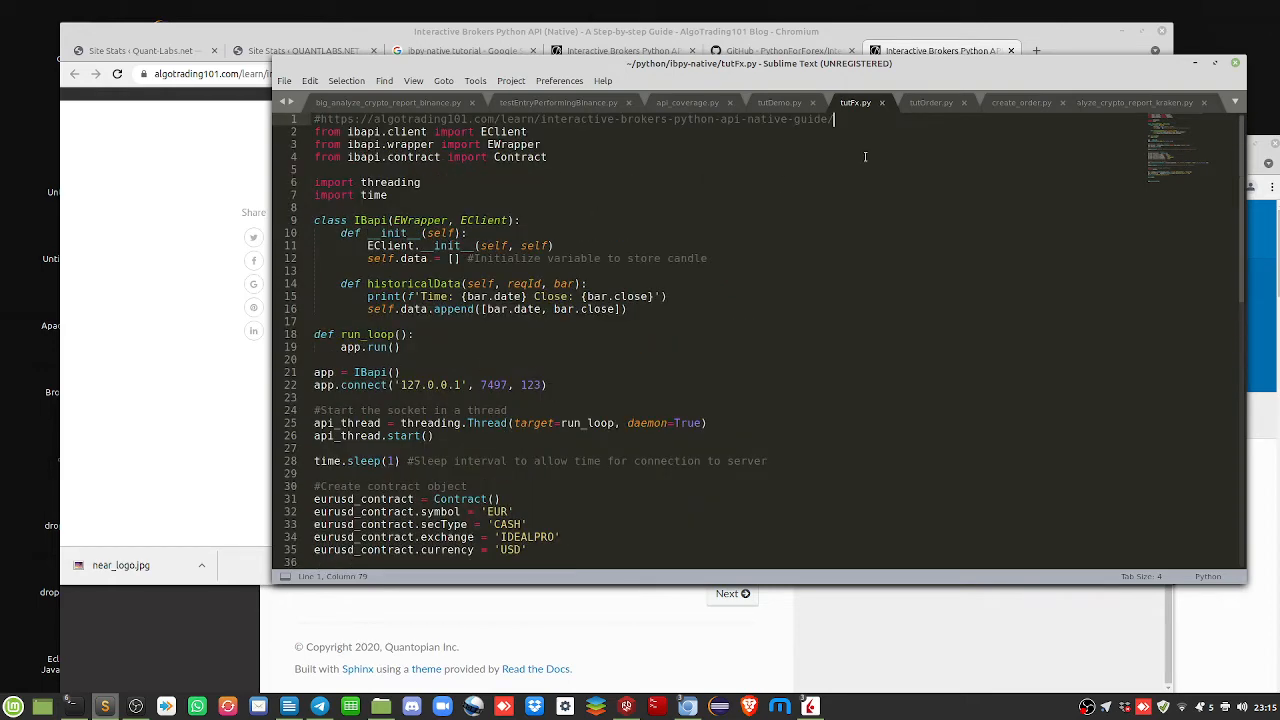
scroll("down", 3)
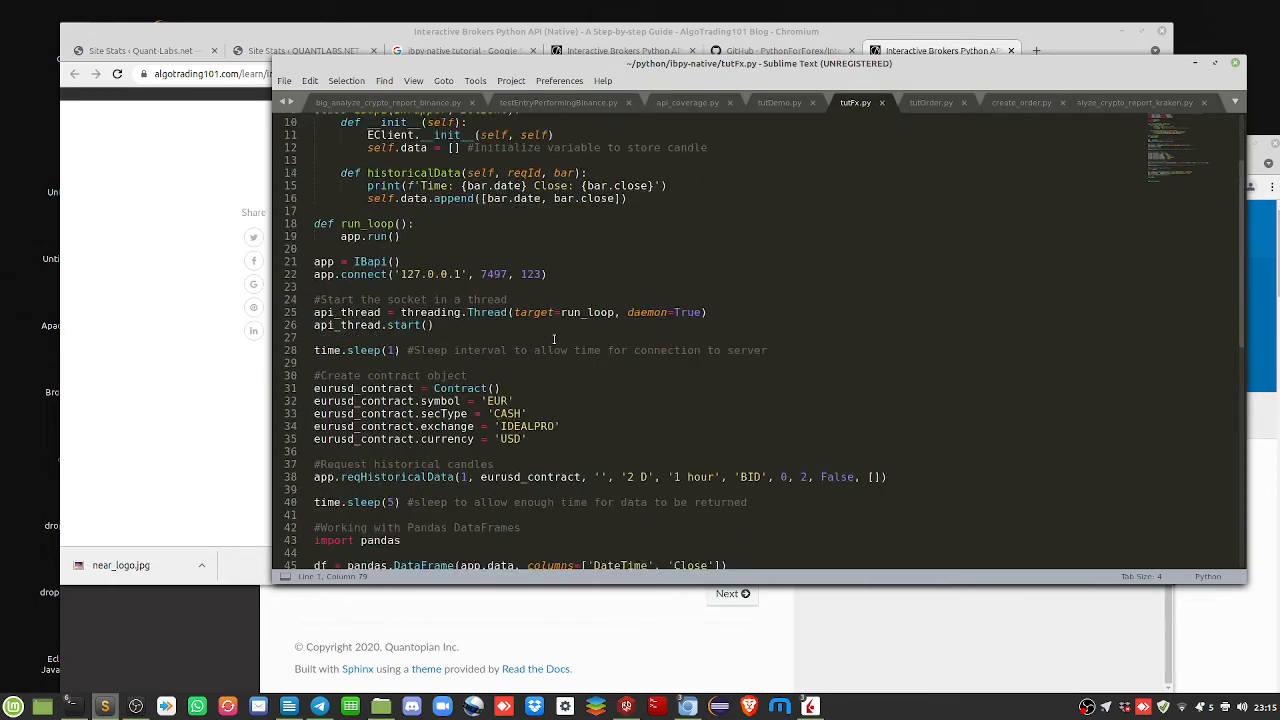
scroll("up", 3)
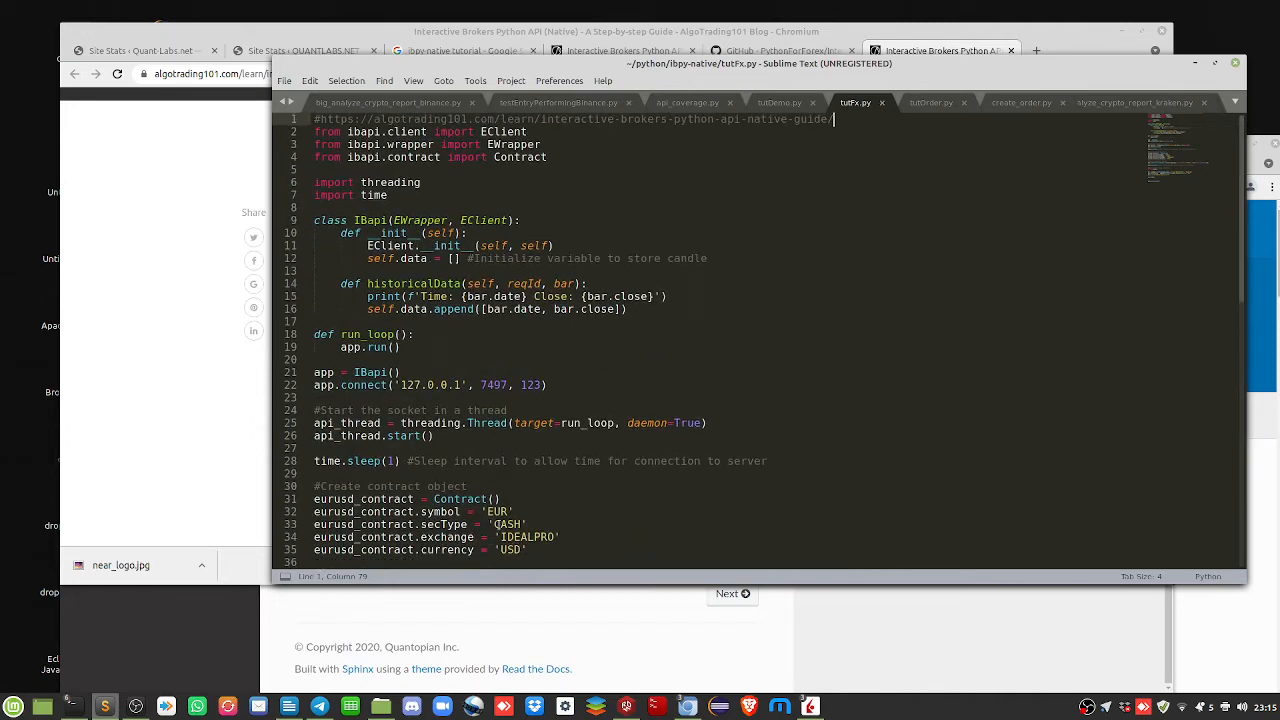
scroll("down", 3)
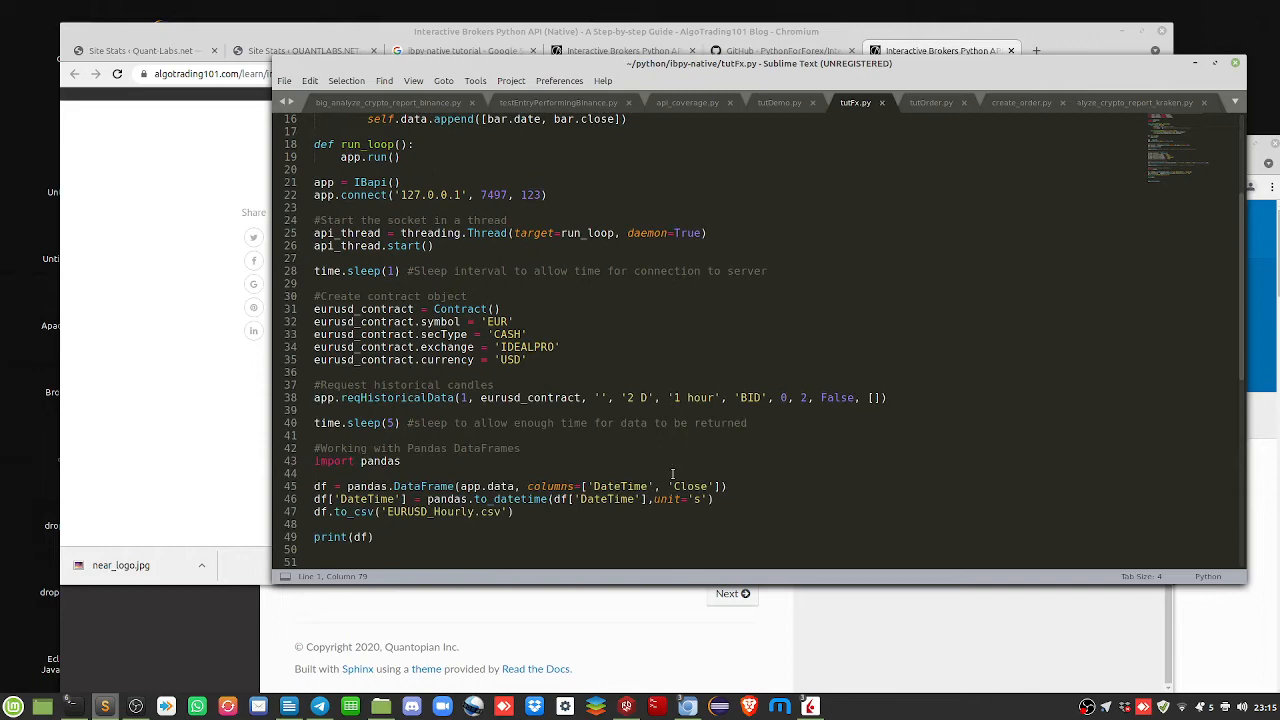
scroll("up", 3)
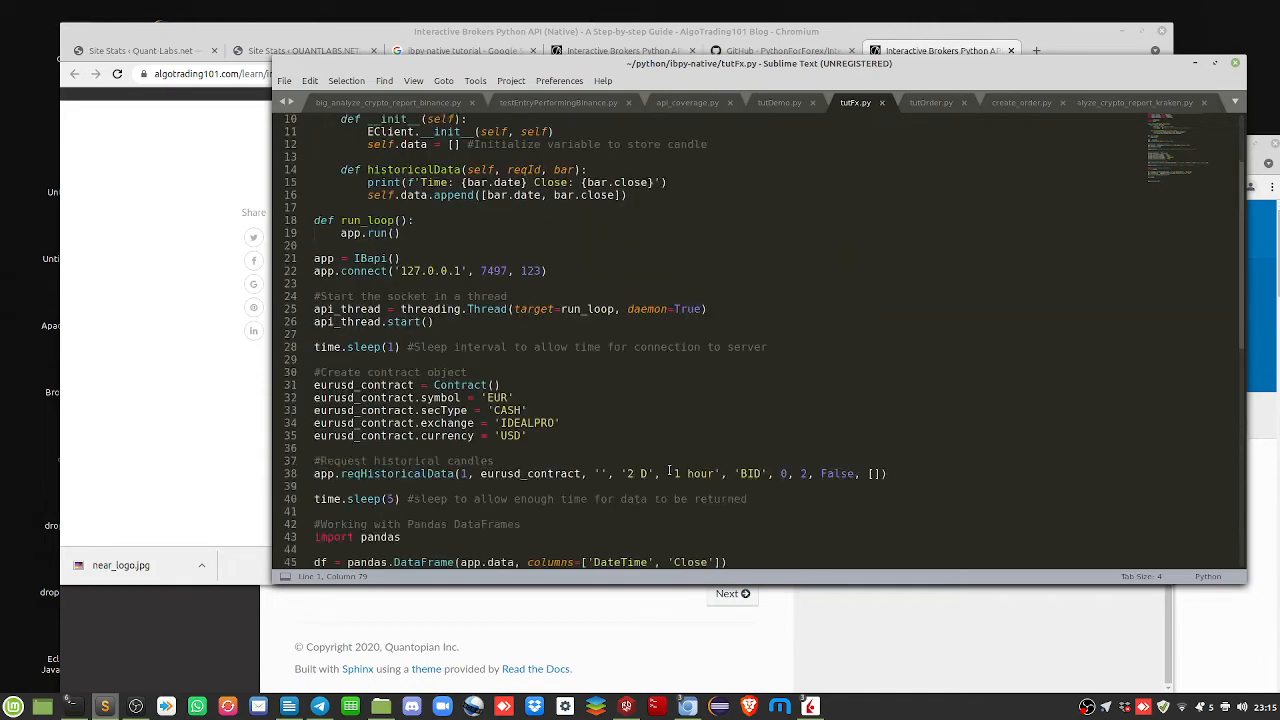
scroll("down", 3)
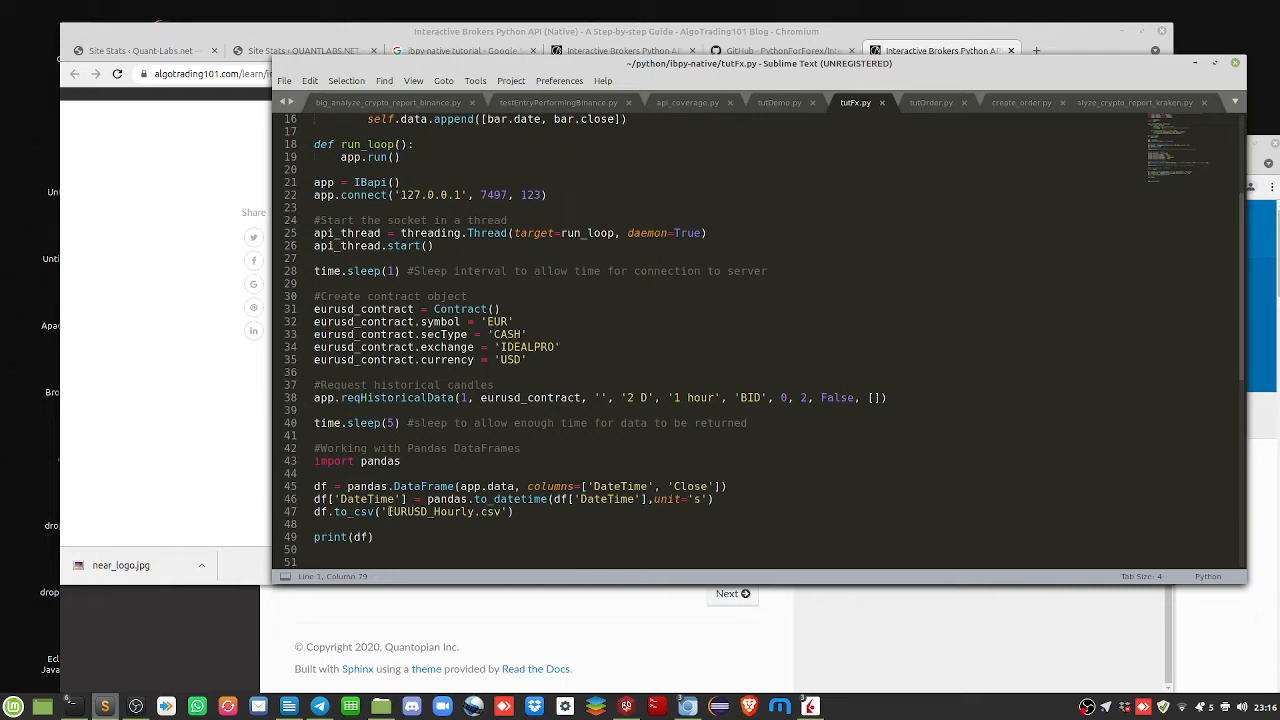
double_click(428, 512)
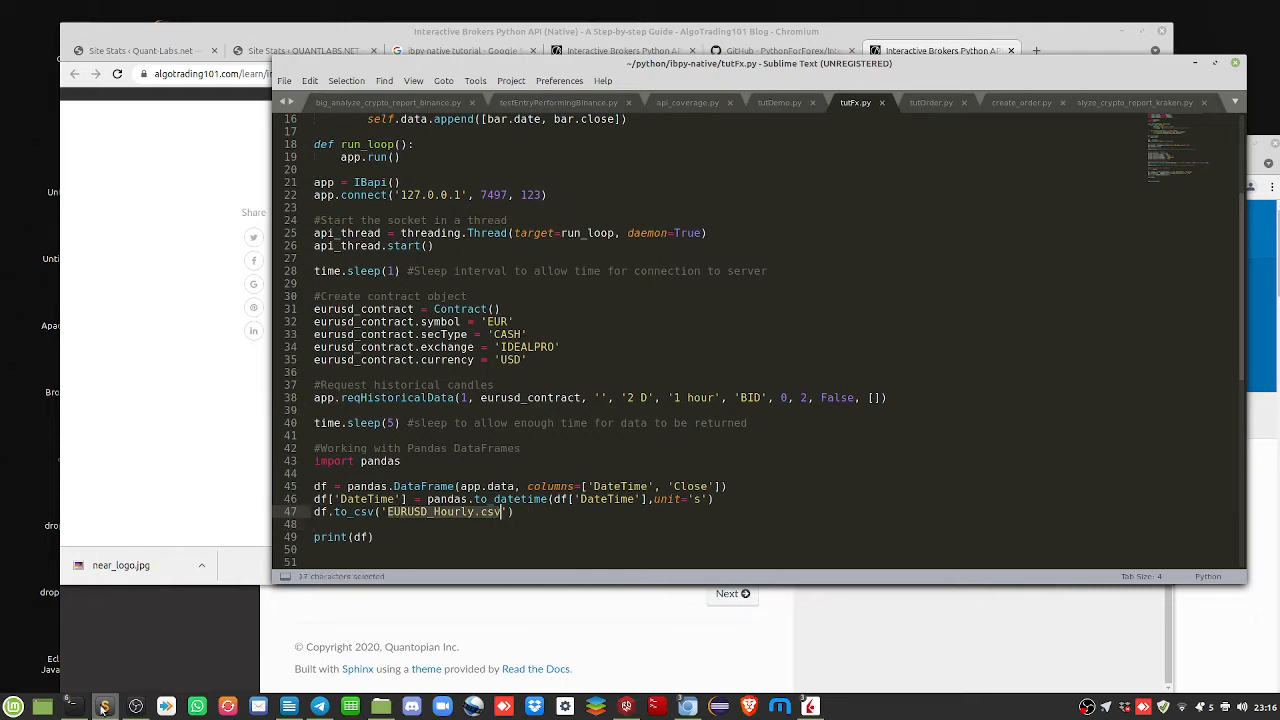
mouse_move(74, 706)
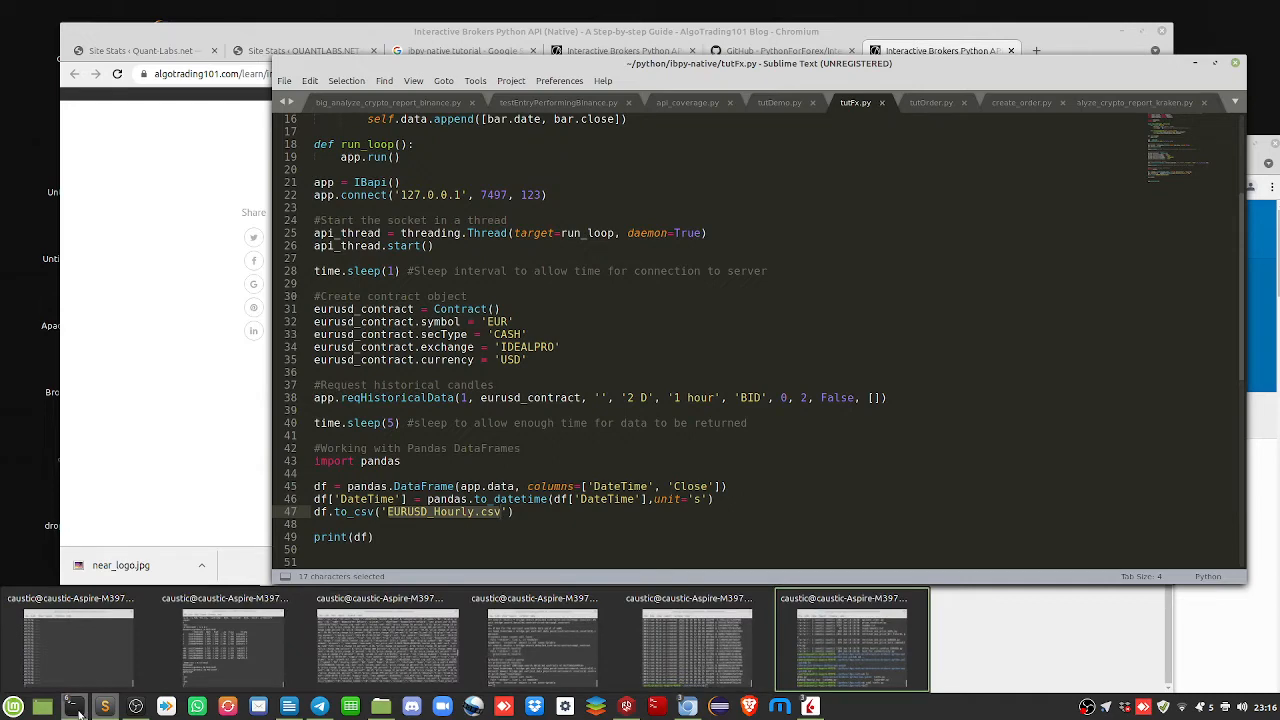
Start a python3 command in the terminal, then show the ibpy-native PyPI page's Installation and Statistics sections
left_click(76, 706)
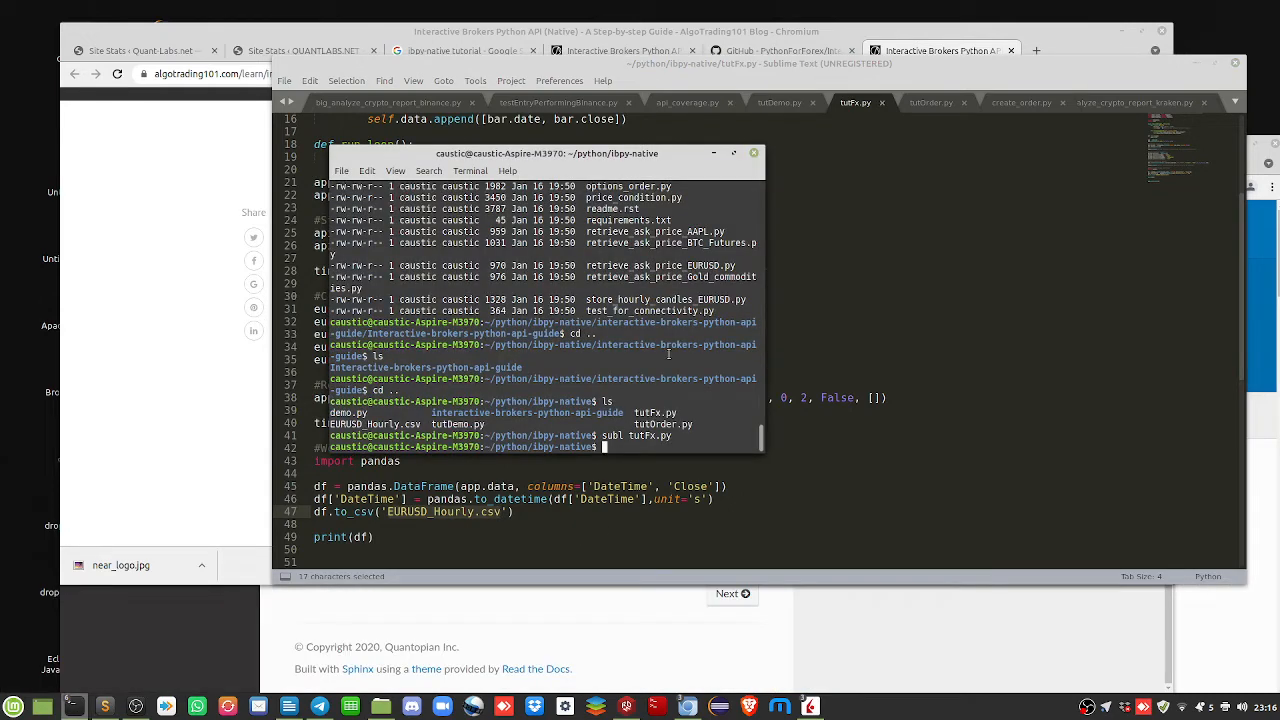
type("python3")
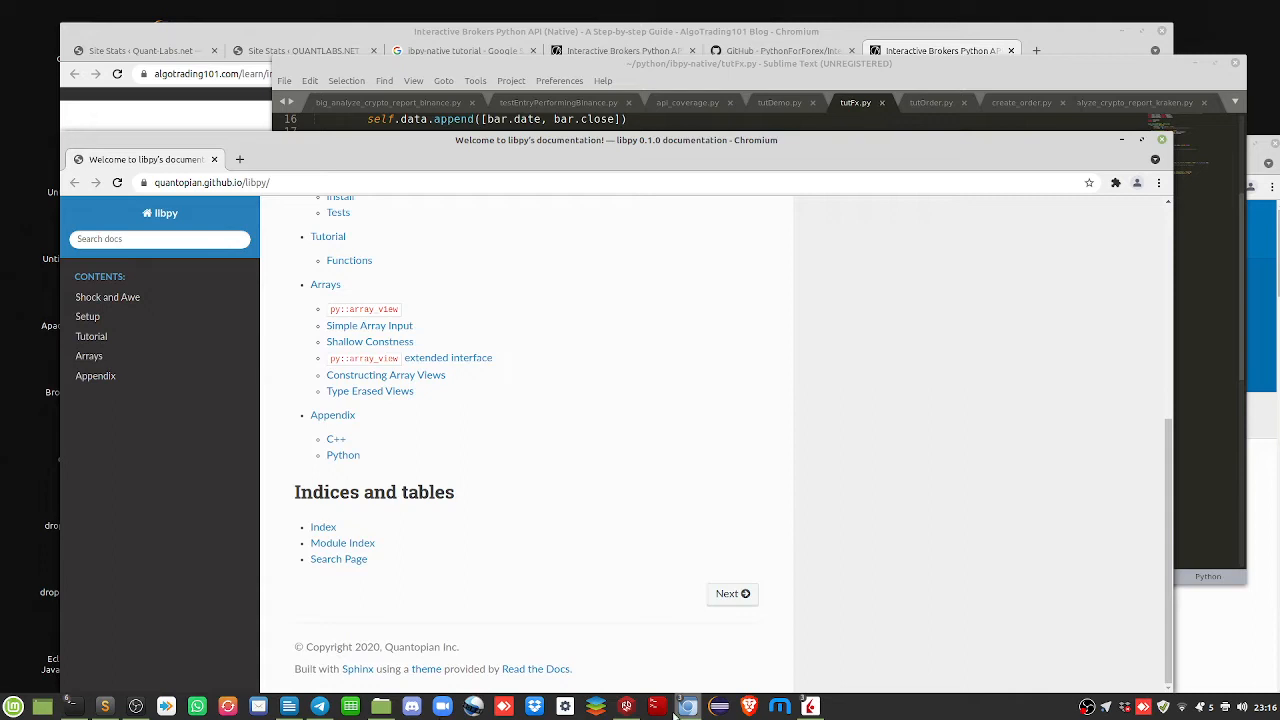
mouse_move(688, 706)
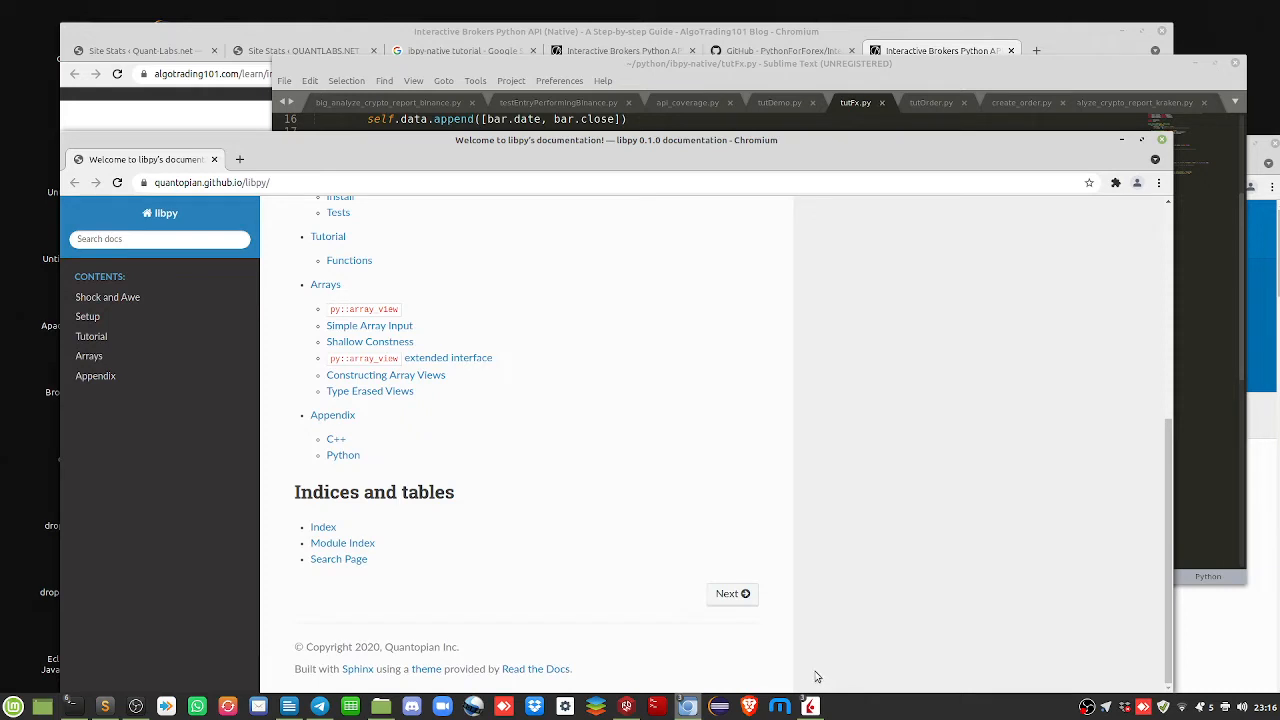
mouse_move(686, 706)
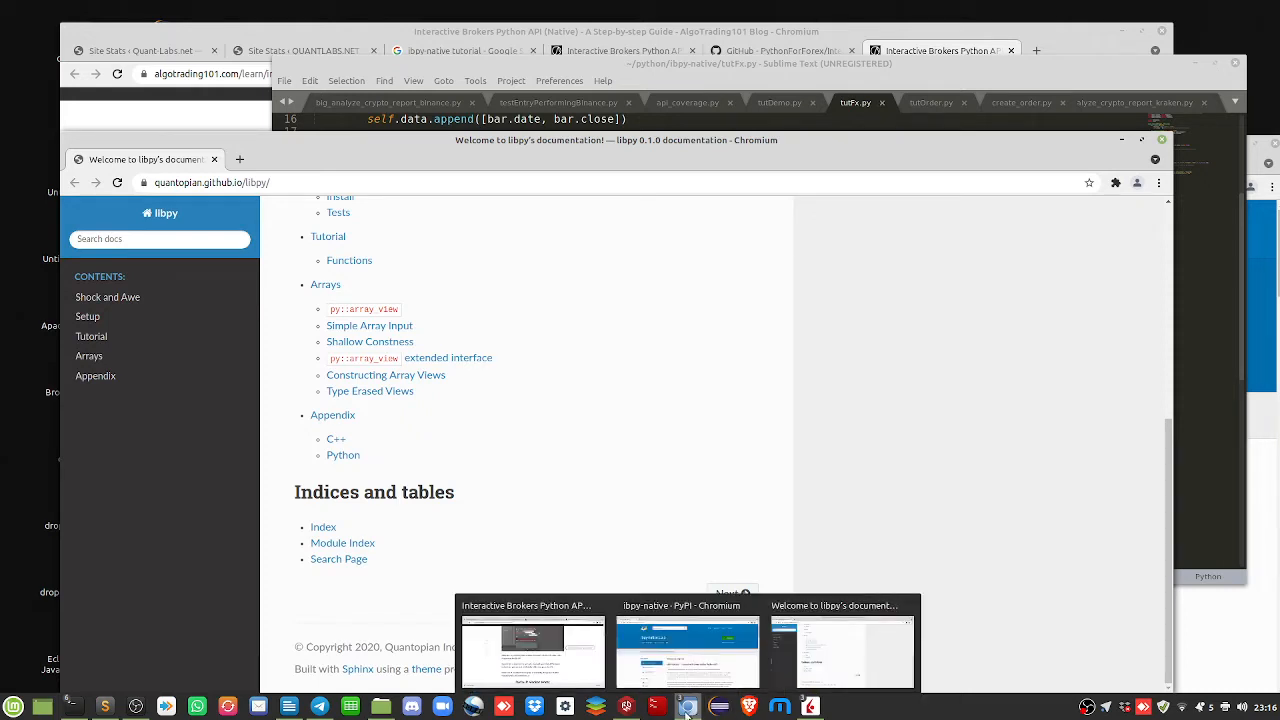
left_click(688, 644)
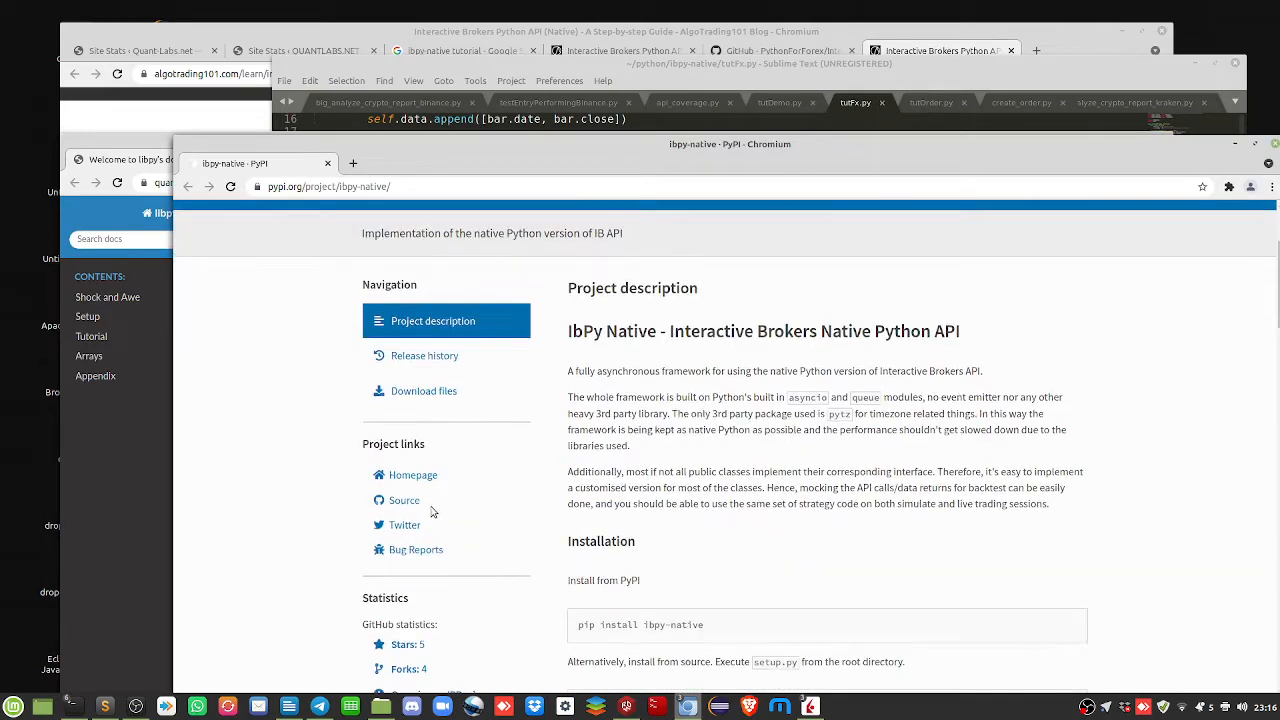
scroll("down", 3)
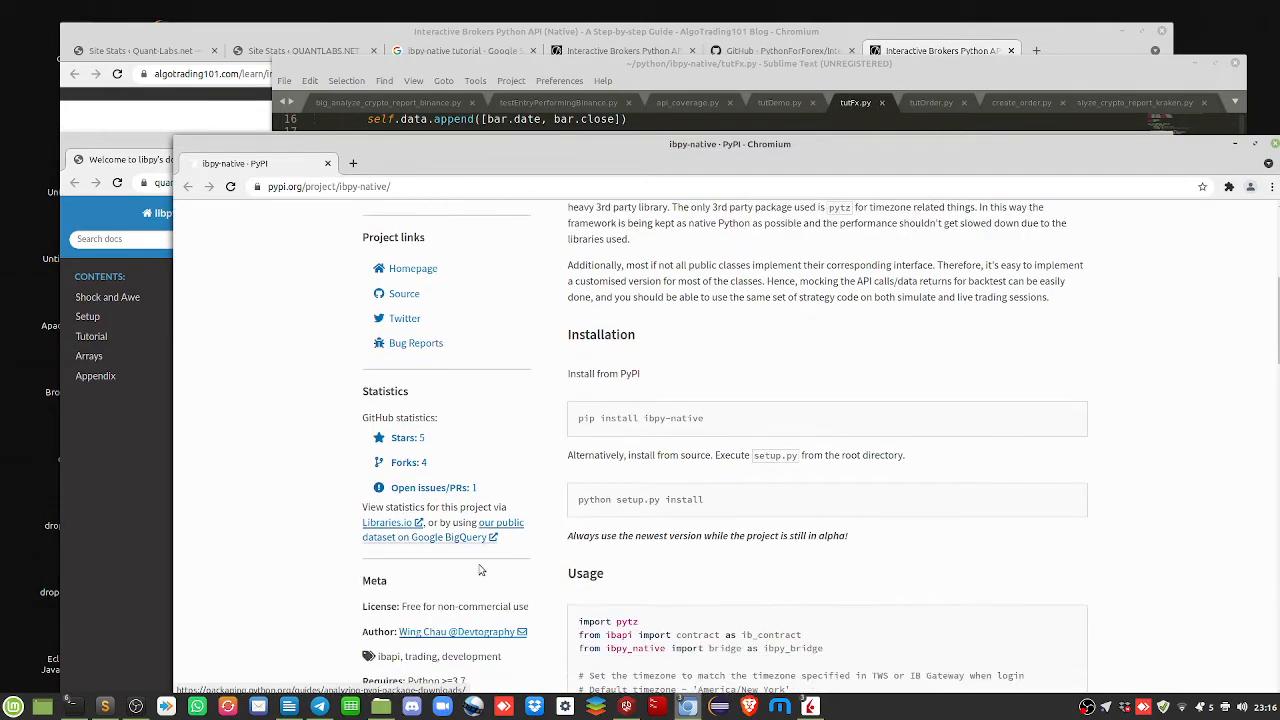
scroll("down", 3)
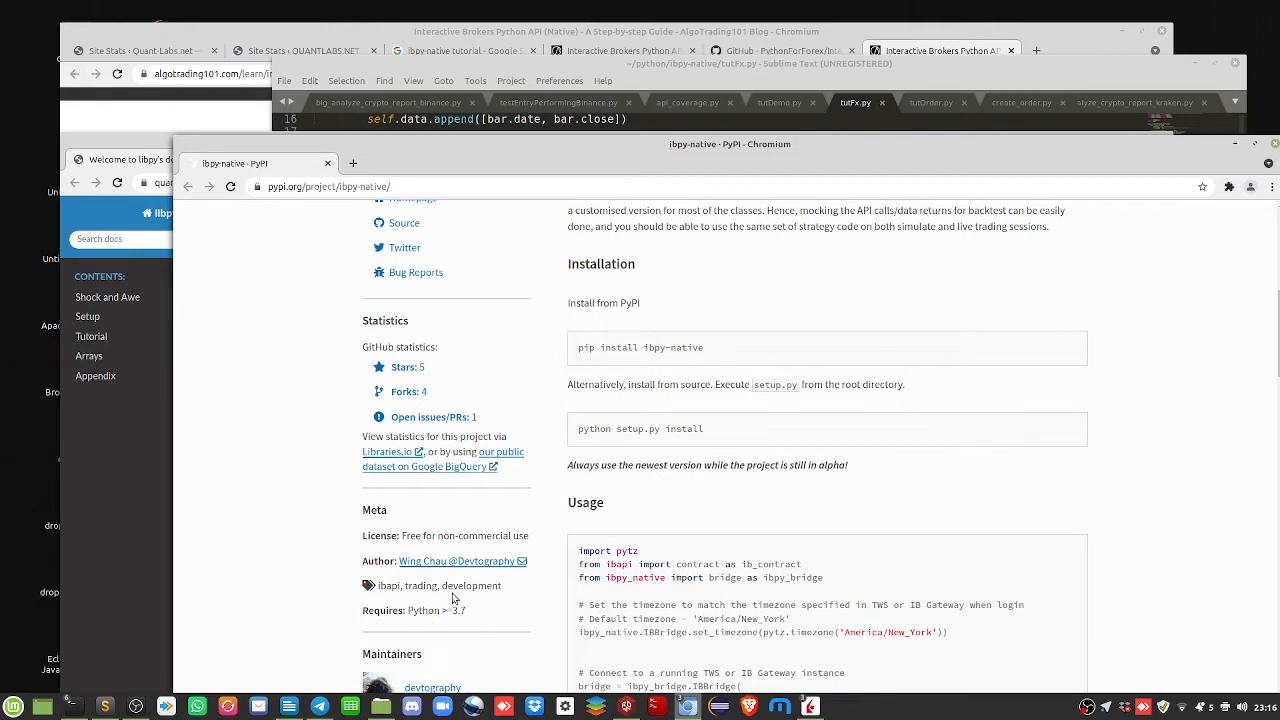
mouse_move(446, 648)
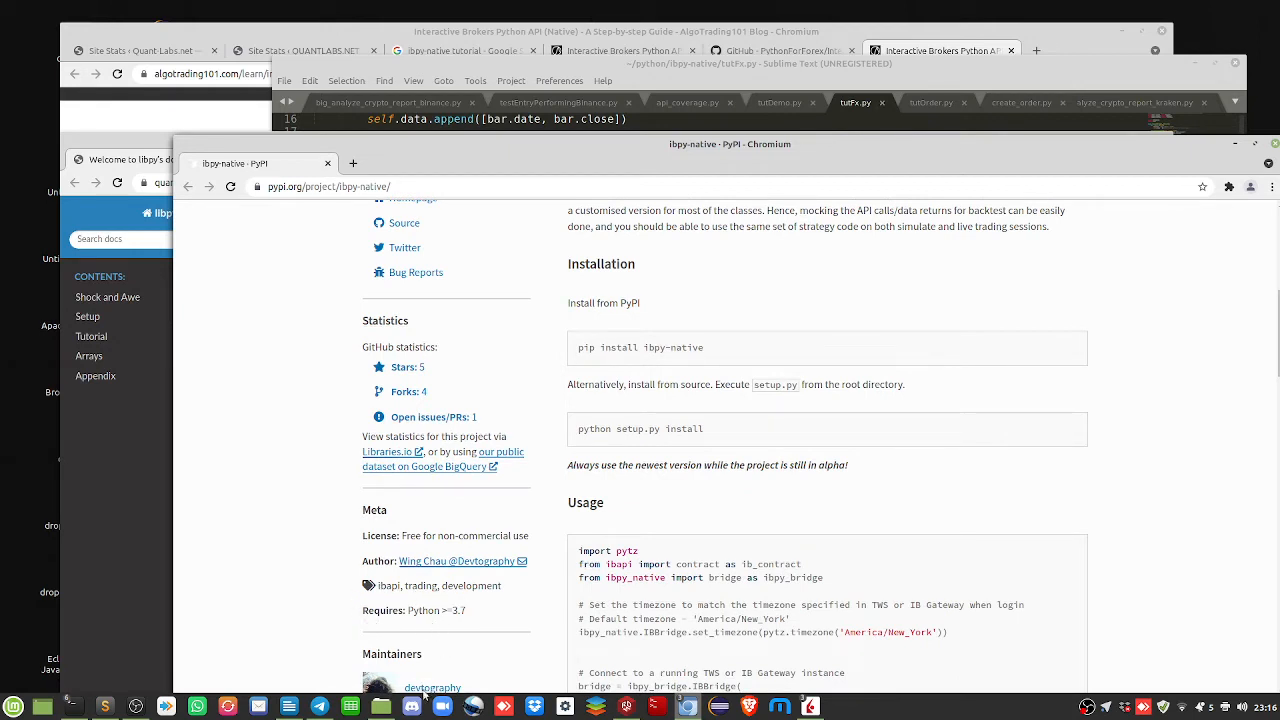
mouse_move(508, 652)
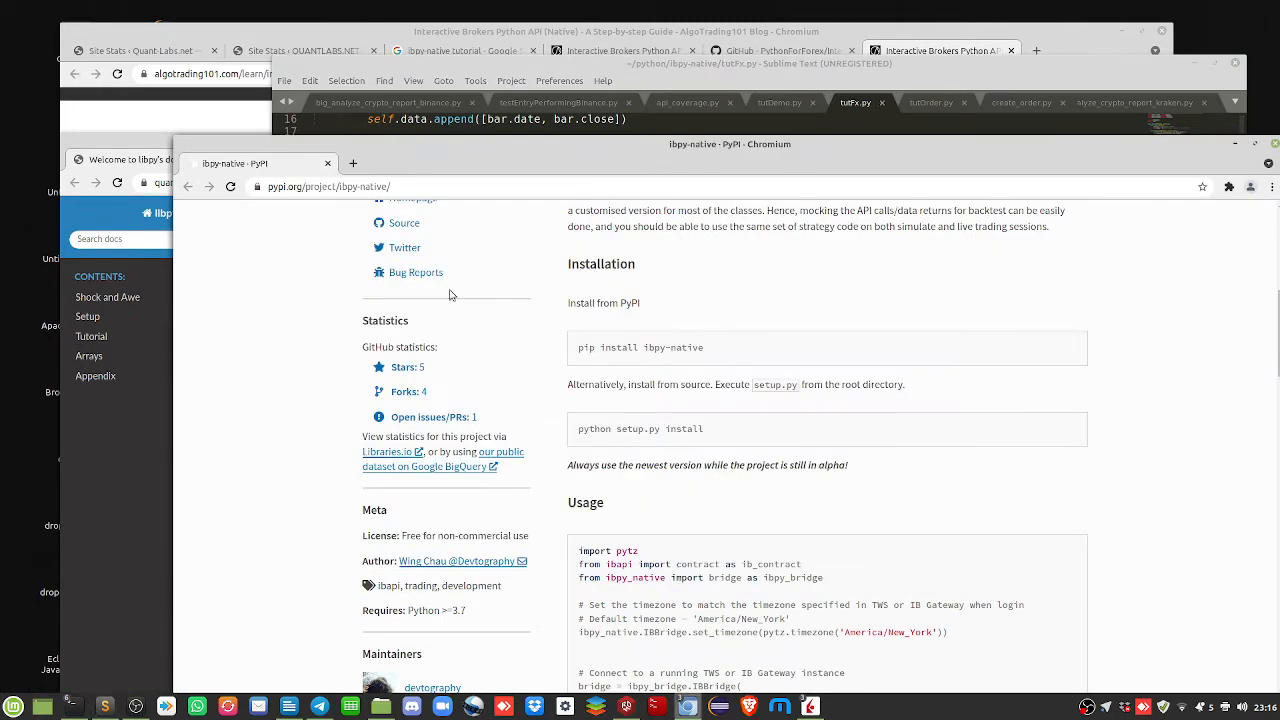
Run python3 tutfx.py so it prints the hourly EURUSD close prices
left_click(760, 62)
type("python3 tu")
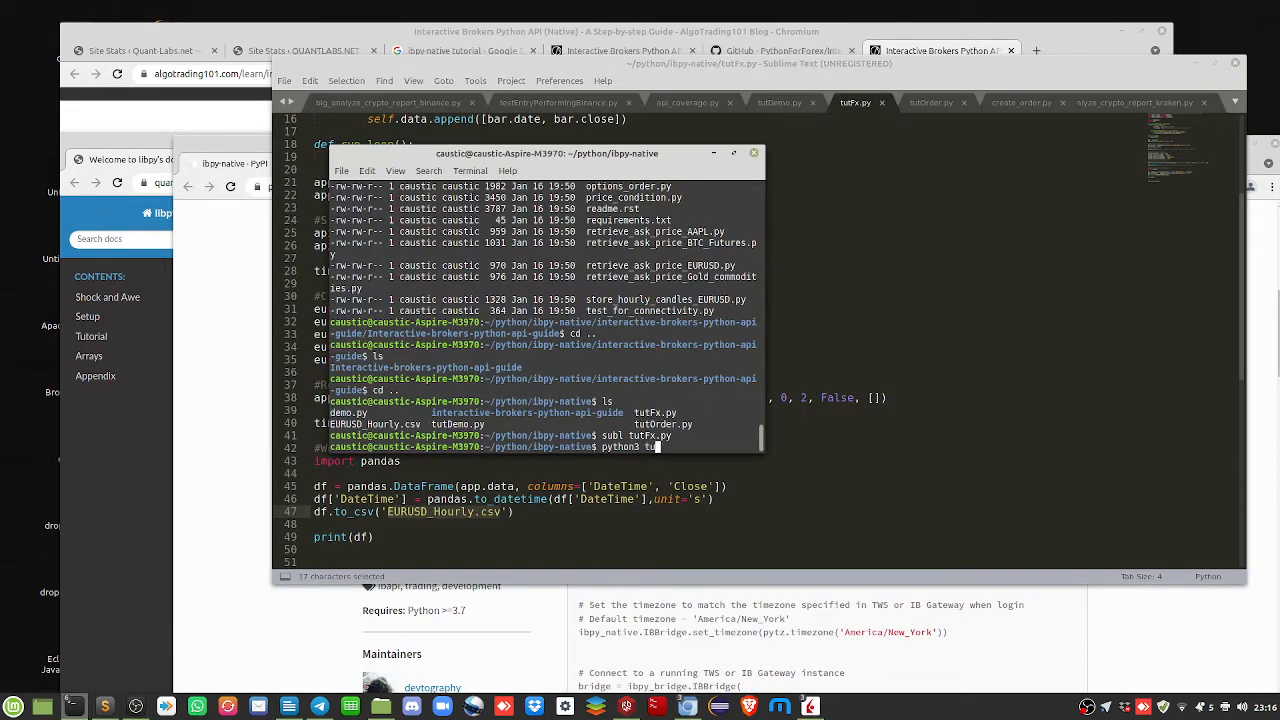
key("Return")
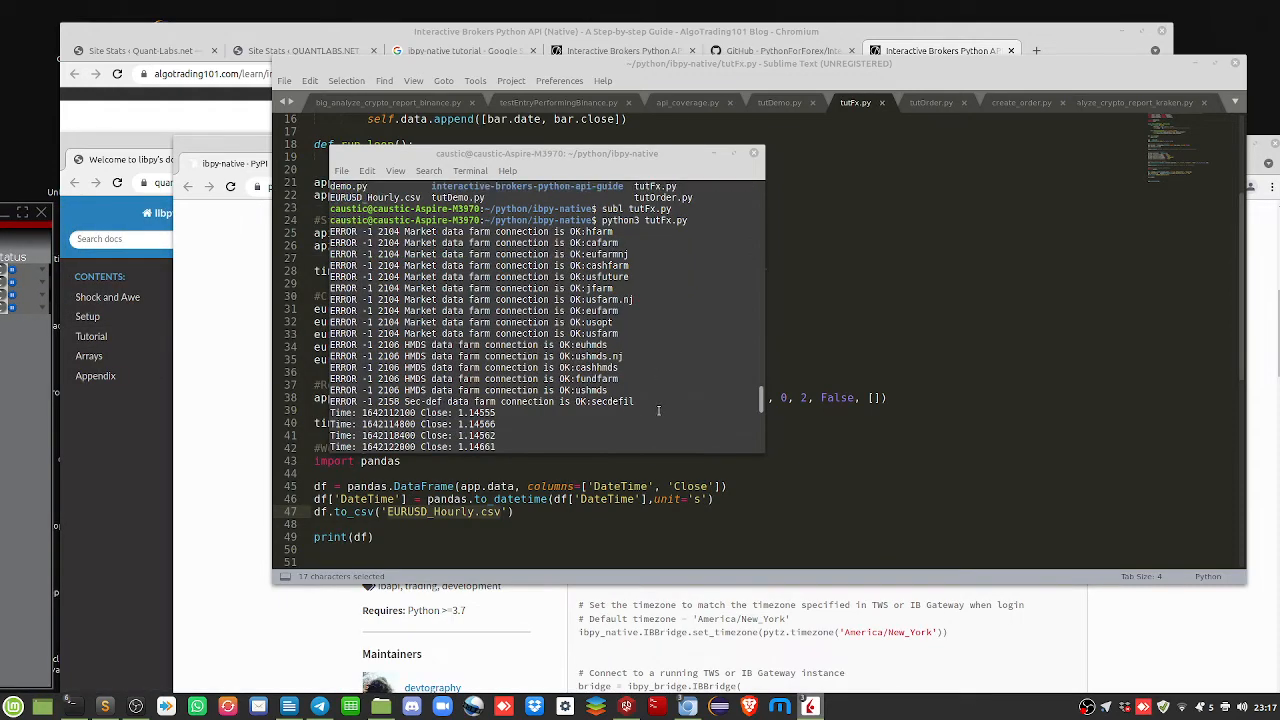
scroll("down", 3)
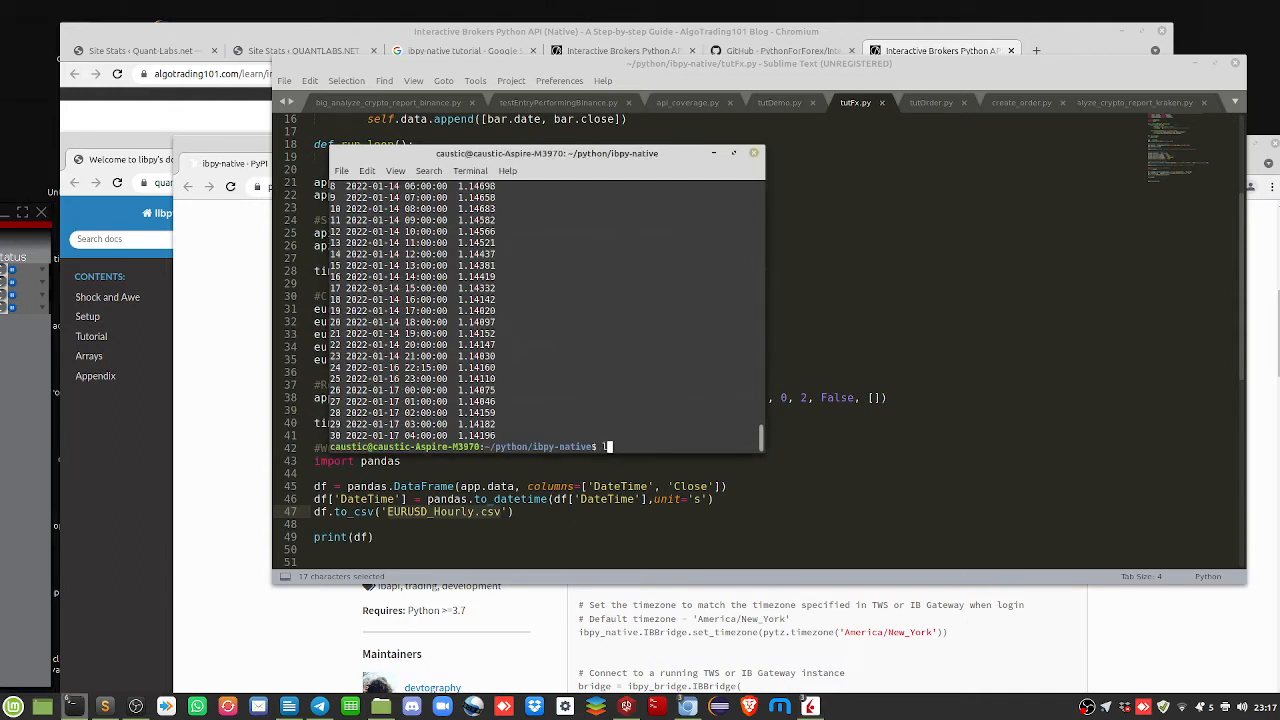
List *.csv with ls -l to confirm EURUSD_Hourly.csv exists, then begin a subl command
type("s -l *.s")
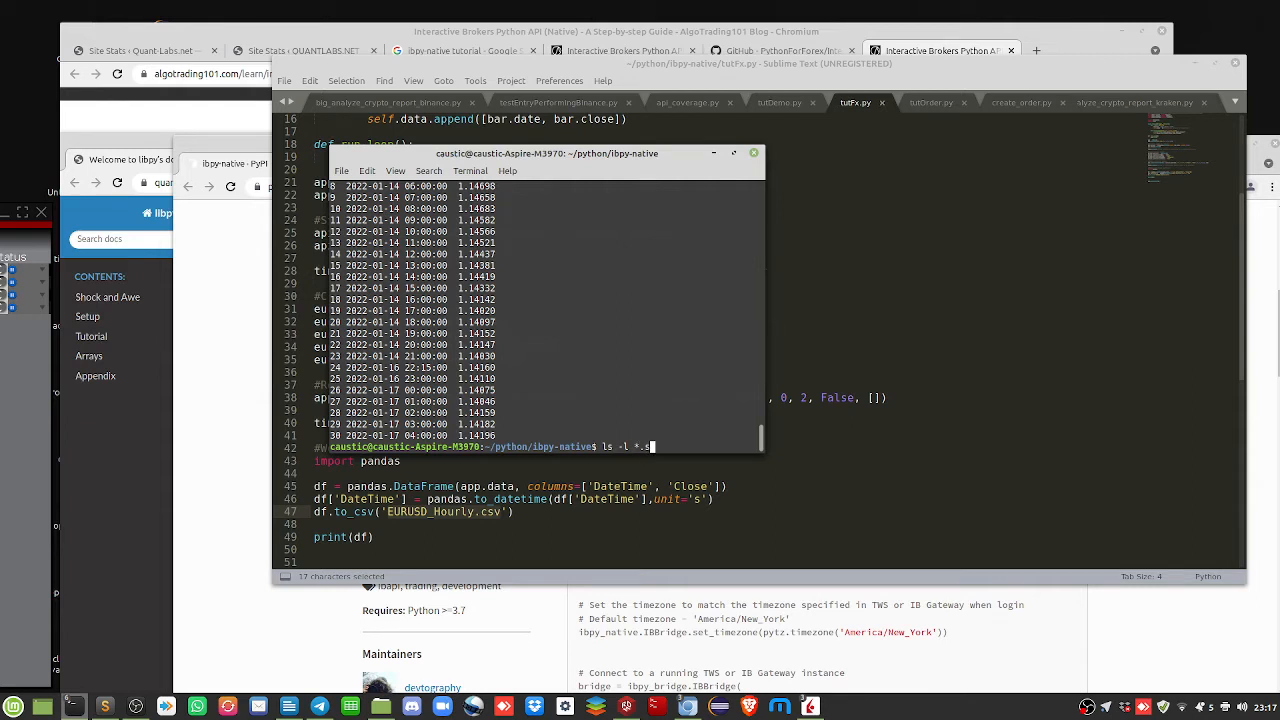
type("csv")
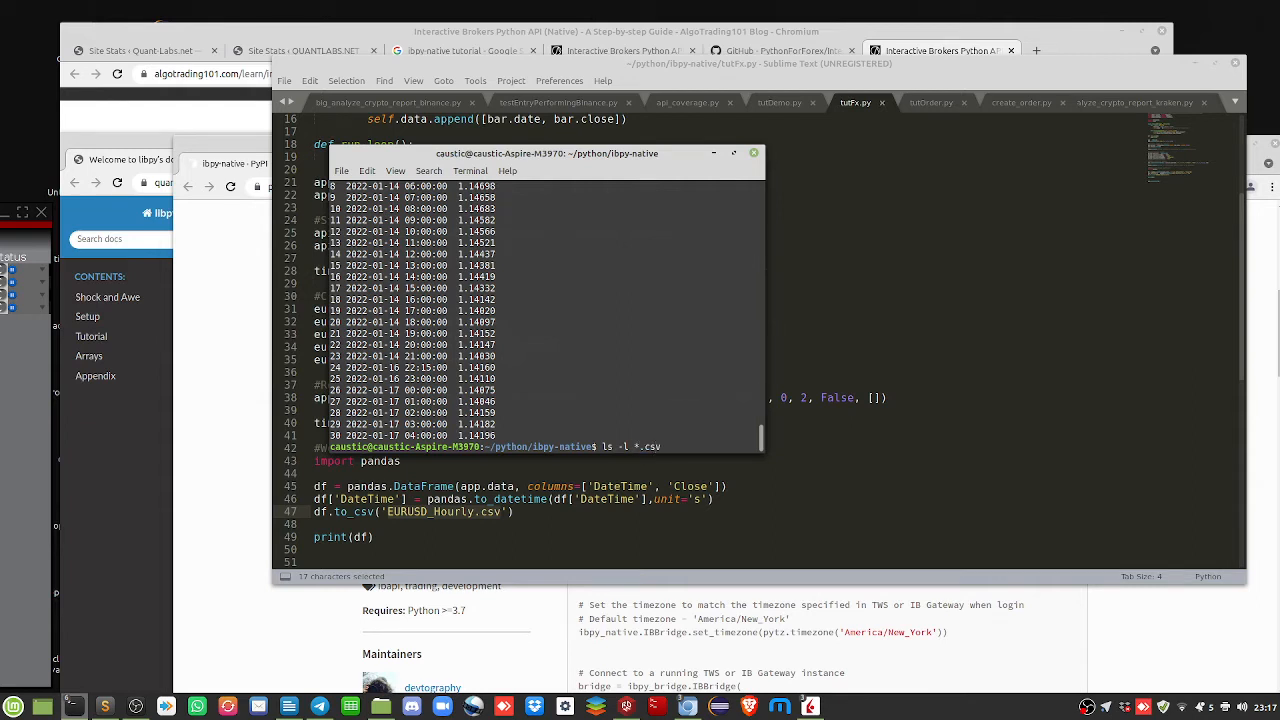
key("Return")
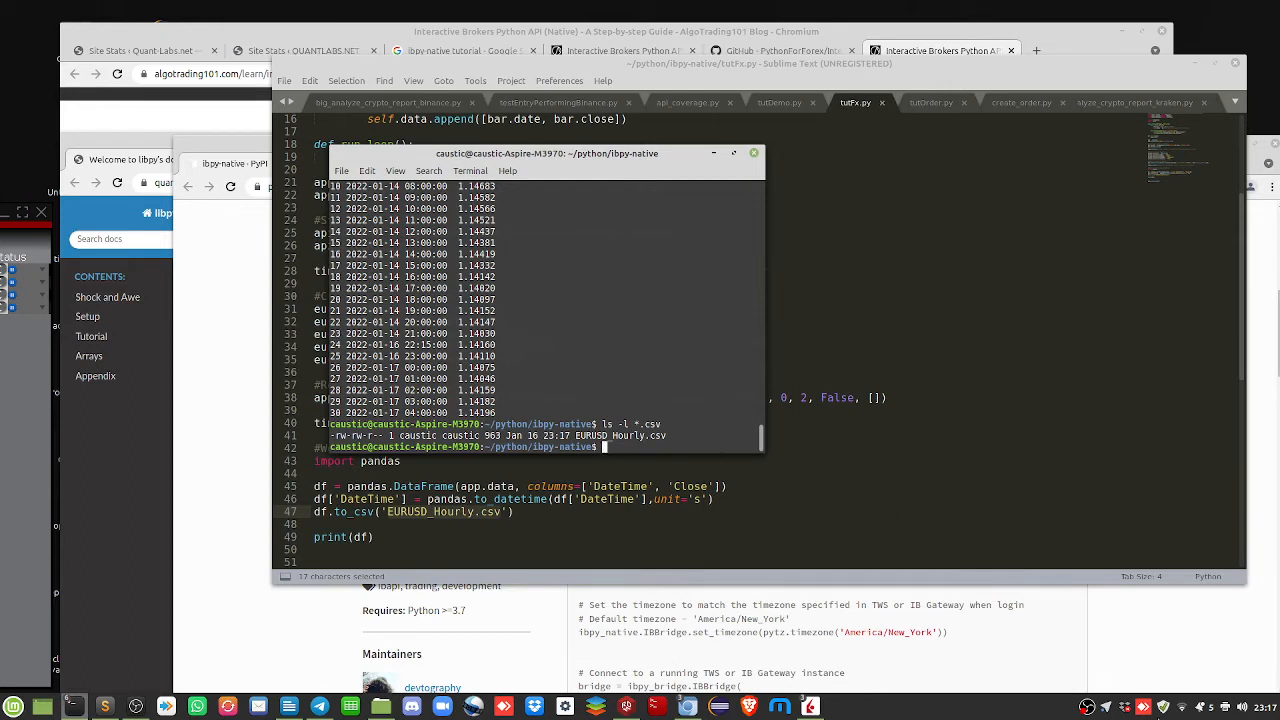
mouse_move(576, 268)
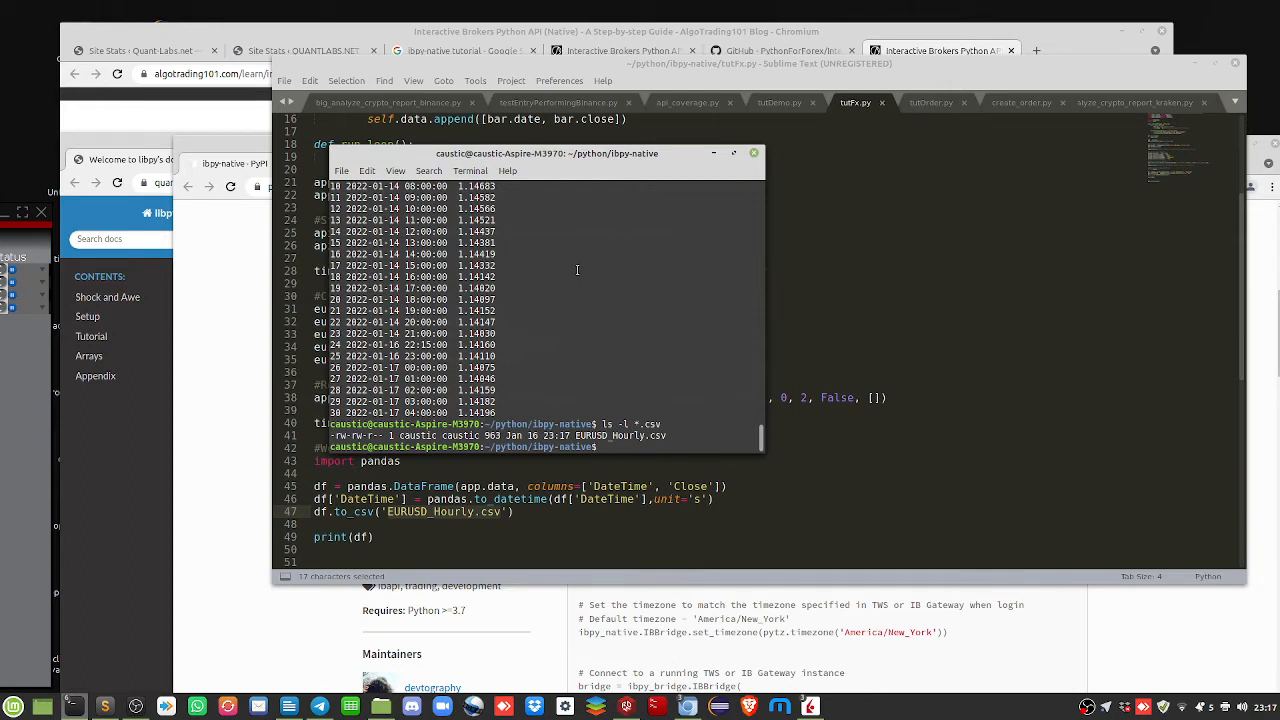
type("subl")
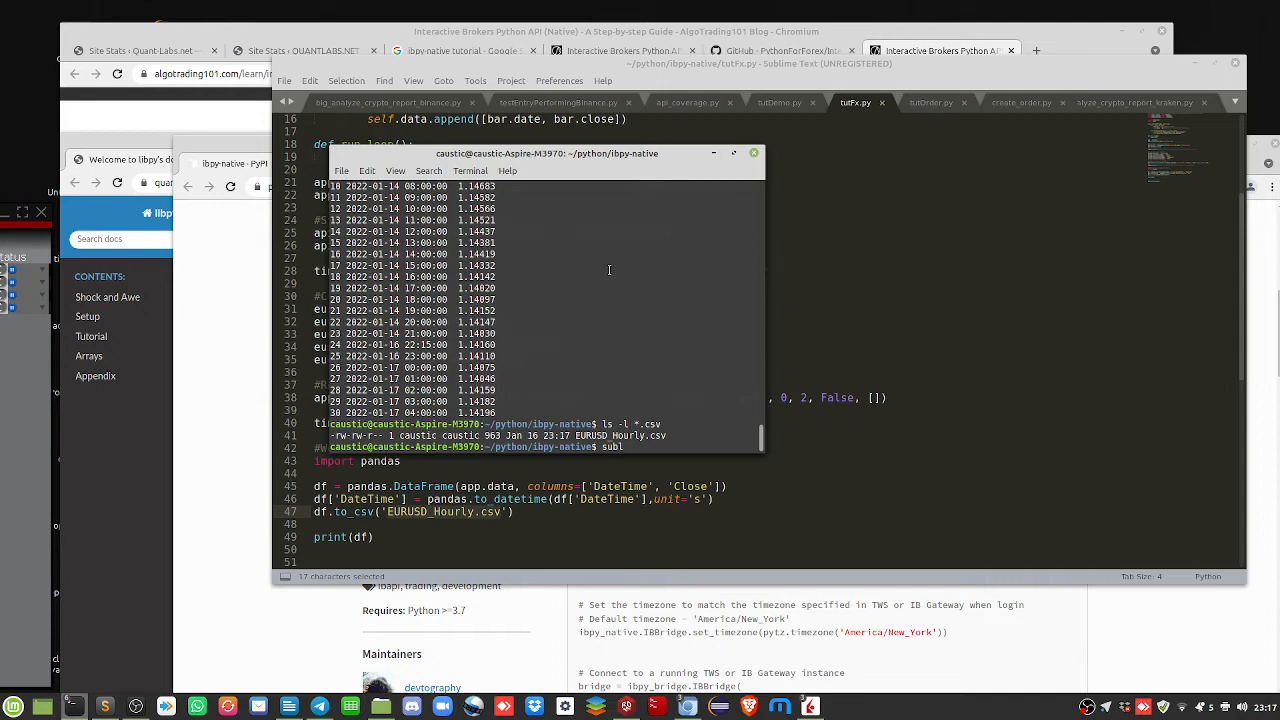
Open EURUSD_Hourly.csv in Sublime Text and select its hourly DateTime,Close rows
type("EURU")
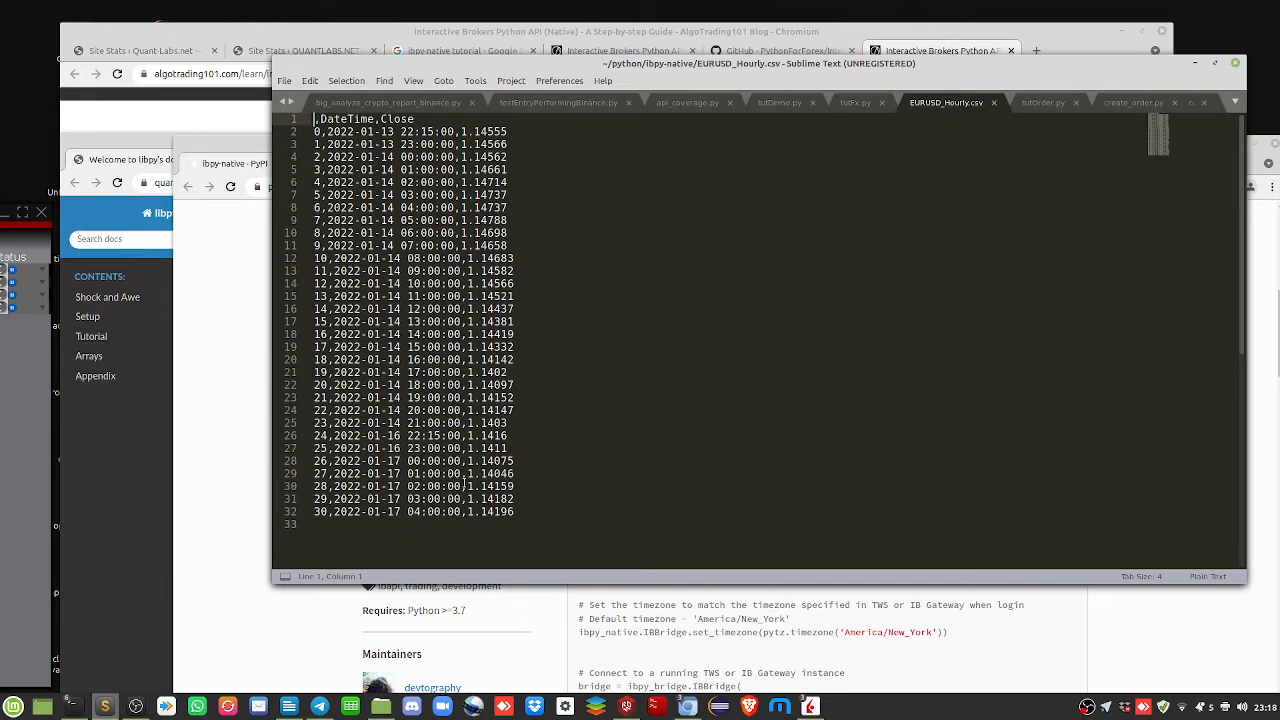
left_click_drag(316, 132, 516, 512)
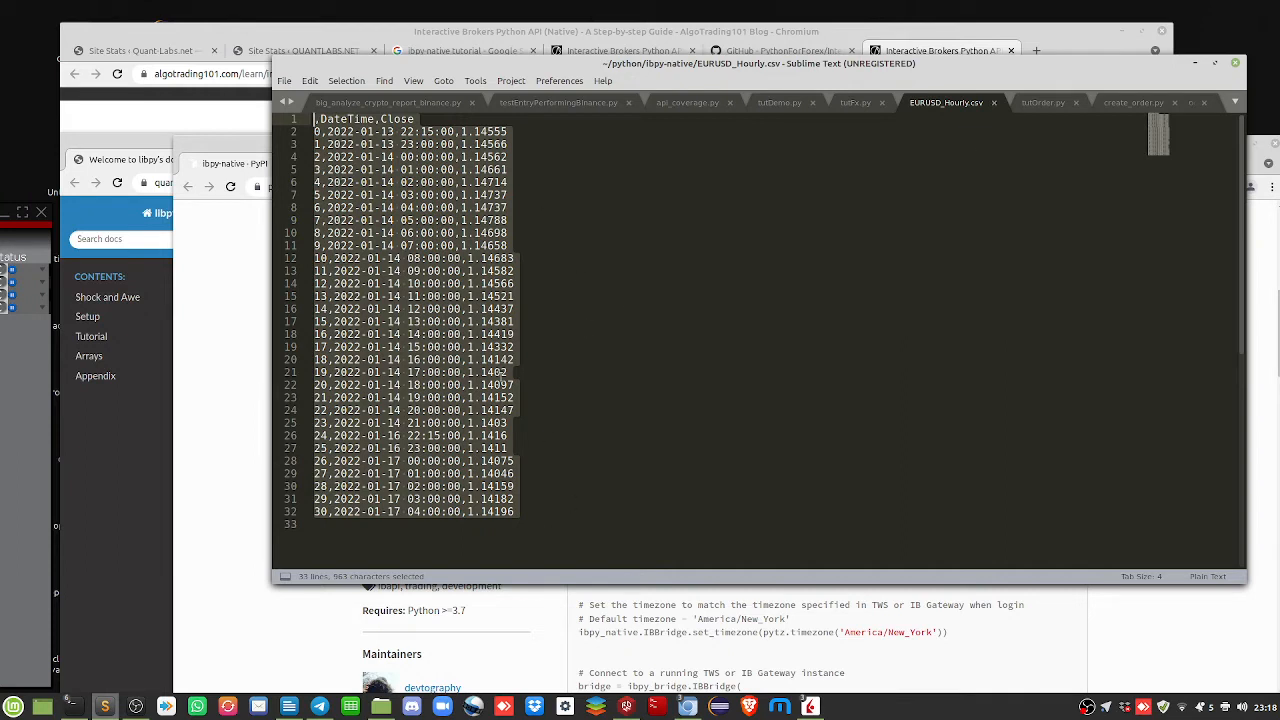
mouse_move(1000, 110)
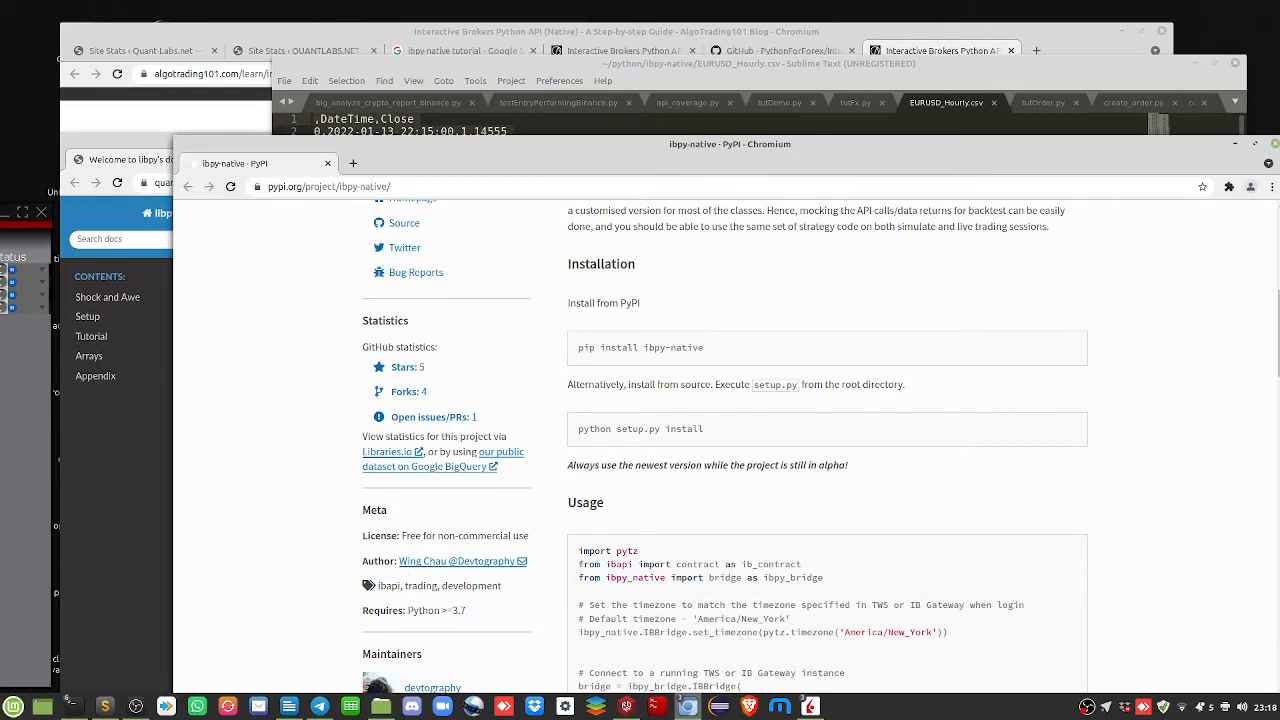
mouse_move(720, 708)
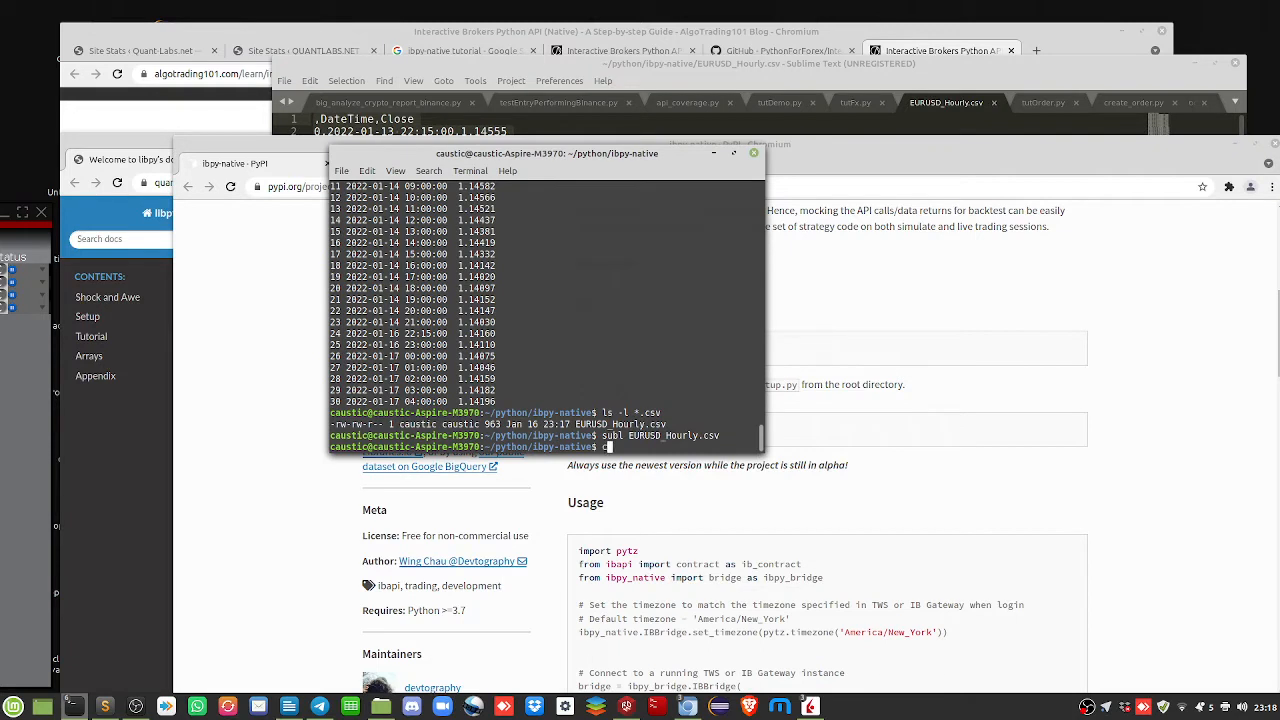
Change into the nested Interactive-brokers-python-api-guide folder and start subl create_order.py
type("cd")
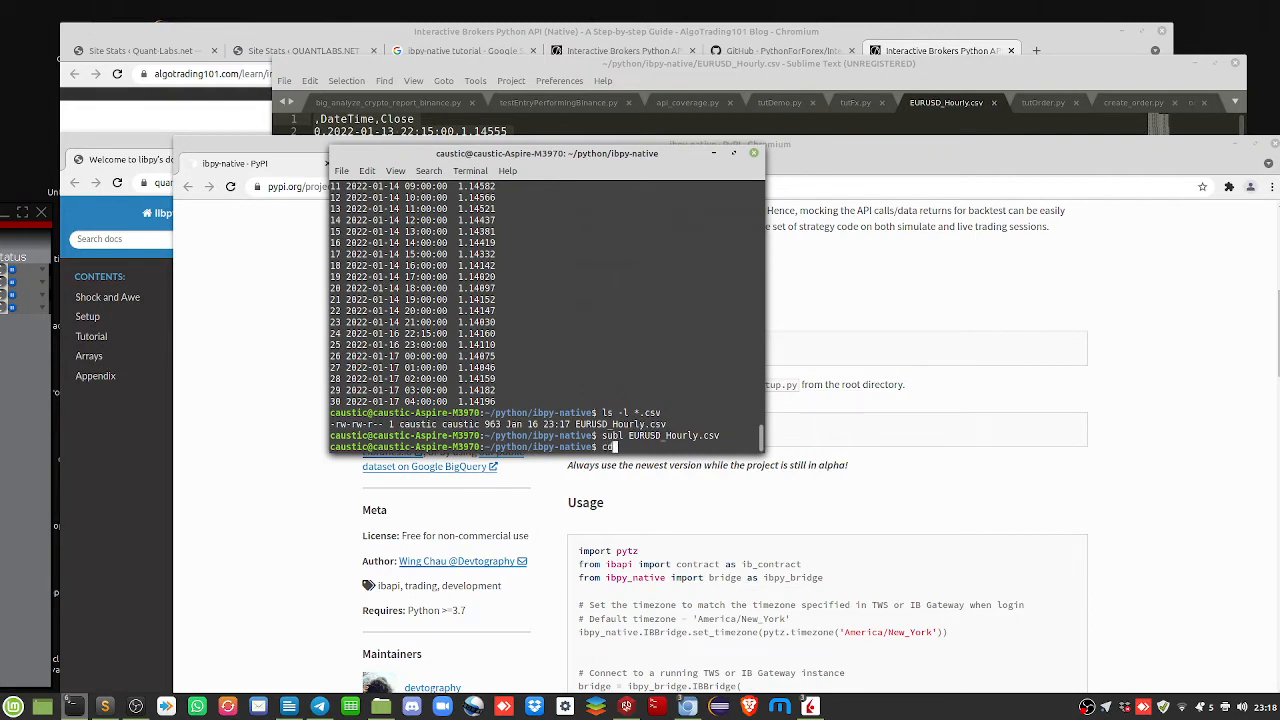
key("Return")
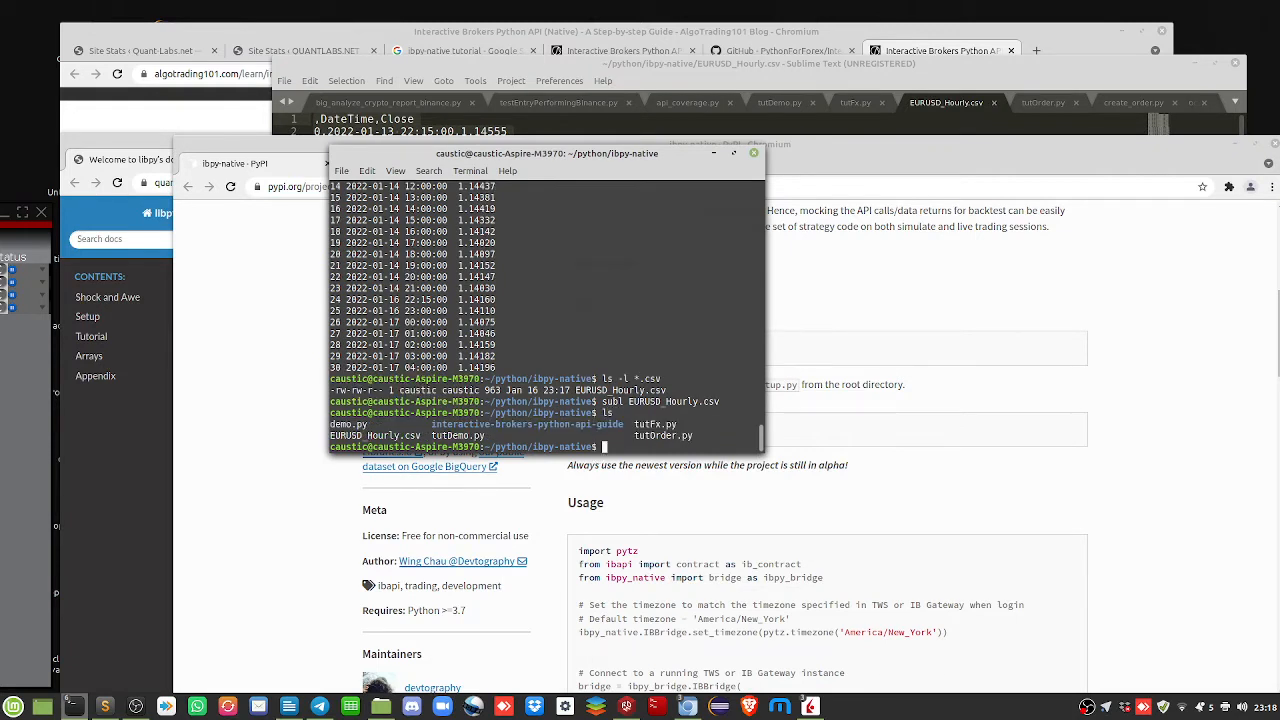
type("cd")
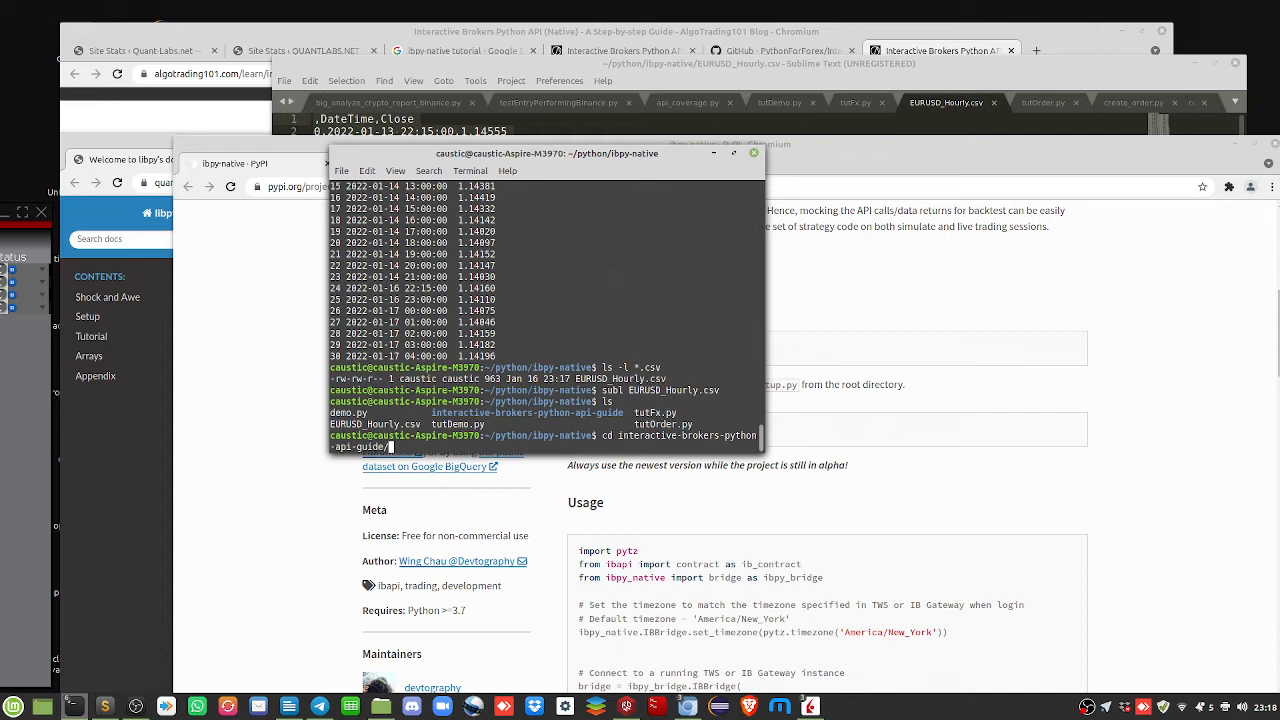
key("Return")
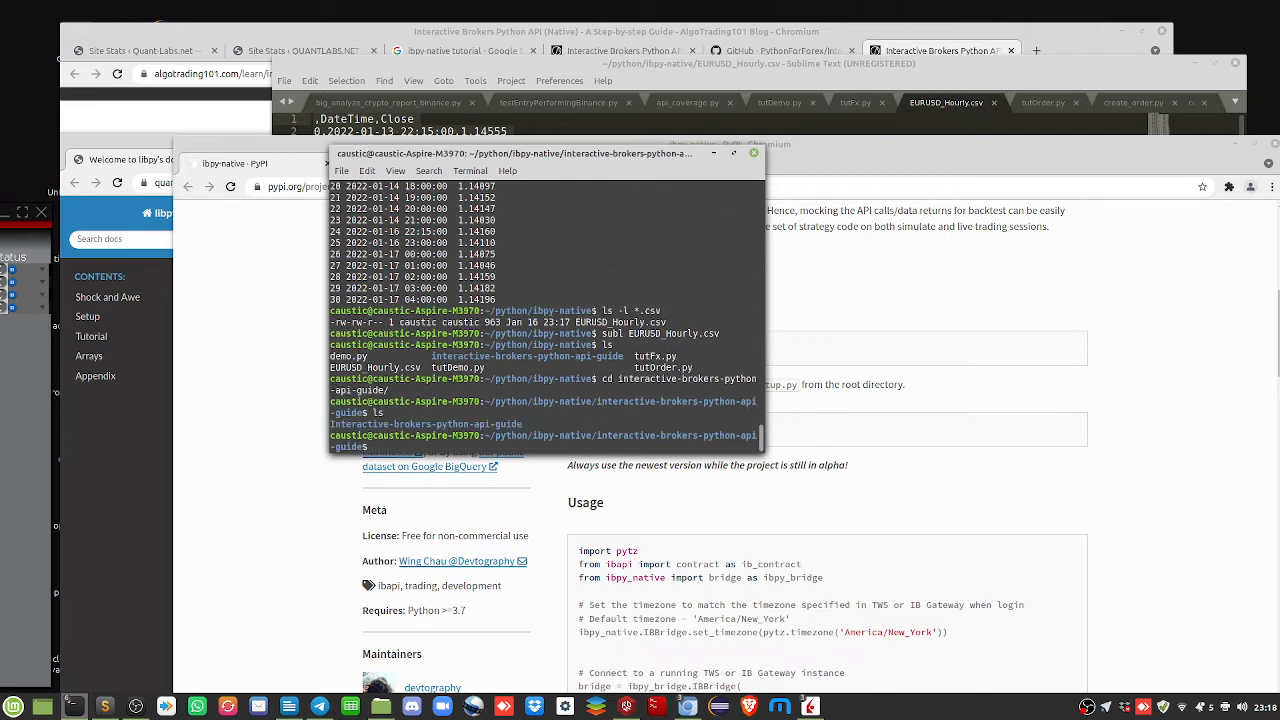
type("cd")
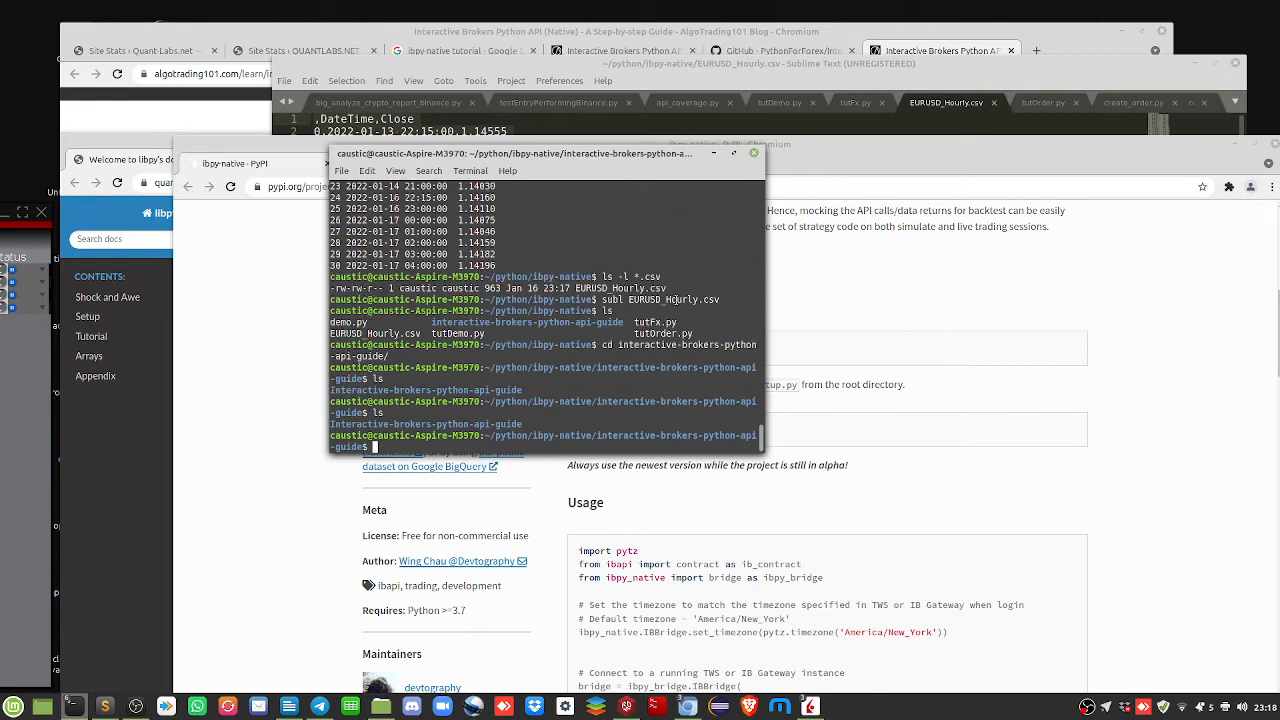
type("cd Interactive-brokers-python-api-guide/")
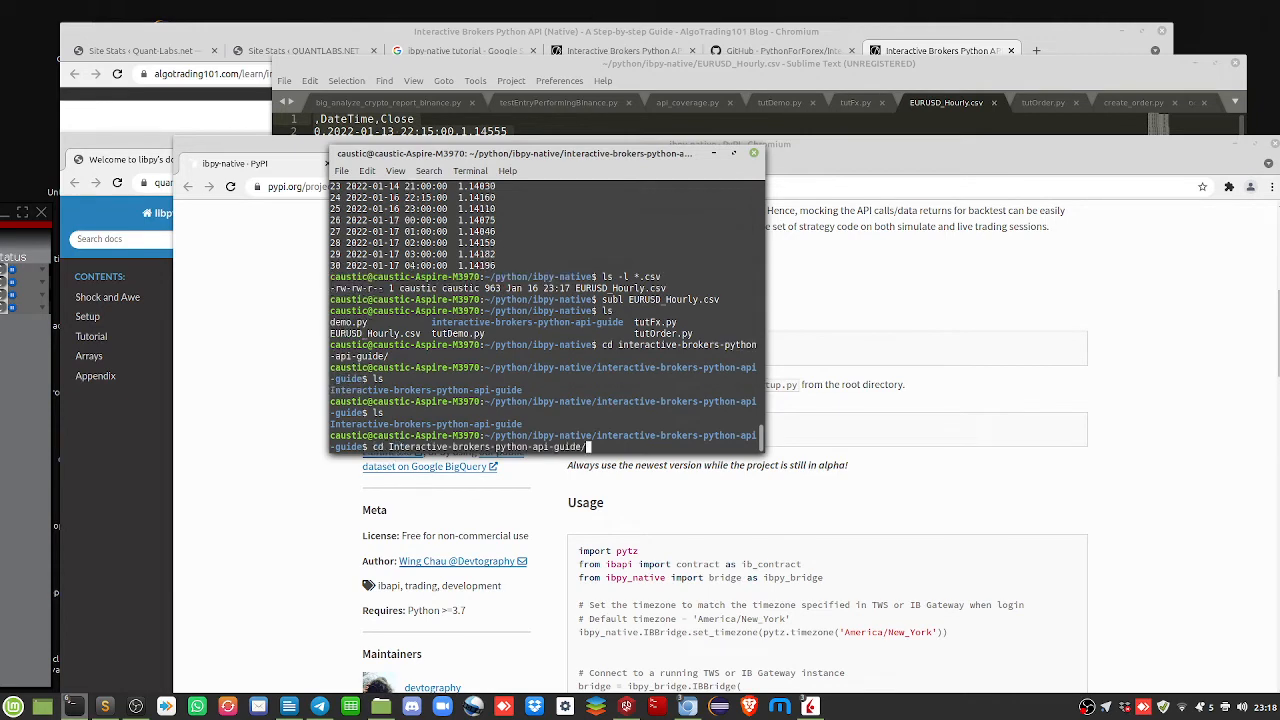
key("Return")
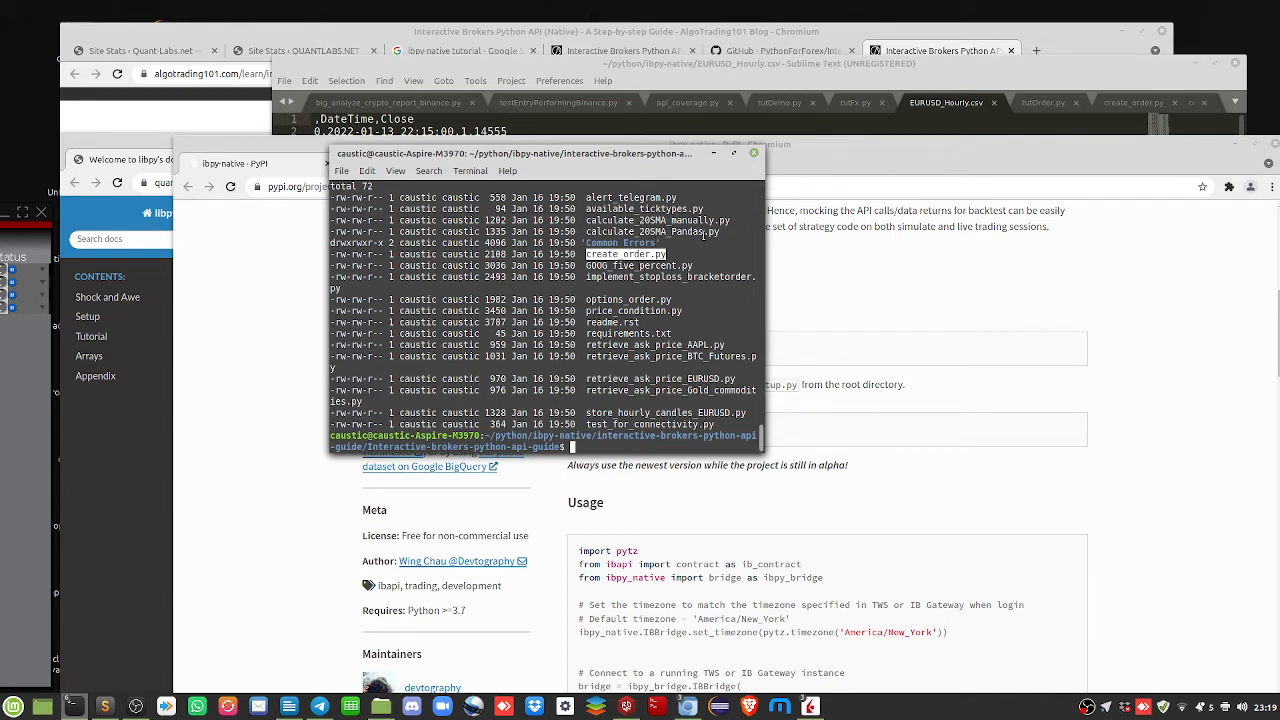
mouse_move(572, 372)
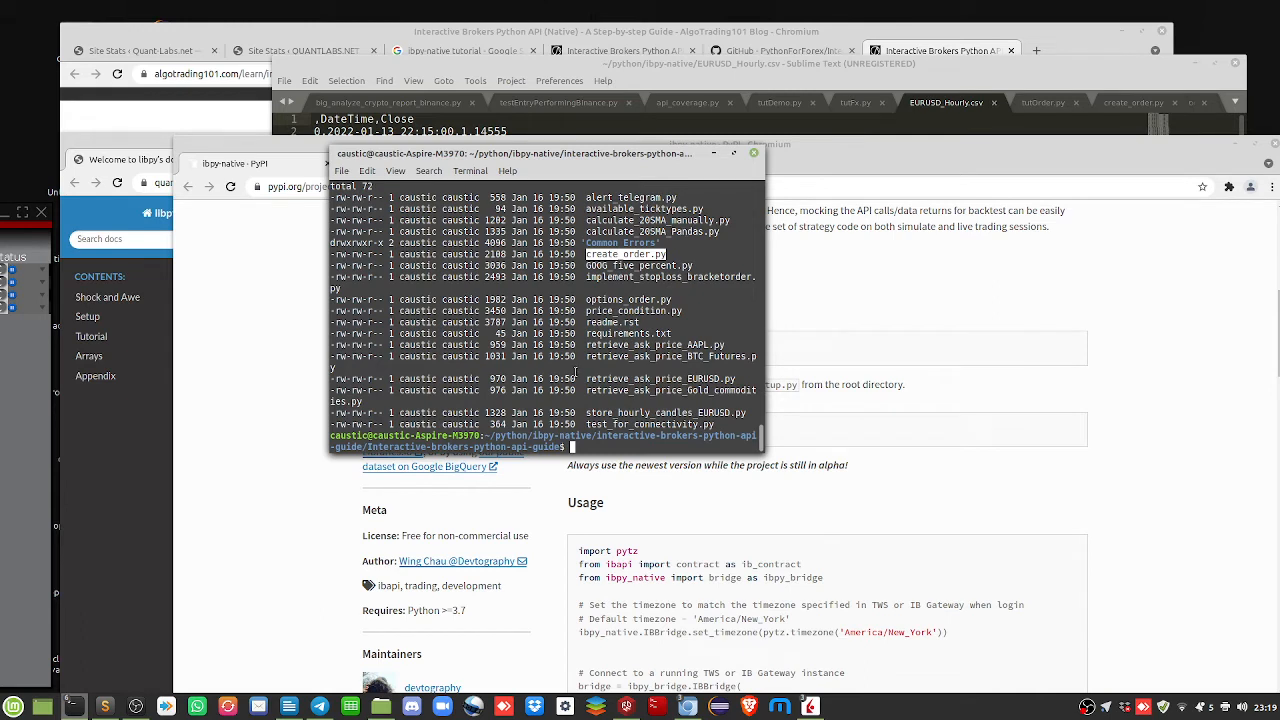
type("subl")
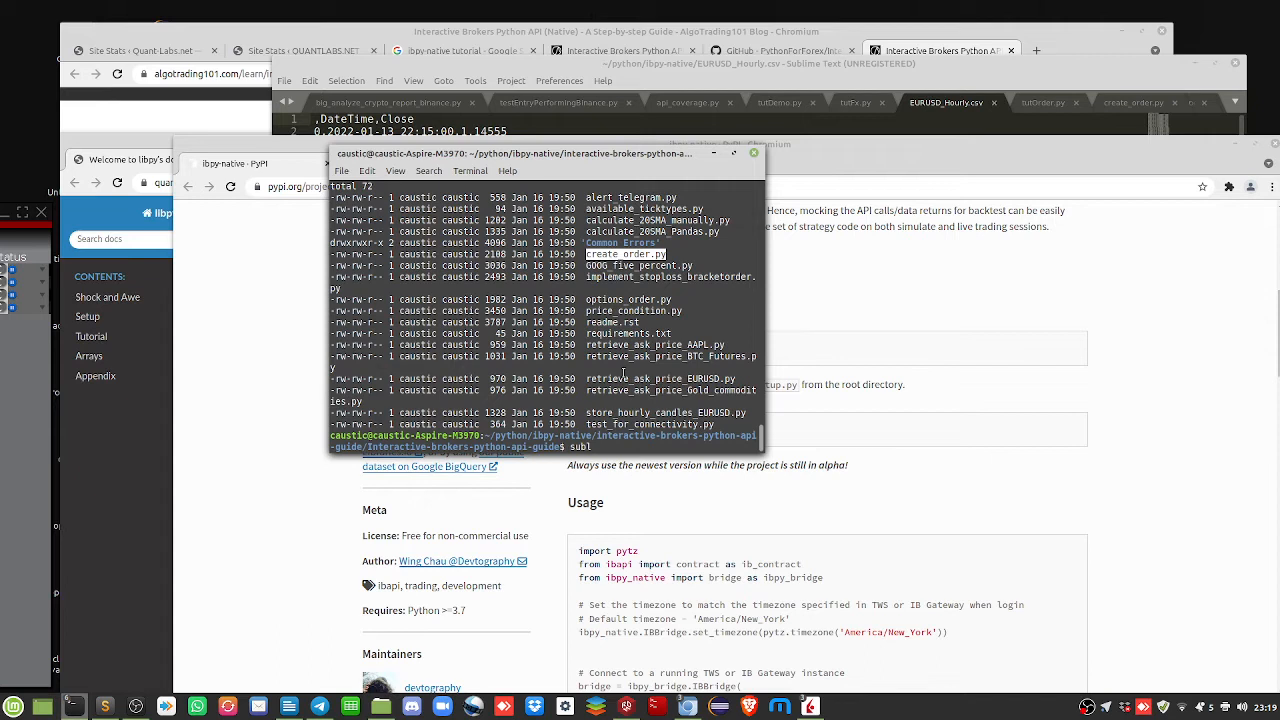
type("crea")
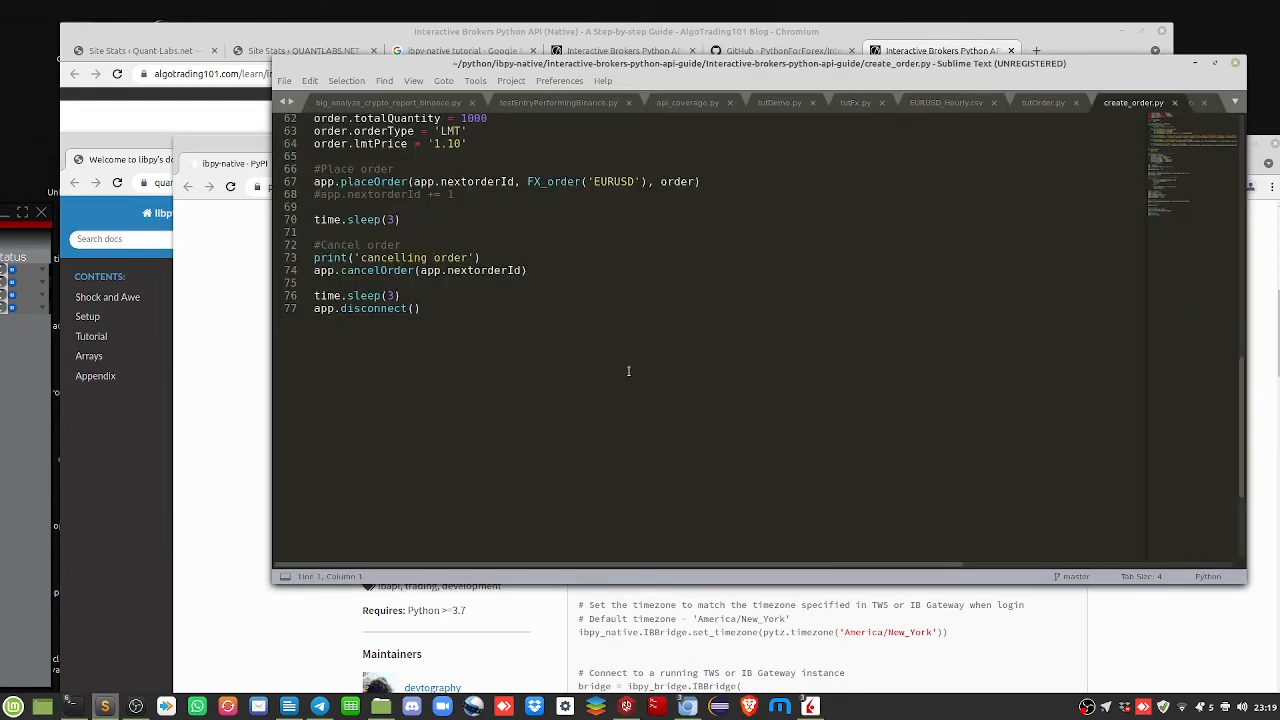
Scroll through create_order.py's connection, order-object and placeOrder lines in Sublime Text
scroll("up", 3)
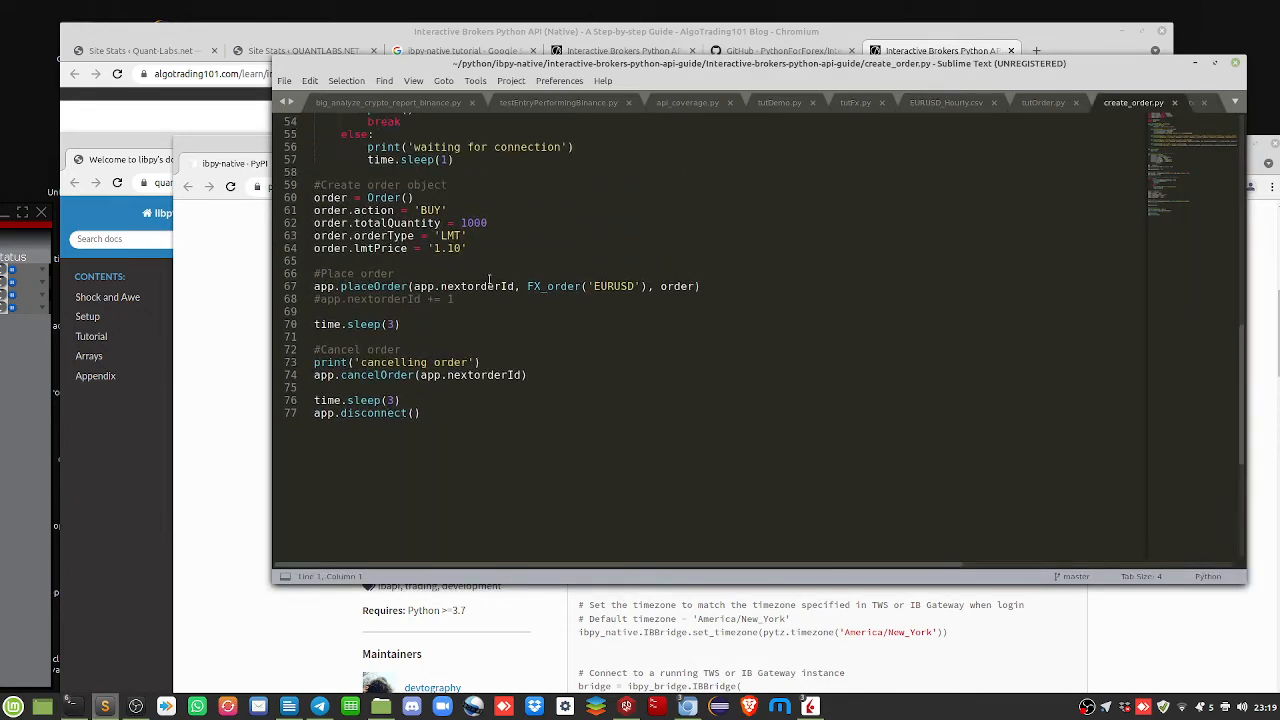
scroll("up", 3)
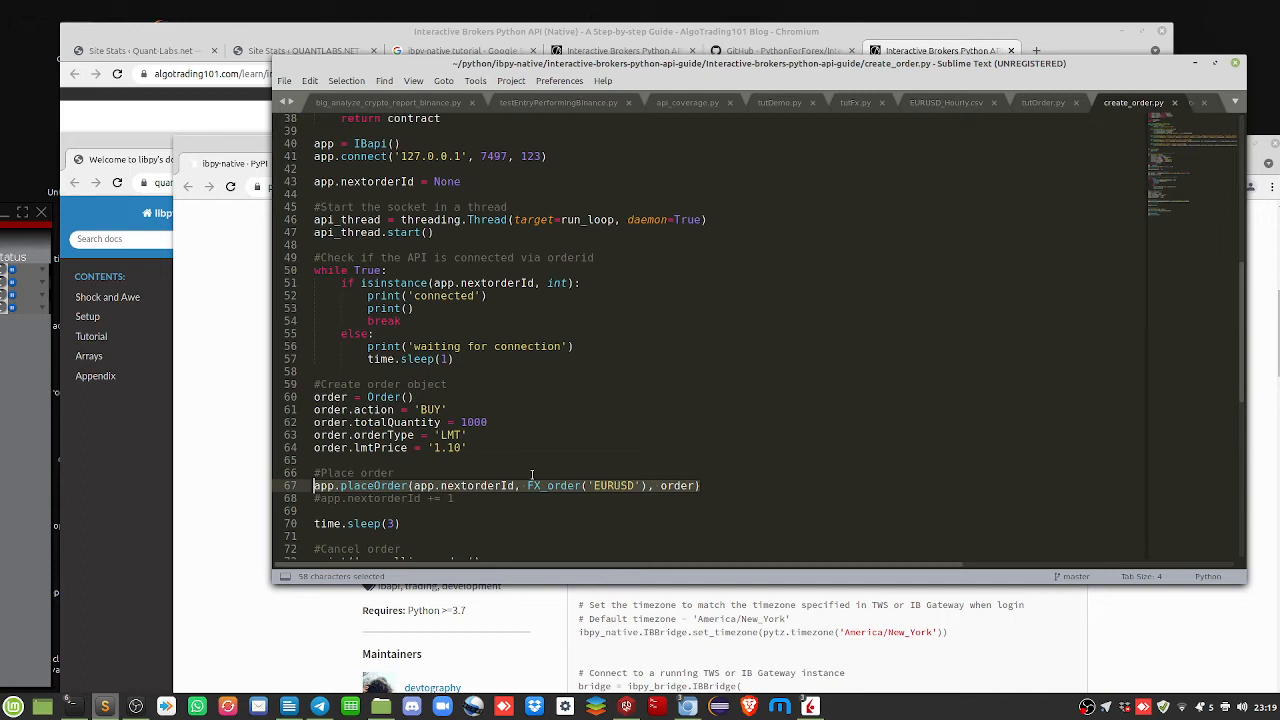
scroll("down", 3)
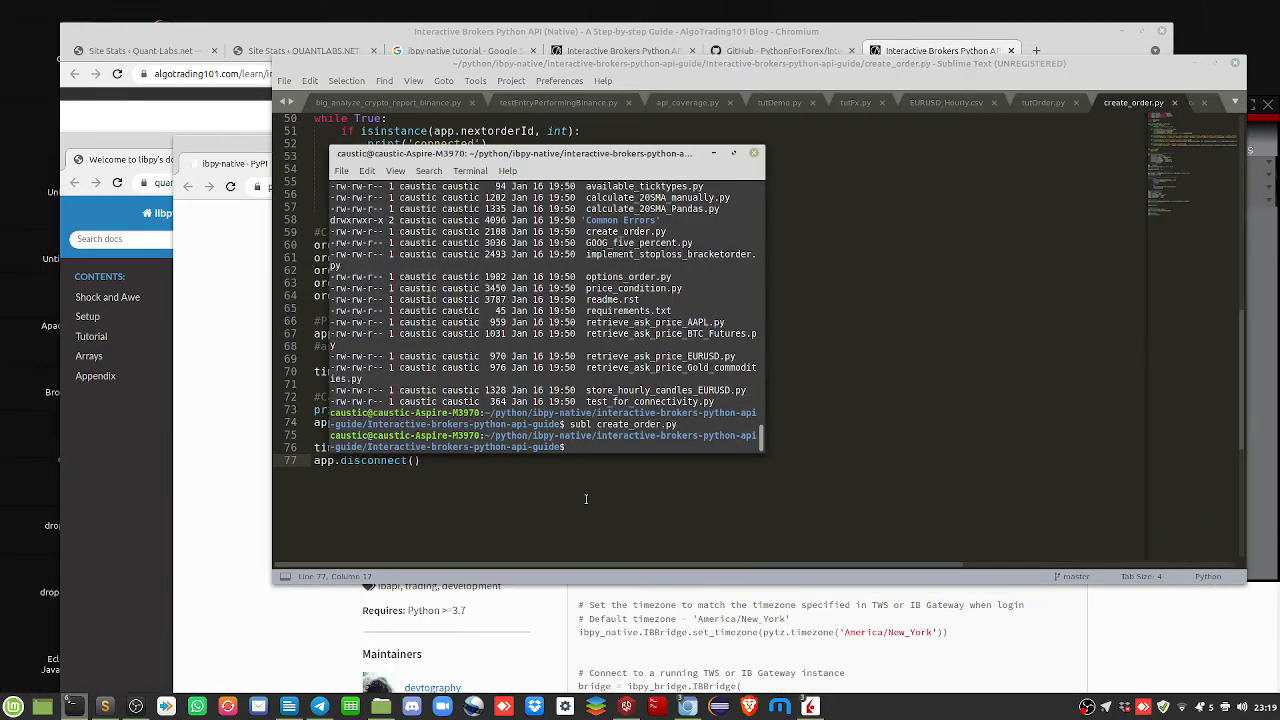
mouse_move(804, 710)
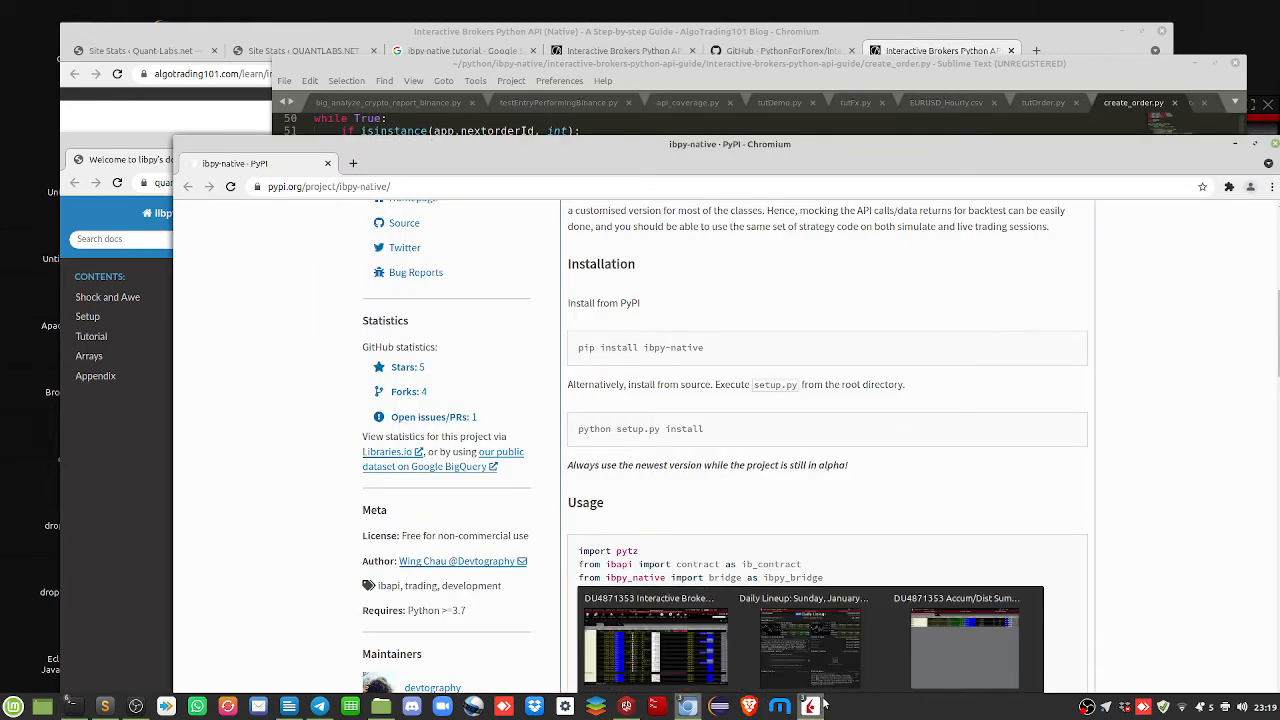
Place the terminal beside the TWS account window and enter python3 create_order.py at the prompt
left_click(964, 640)
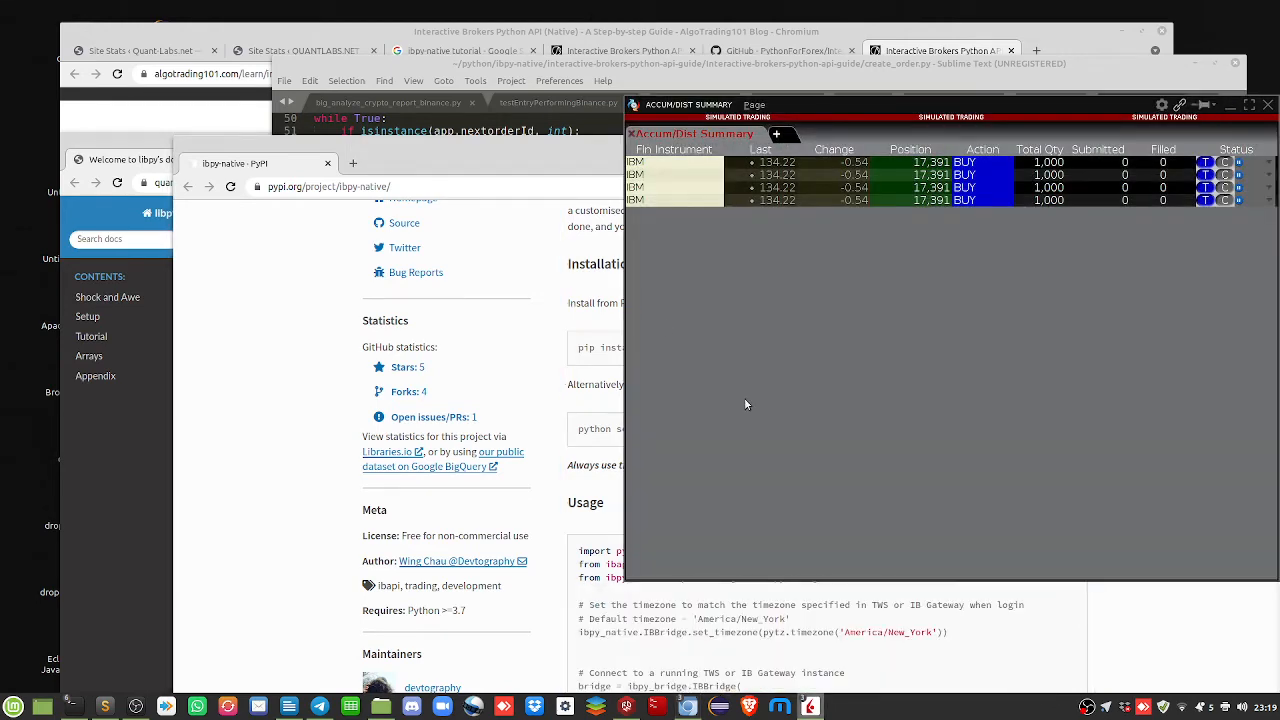
mouse_move(892, 106)
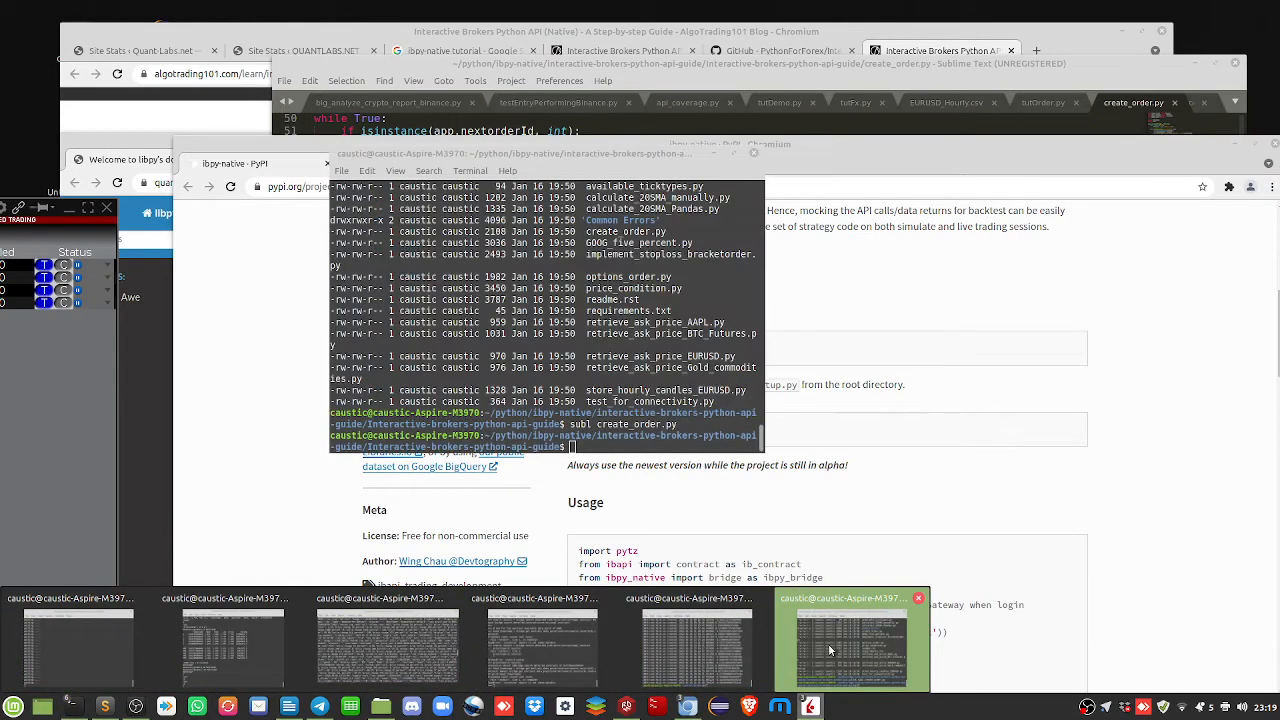
left_click(830, 648)
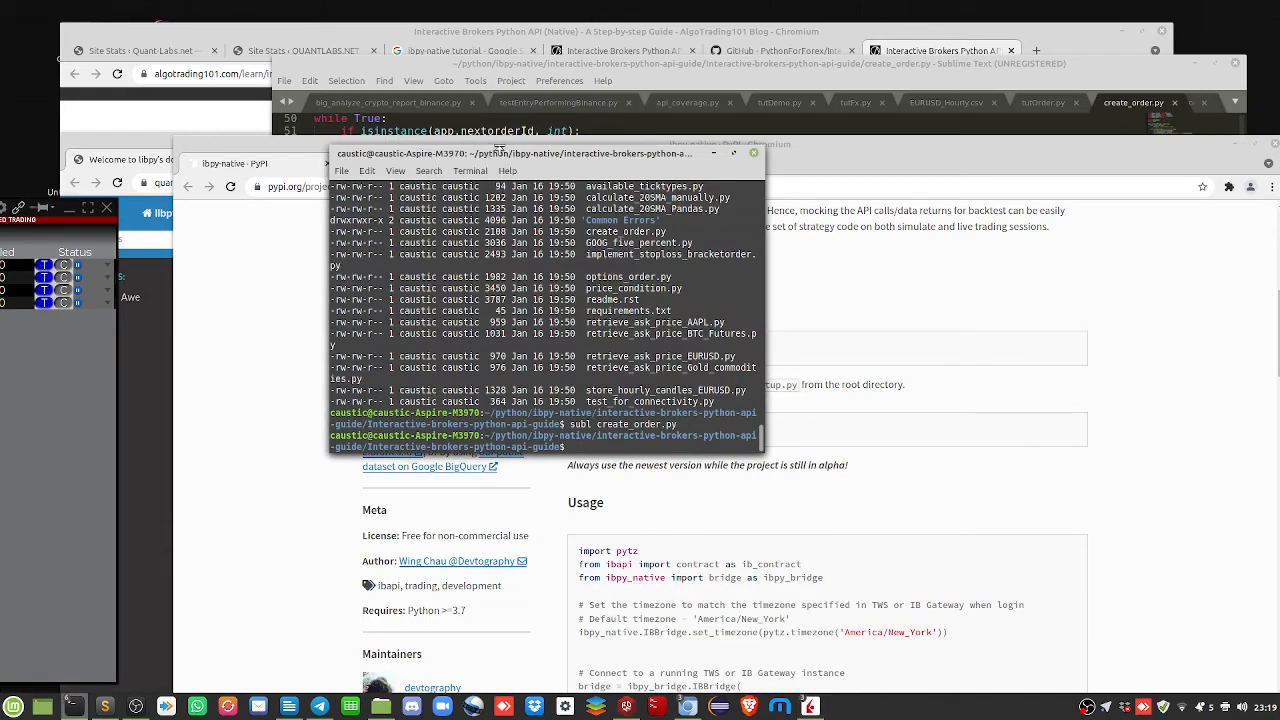
left_click_drag(516, 152, 310, 92)
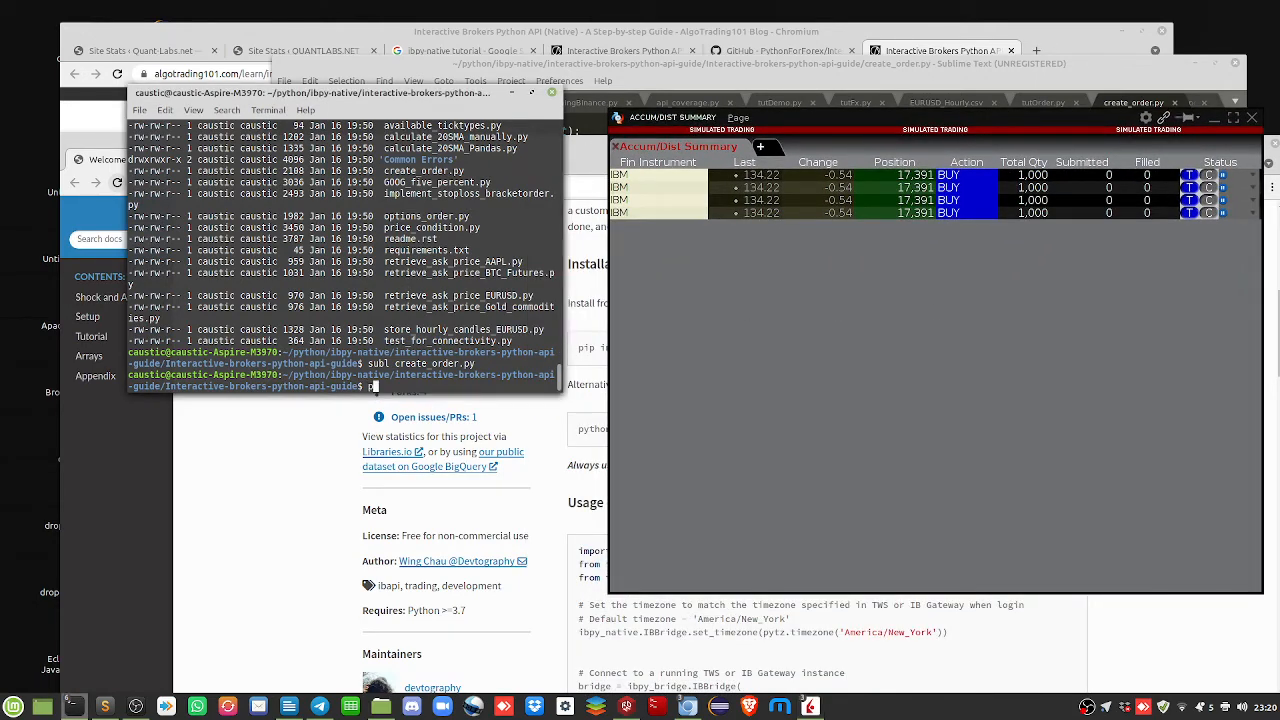
type("python3")
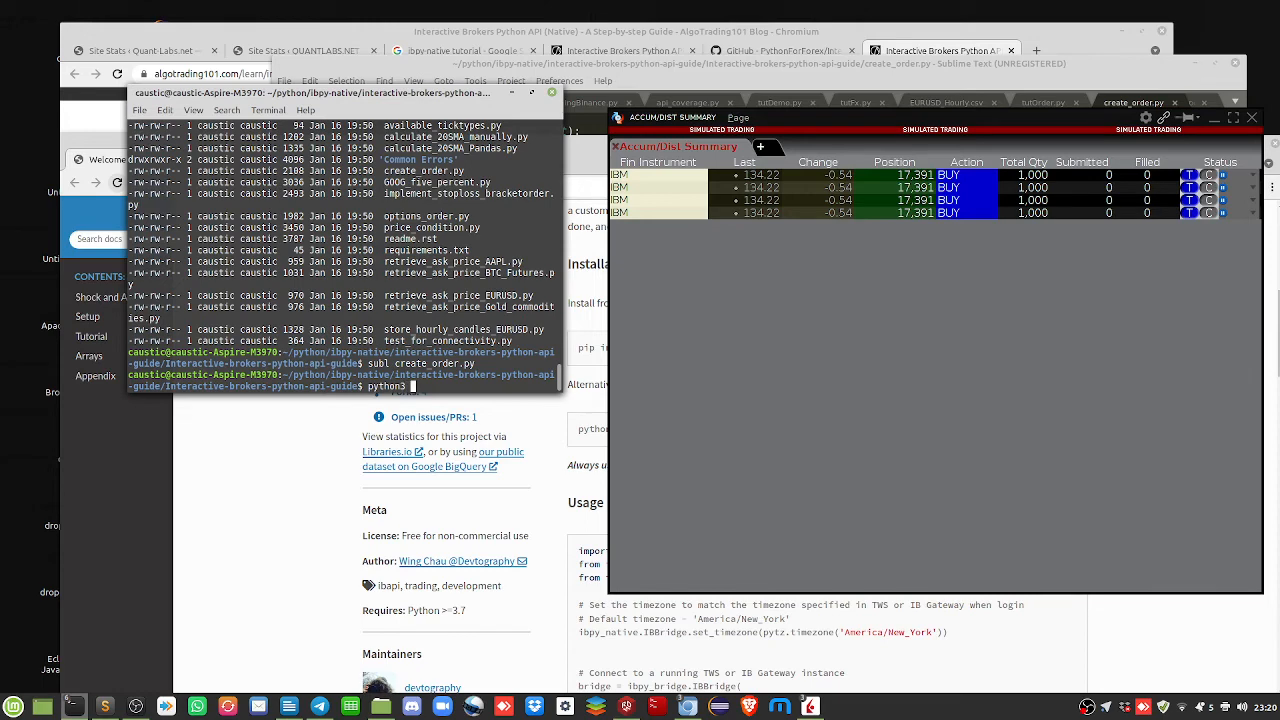
type("create_order.py")
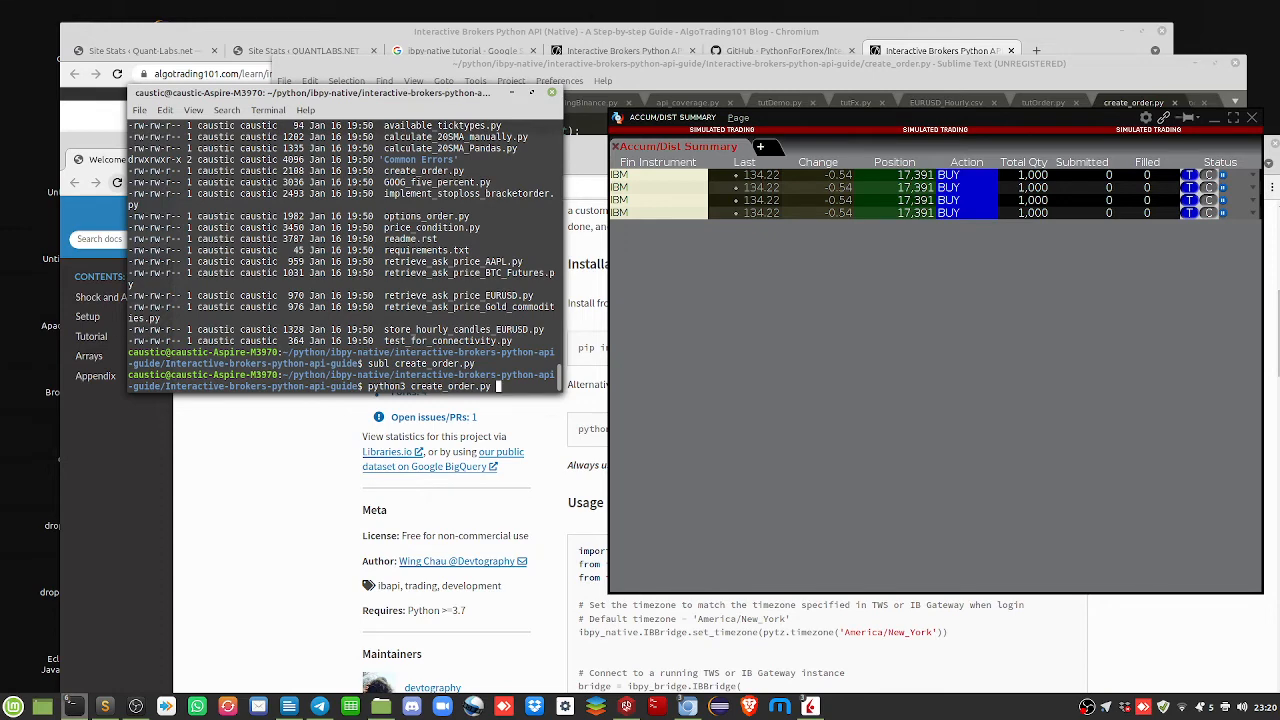
Run create_order.py to place and cancel the EUR.USD limit order and dismiss the TWS odd-lot warning
key("Return")
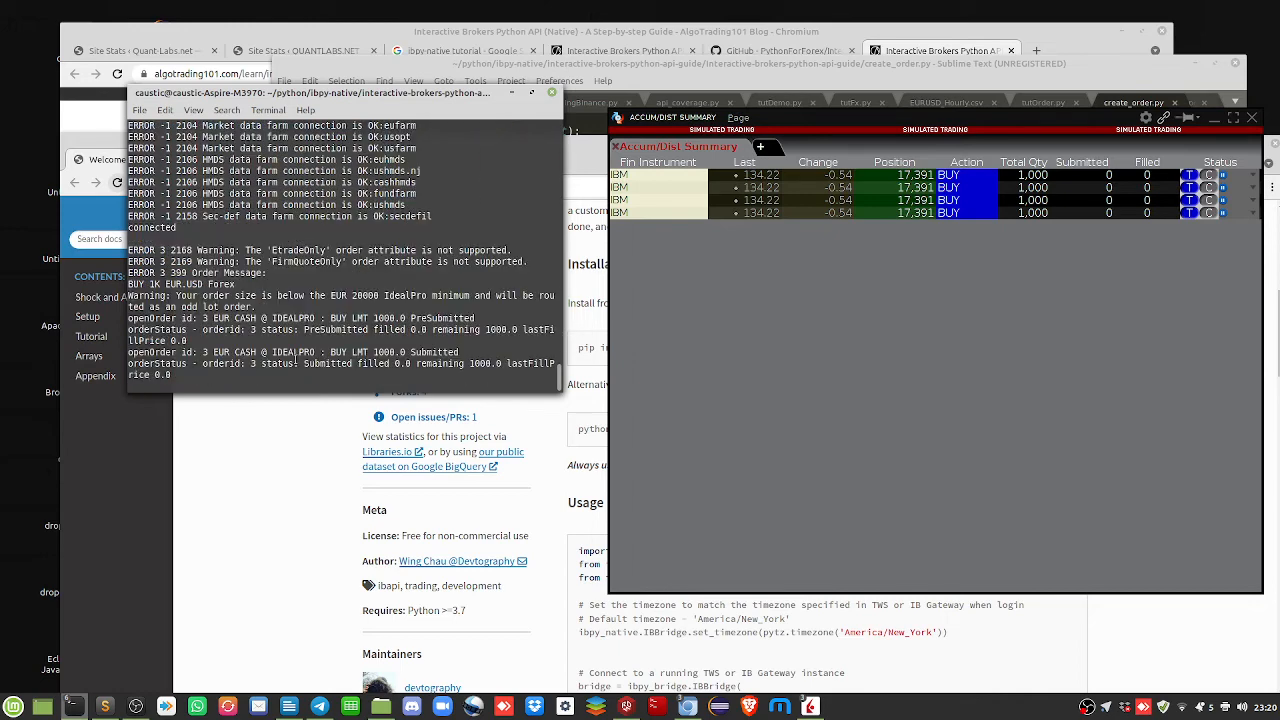
mouse_move(792, 296)
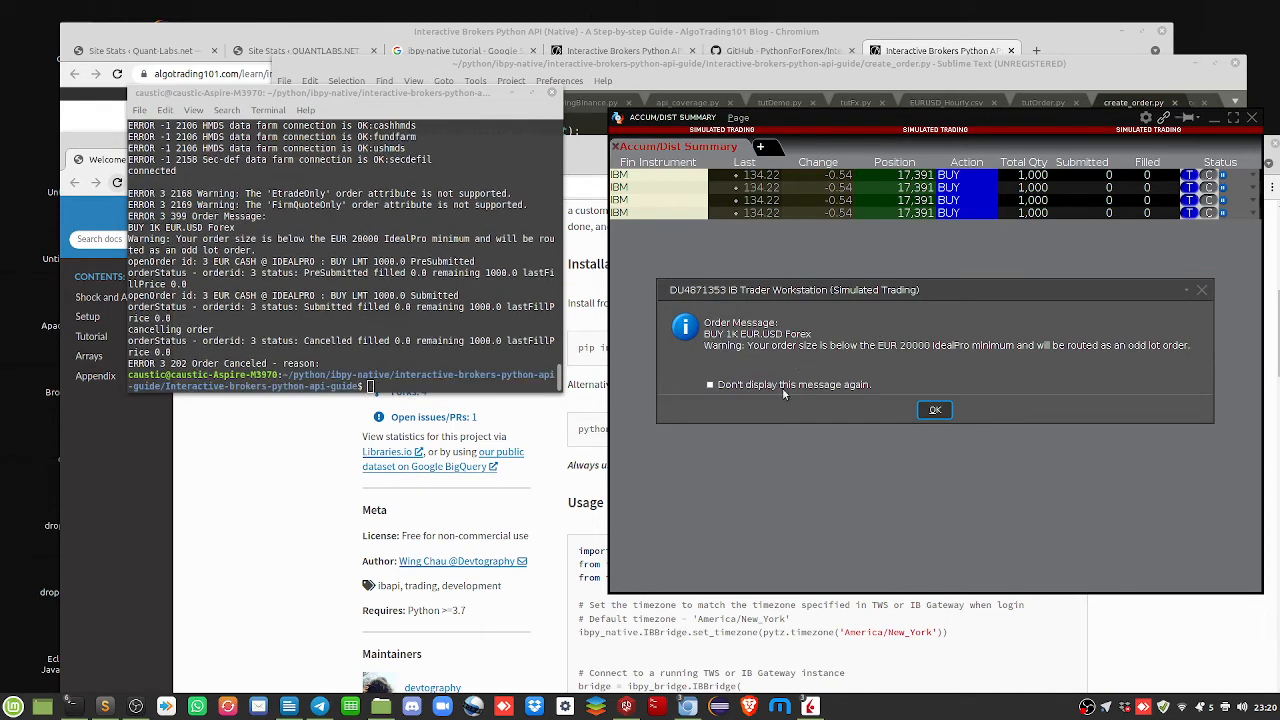
mouse_move(956, 364)
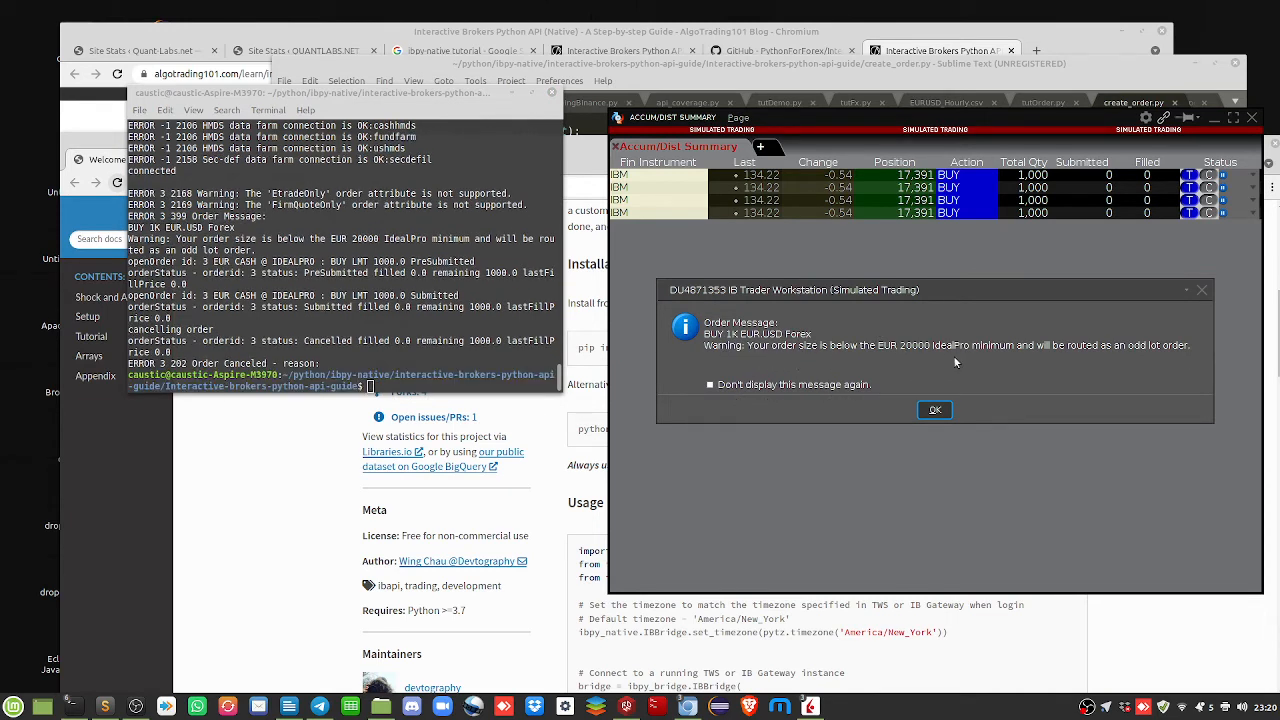
mouse_move(1170, 358)
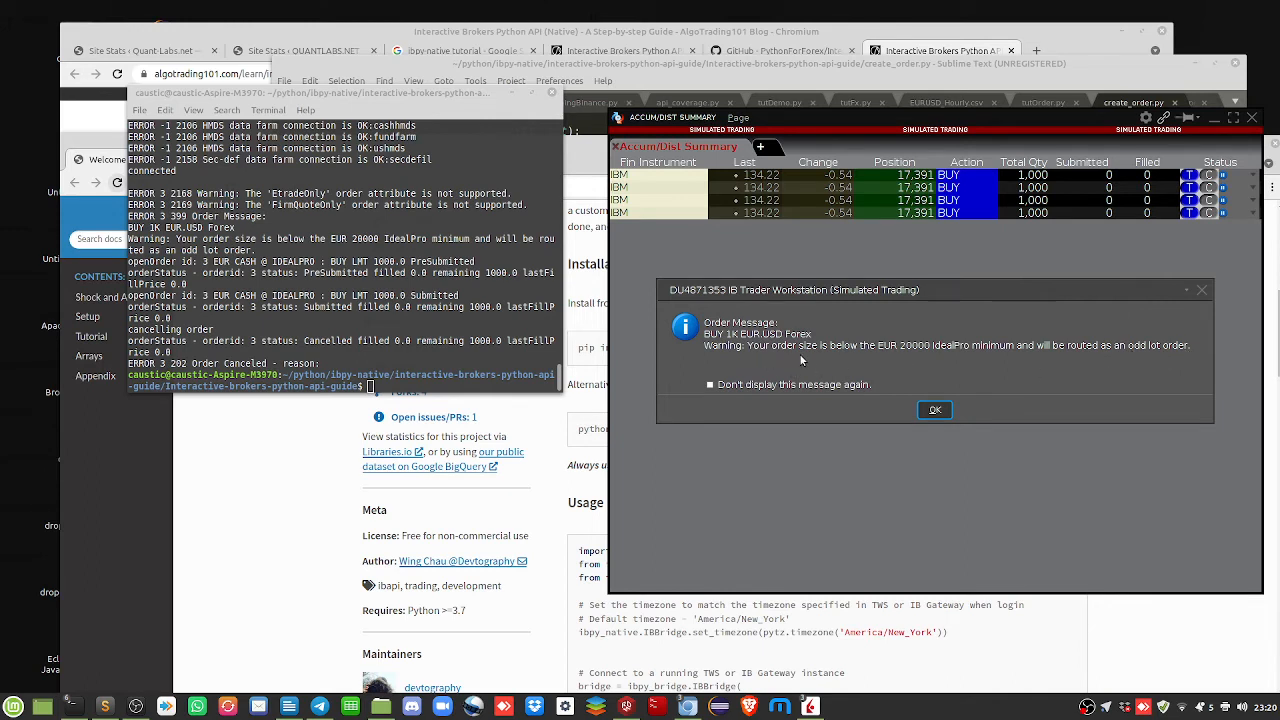
mouse_move(932, 360)
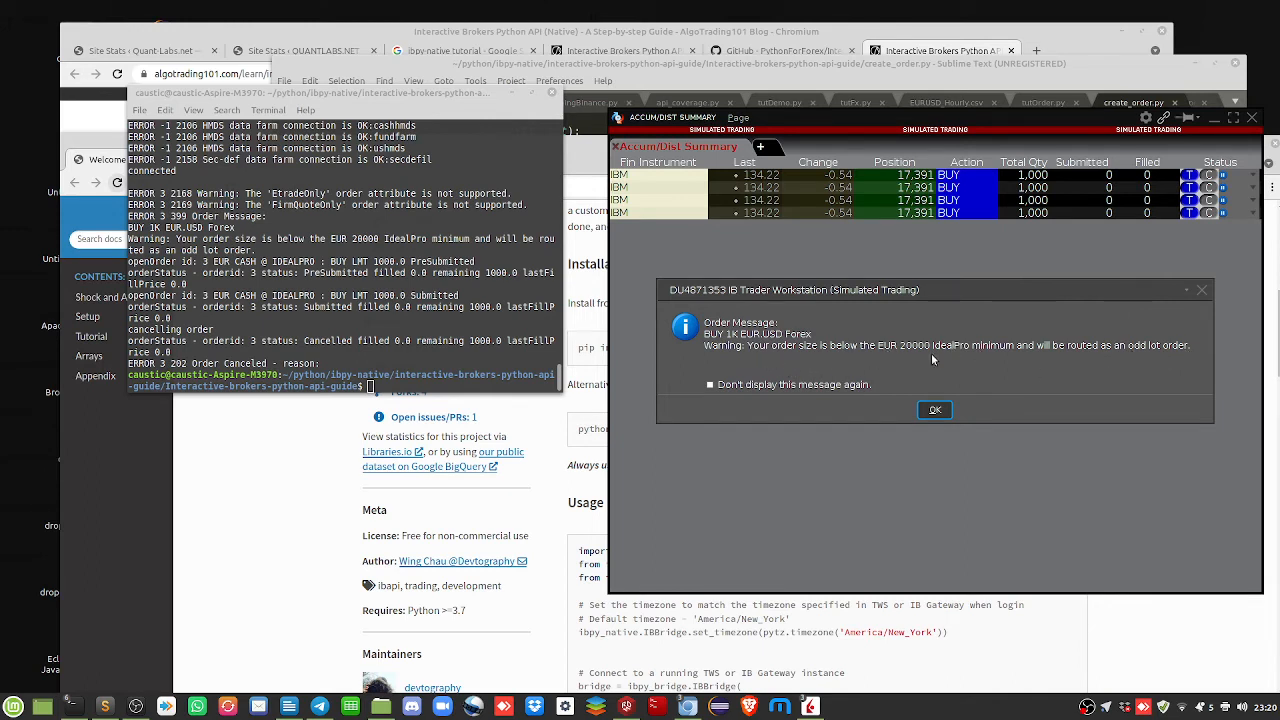
mouse_move(1192, 352)
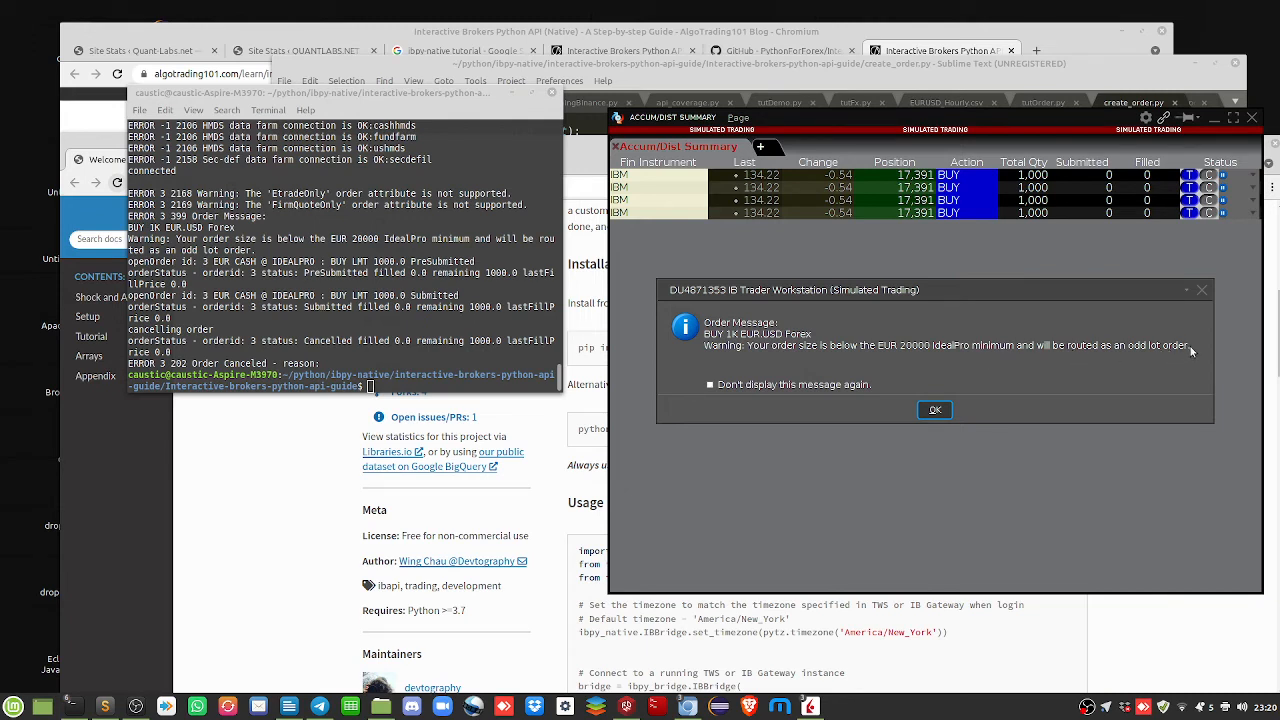
mouse_move(956, 402)
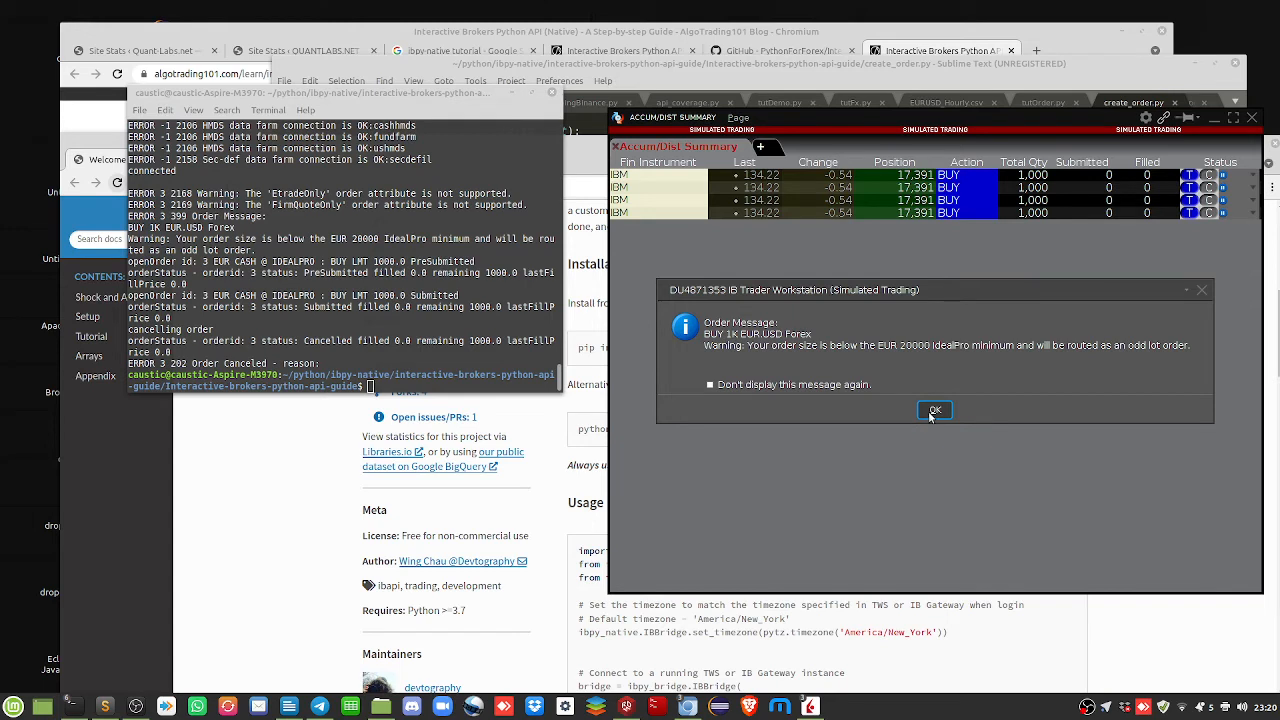
left_click(934, 410)
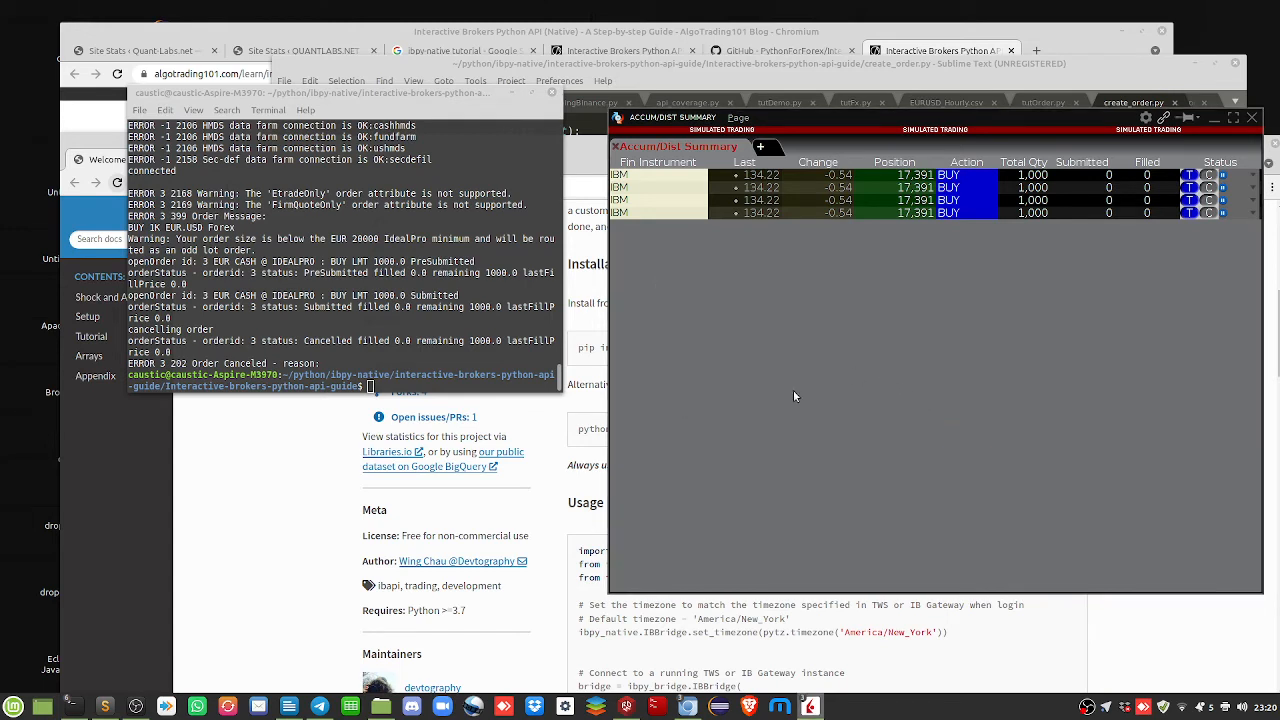
mouse_move(708, 356)
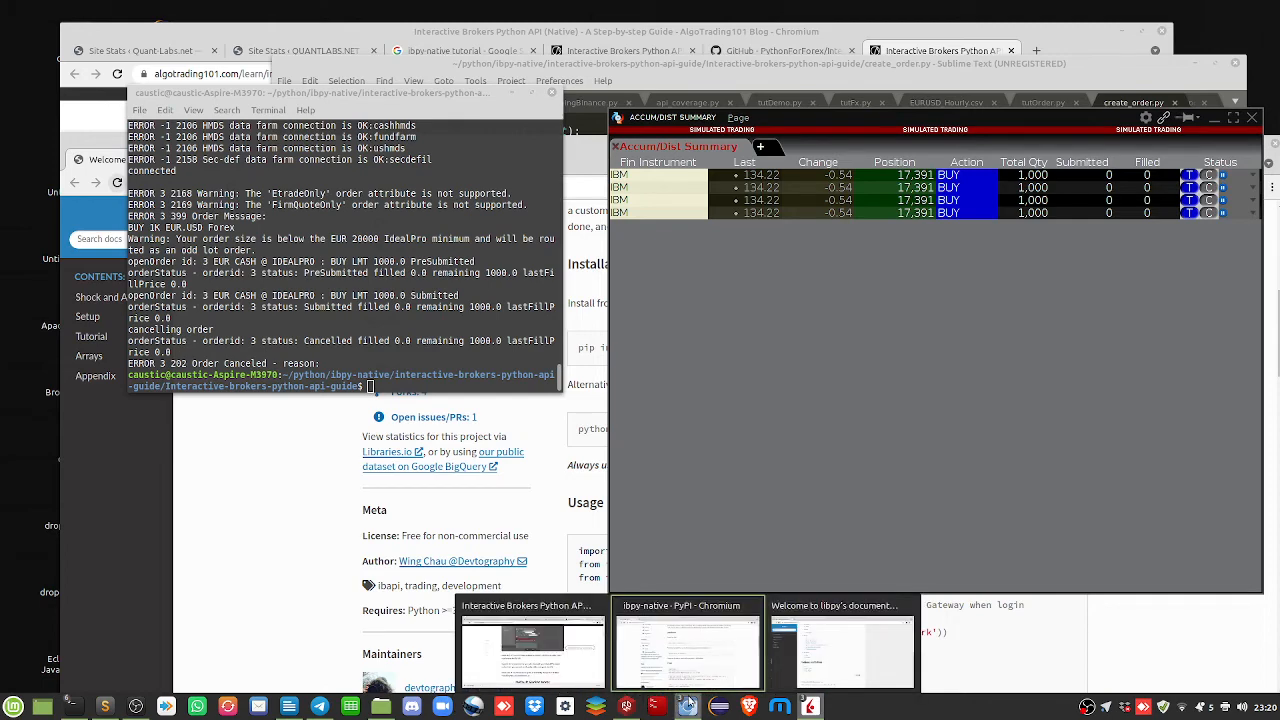
Open quantlabs.net/contact in a new Chromium tab showing the Trade Like a Boss PDFs sign-up form
left_click(686, 644)
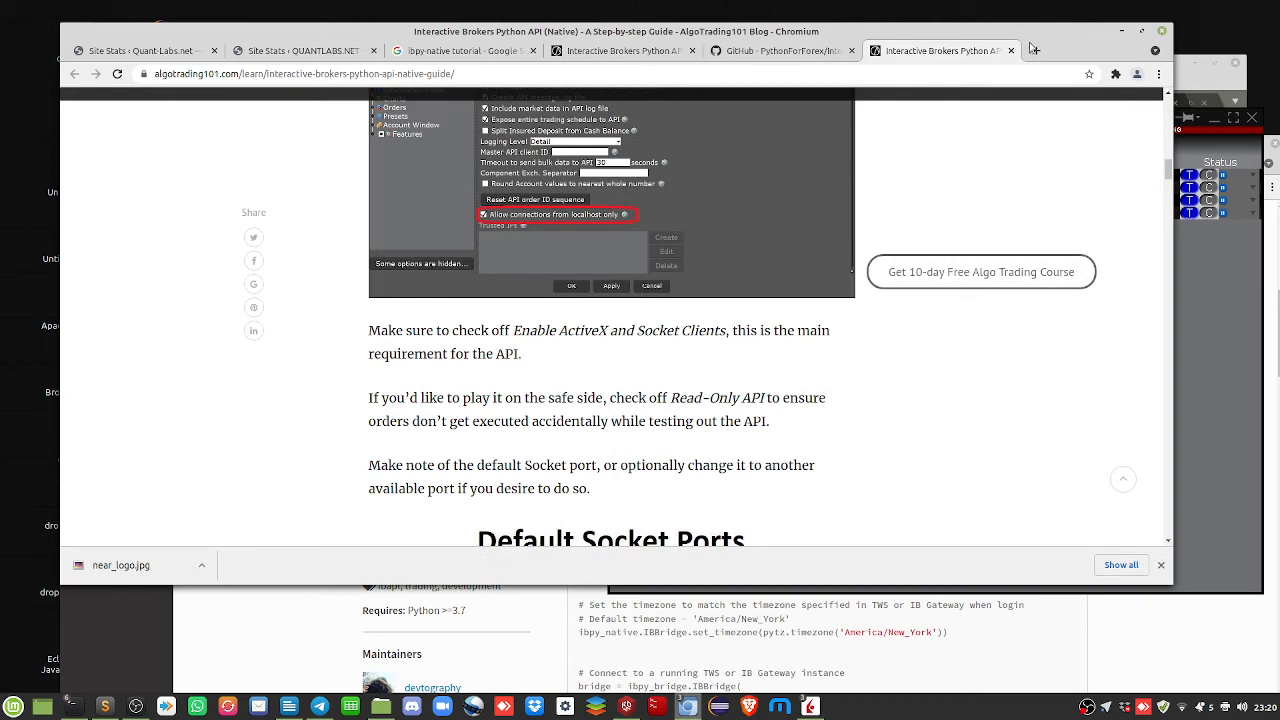
mouse_move(1032, 50)
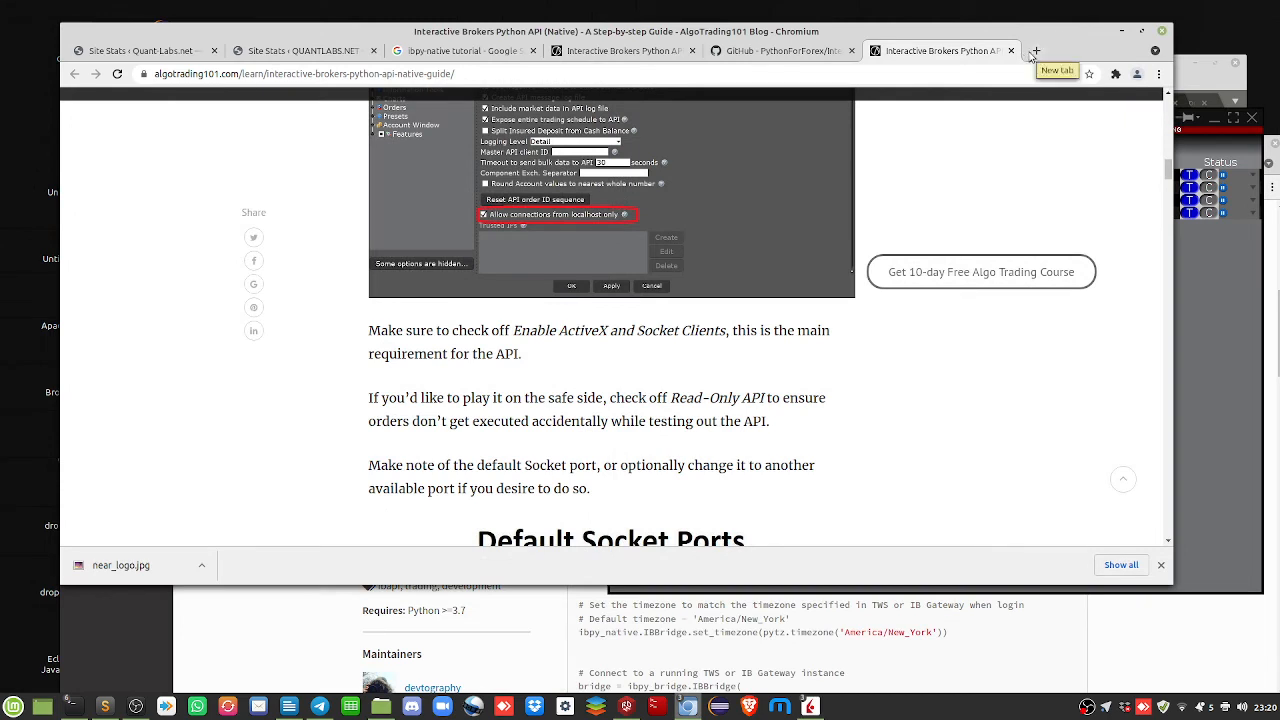
left_click(1036, 50)
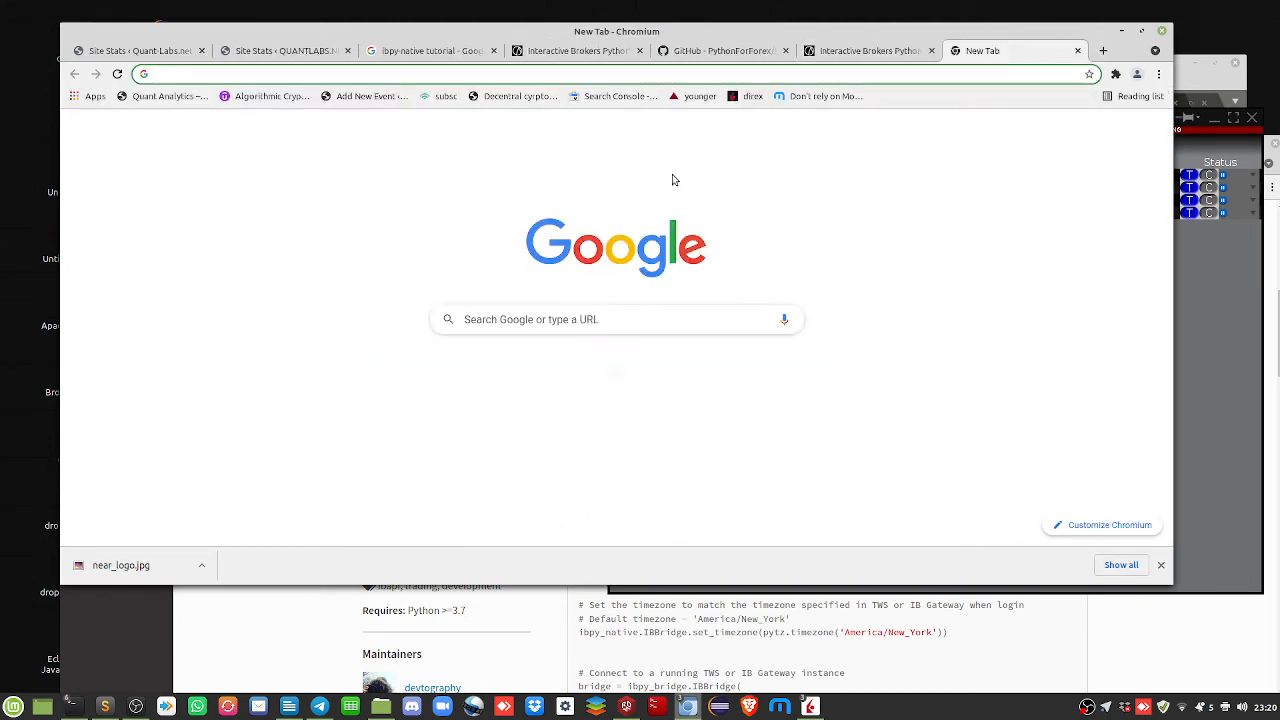
type("quantlabs.info")
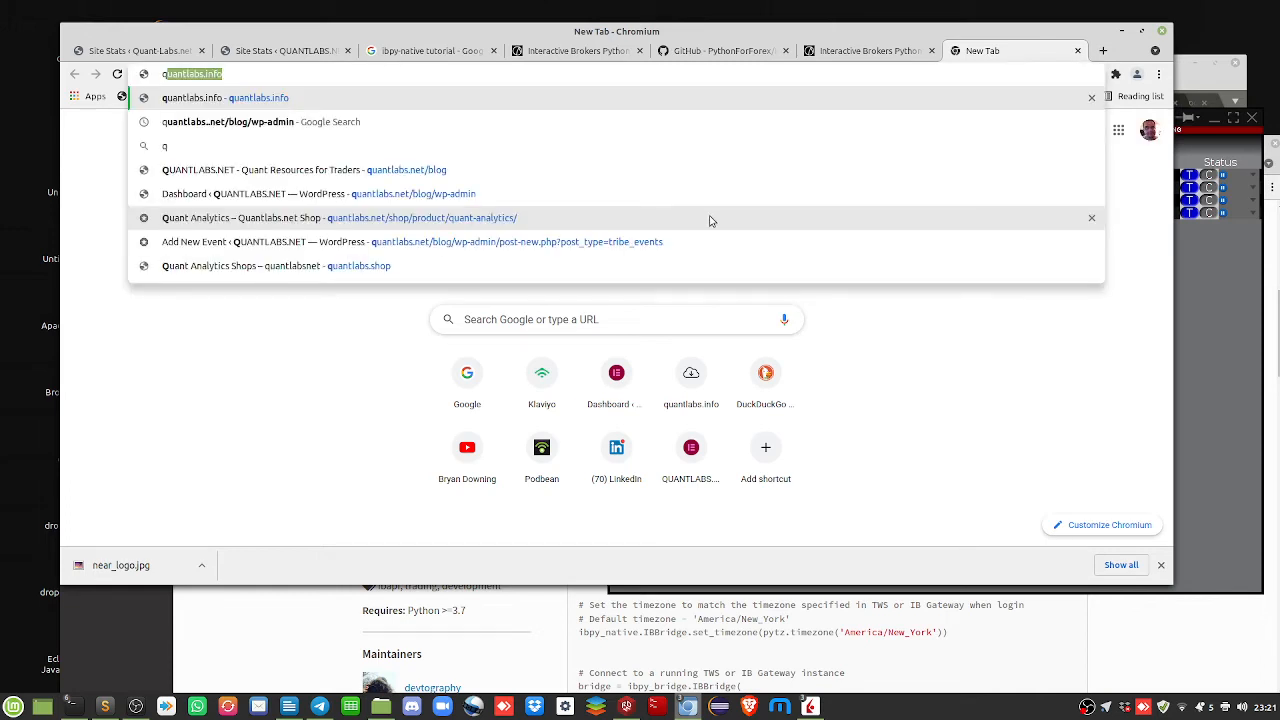
type("uantlabs.info")
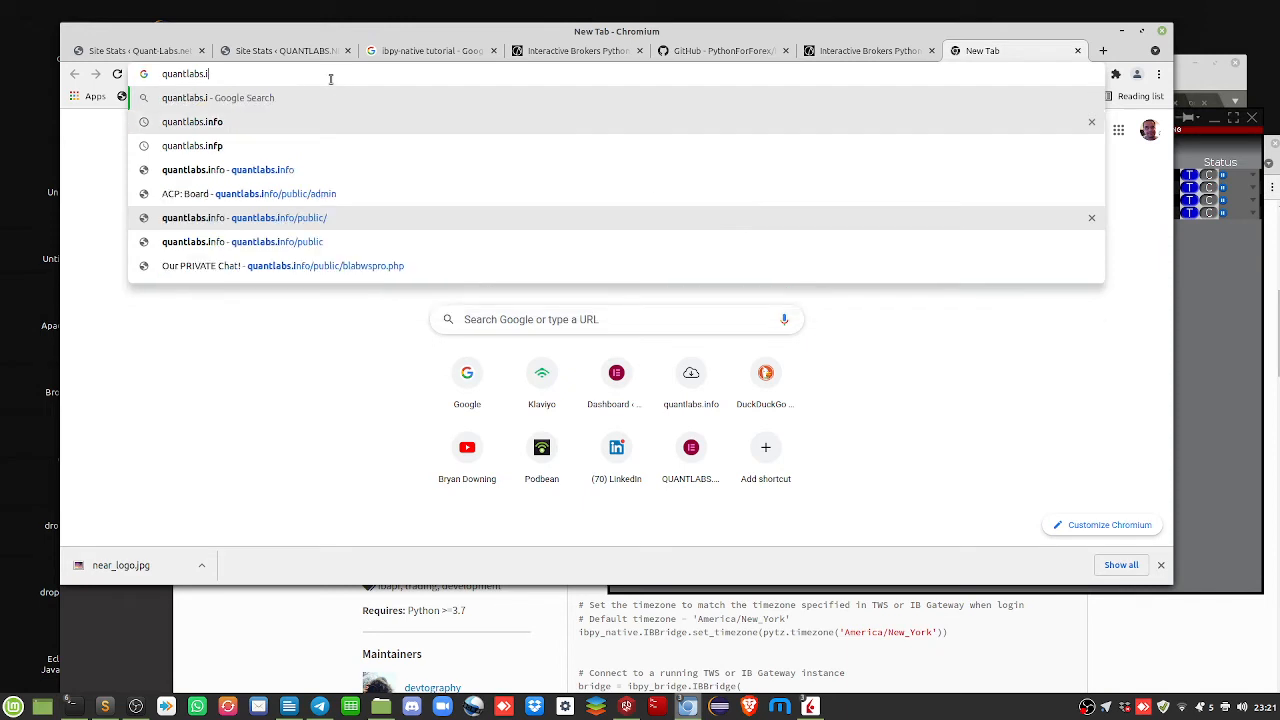
type("net/")
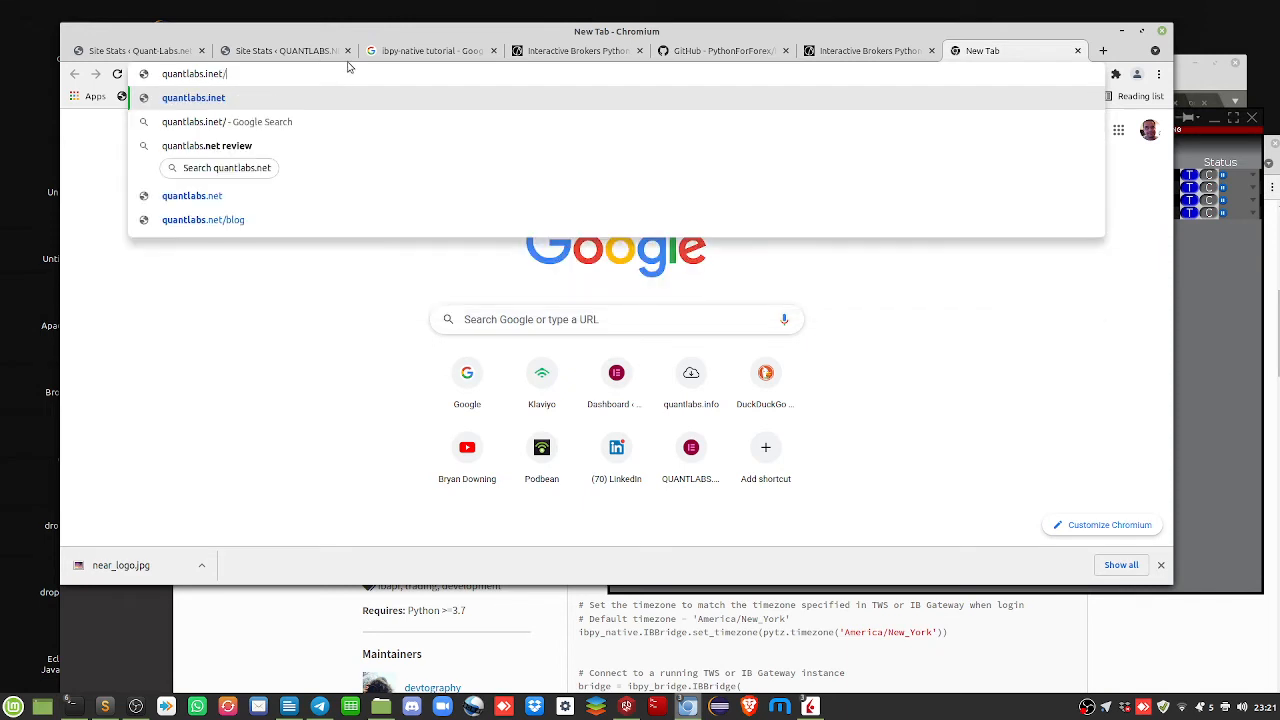
type("quantlabs.i")
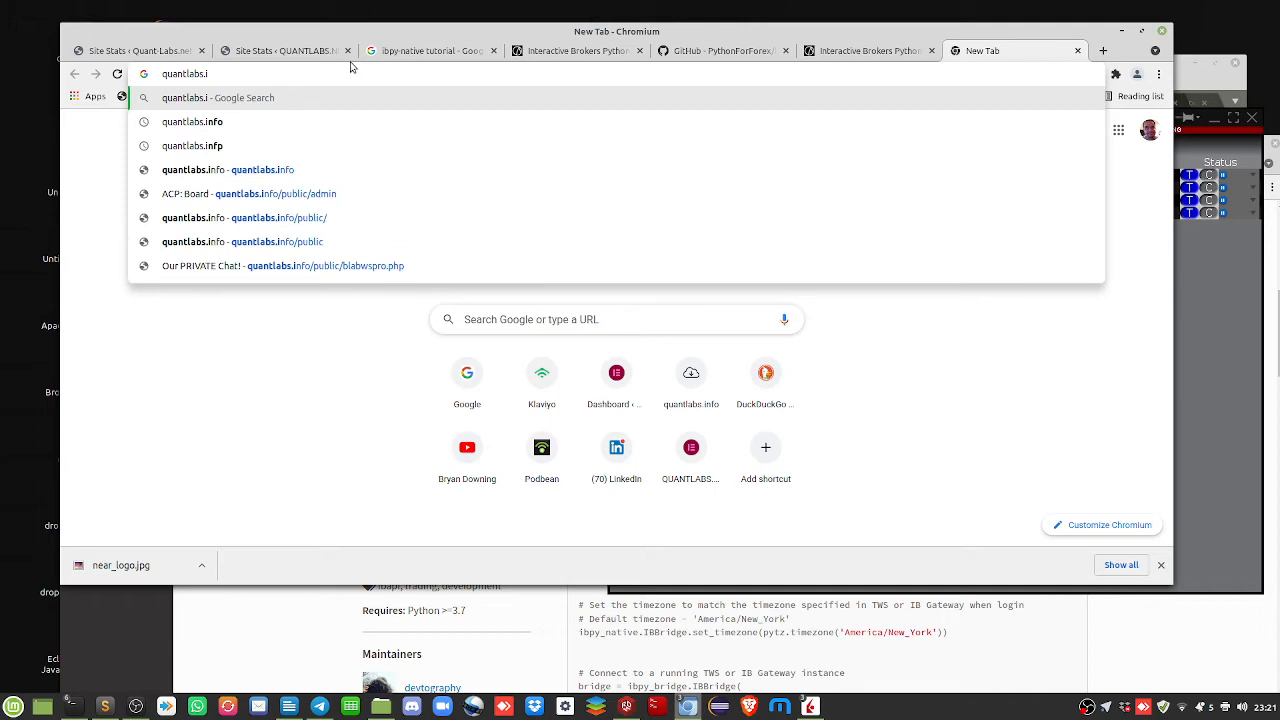
key("BackSpace")
type("net")
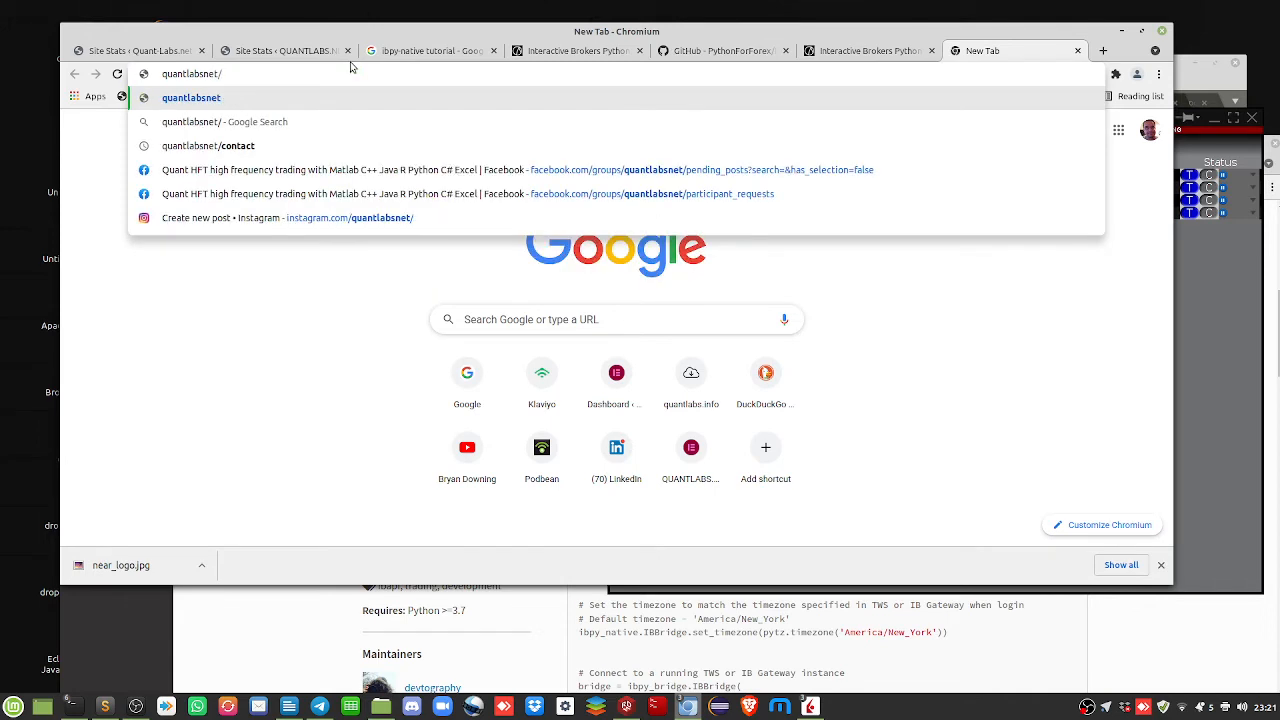
type("/c")
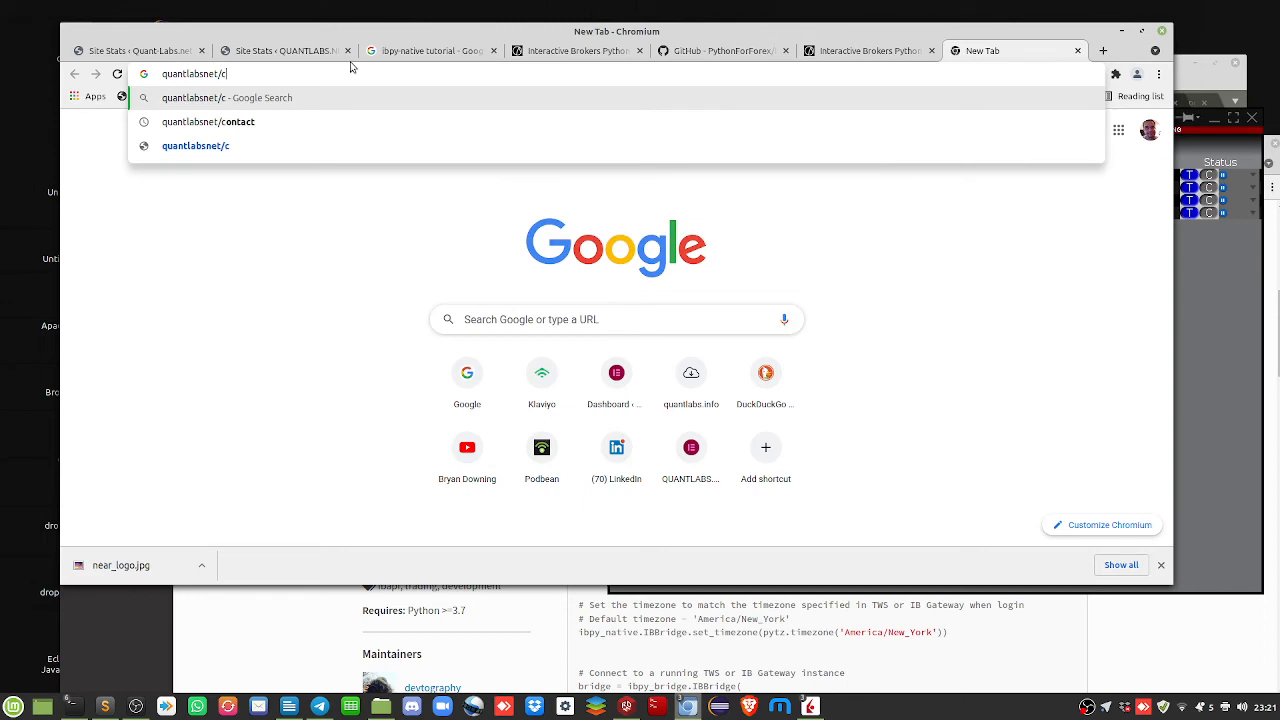
type("ontact/")
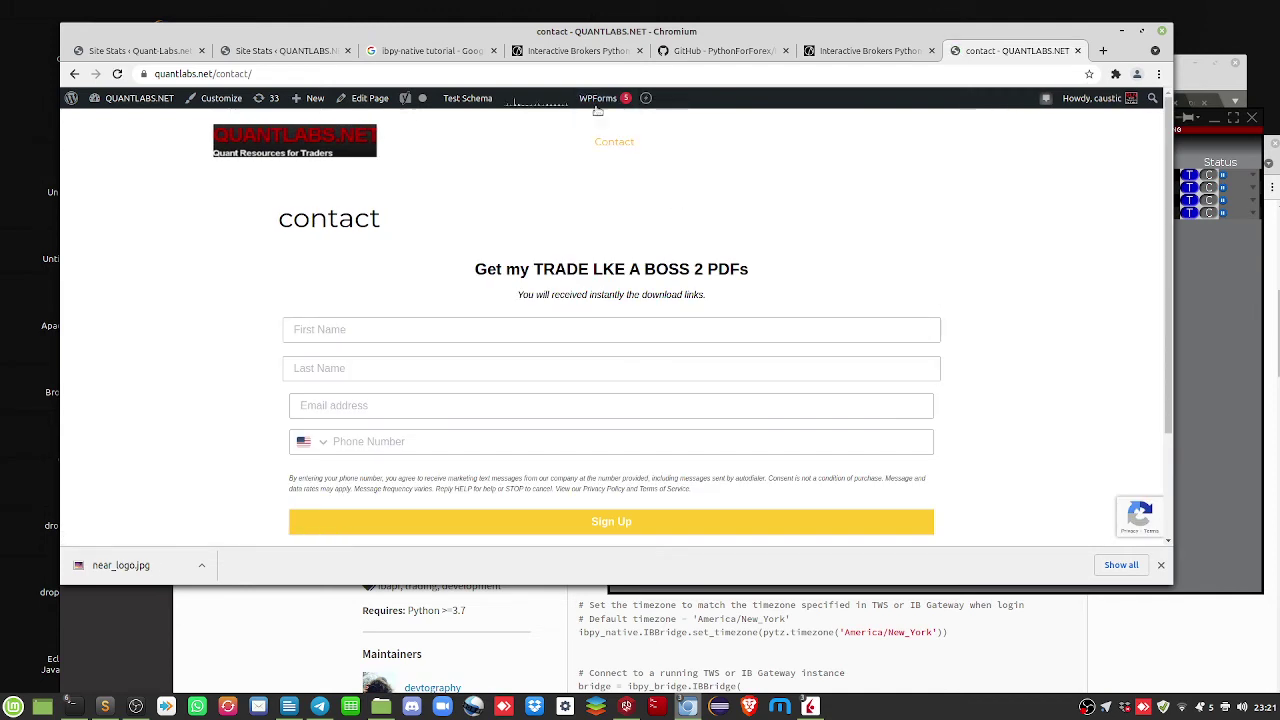
mouse_move(1104, 56)
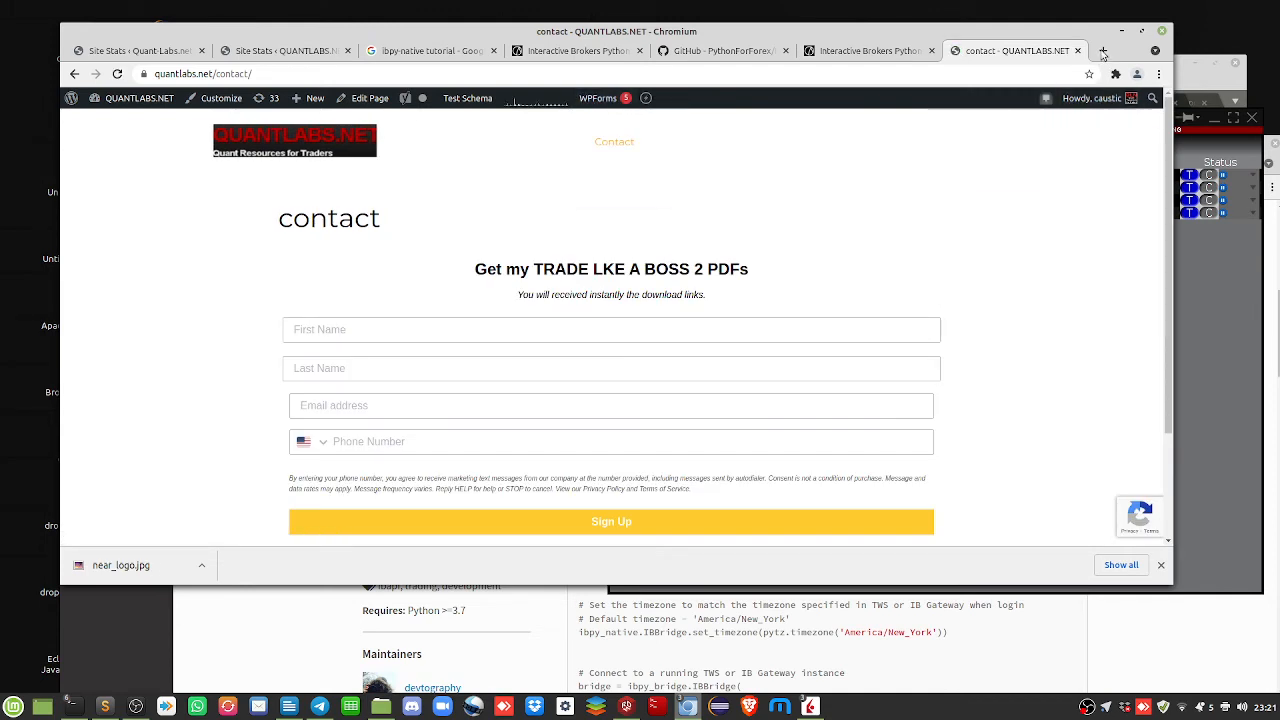
Go to quantlabs.shop in a new tab and browse its product catalog
left_click(1102, 50)
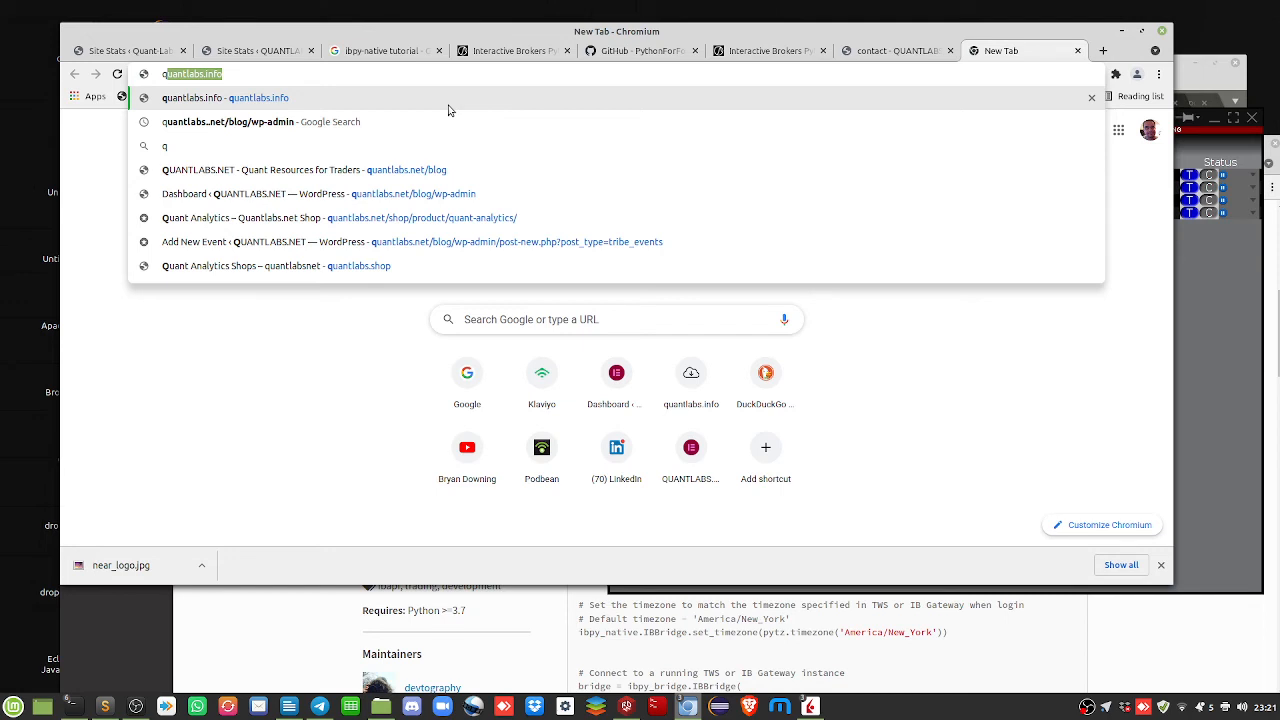
type("quantlabs.in")
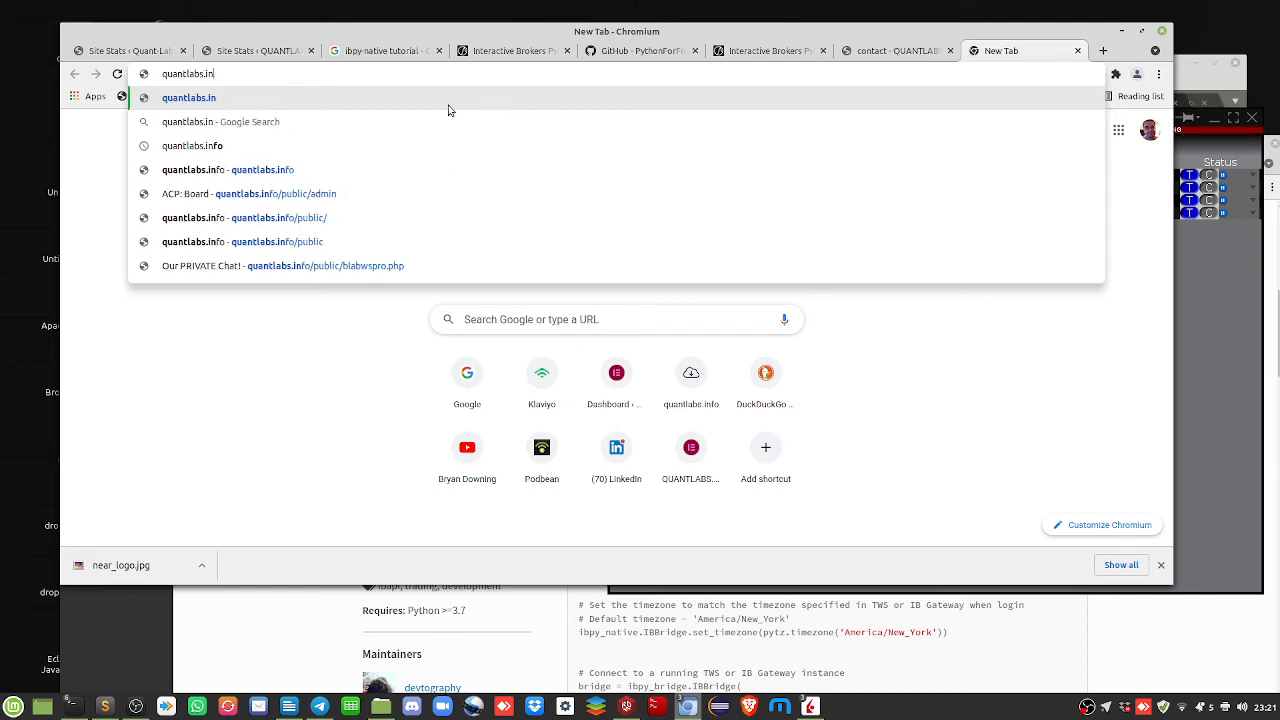
key("Backspace")
type("s")
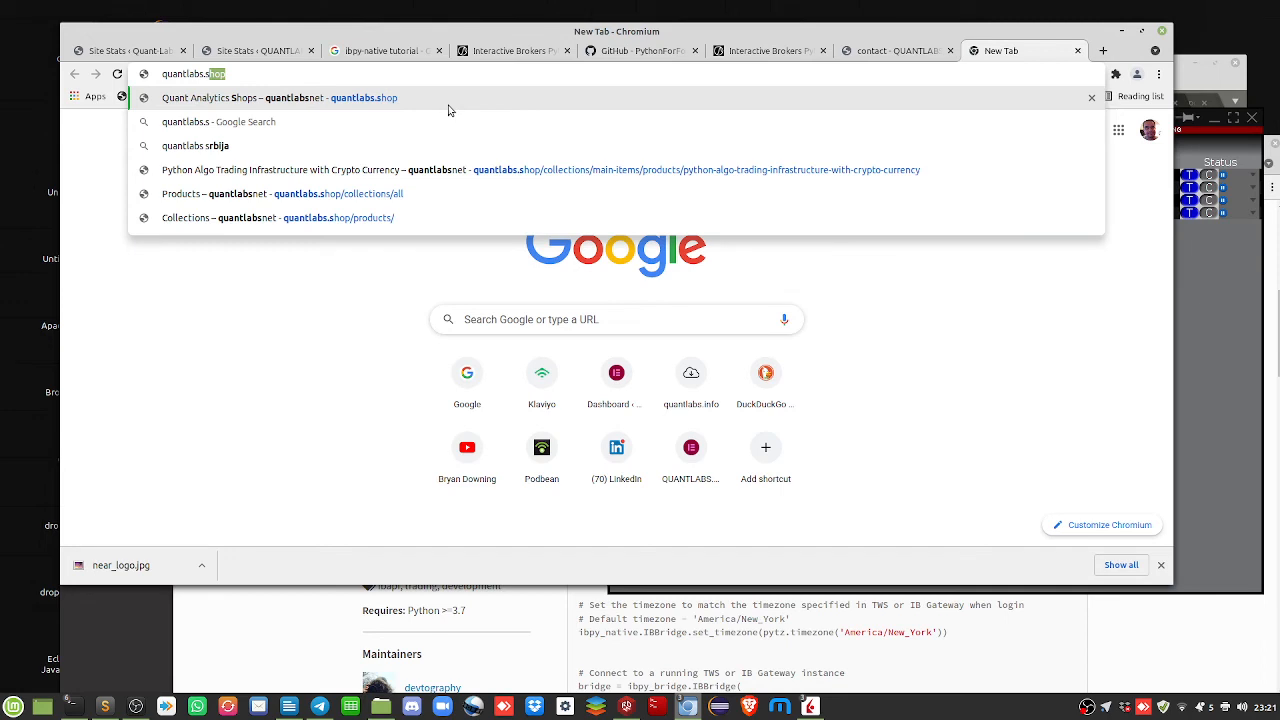
left_click(280, 96)
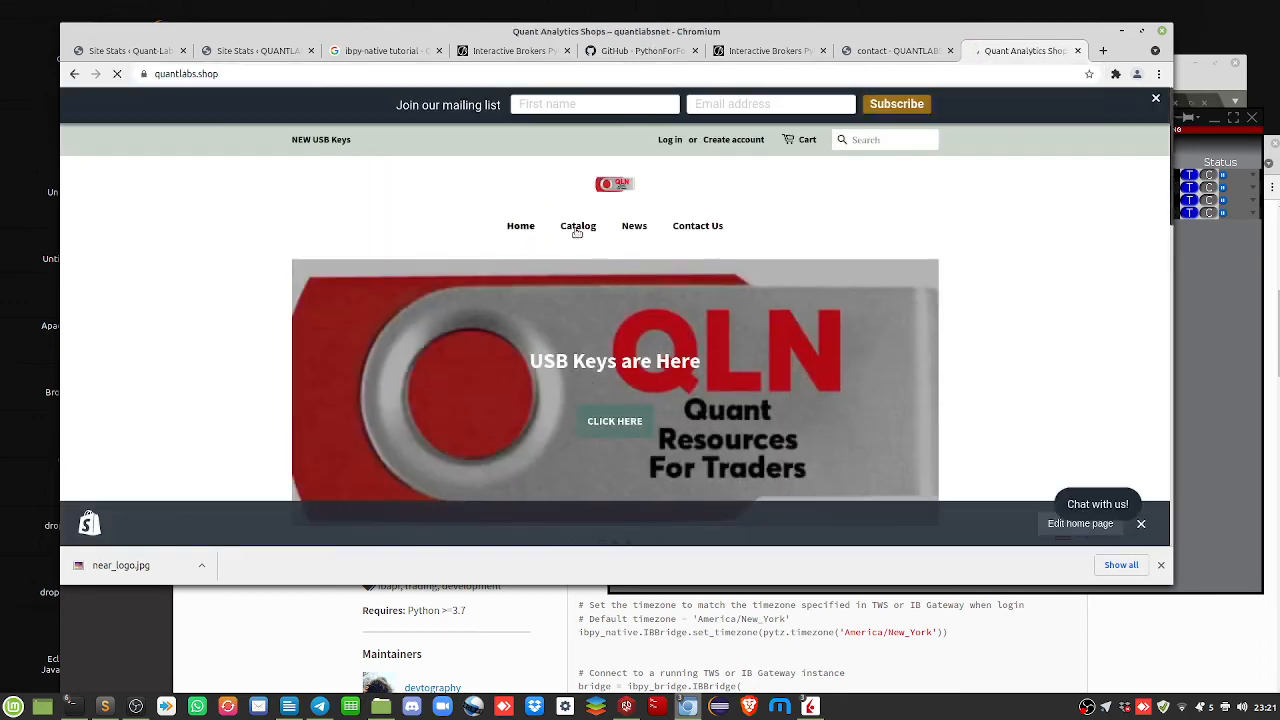
left_click(578, 224)
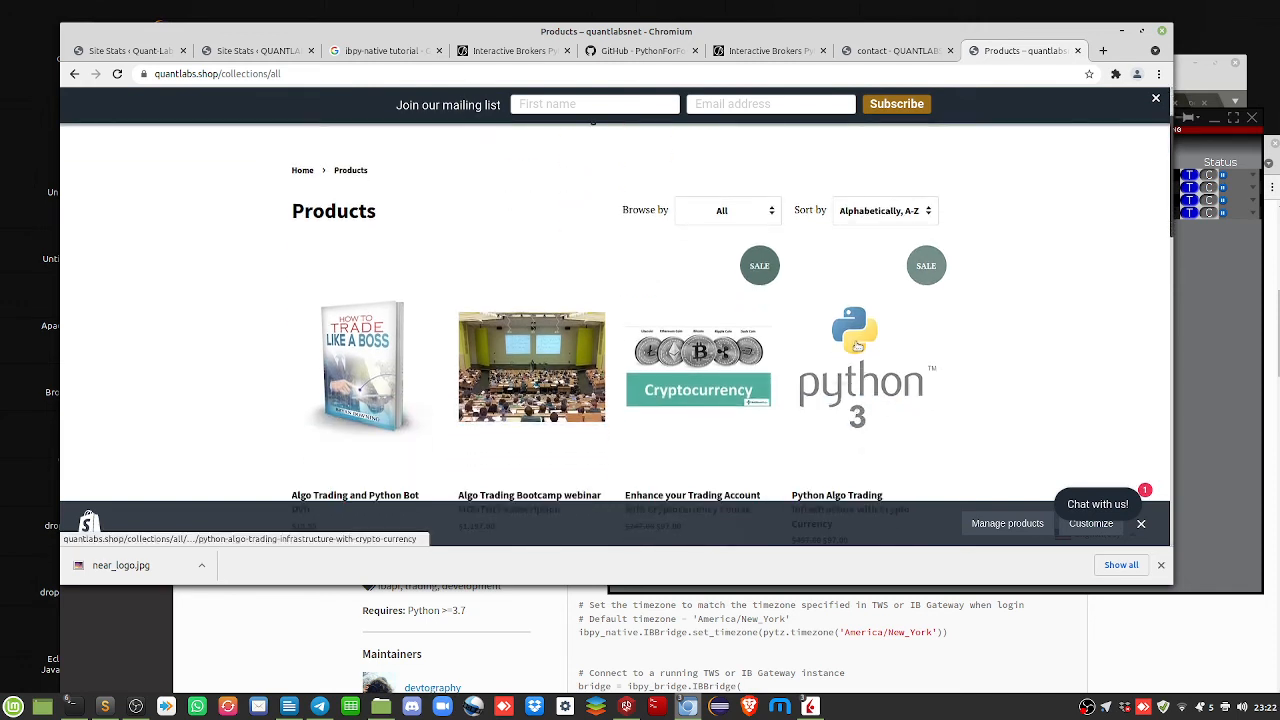
View the Python Algo Trading Infrastructure with Crypto Currency product and its PayPal checkout
left_click(854, 368)
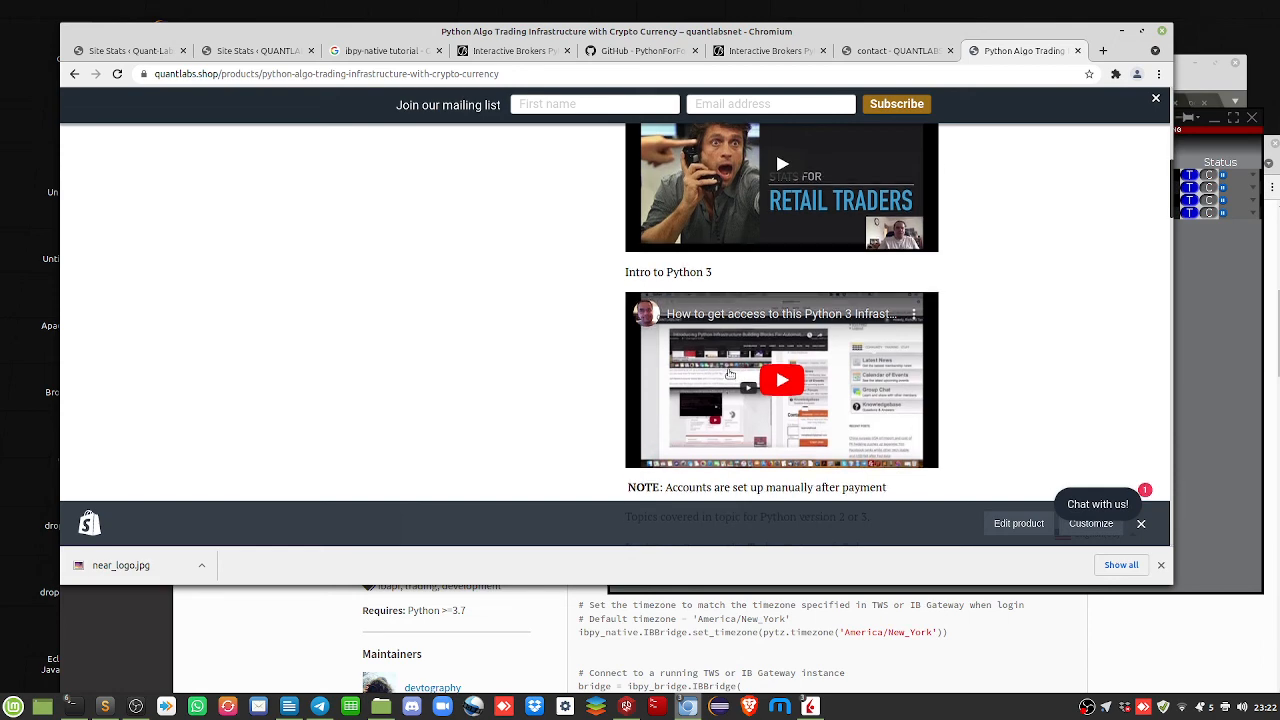
scroll("up", 3)
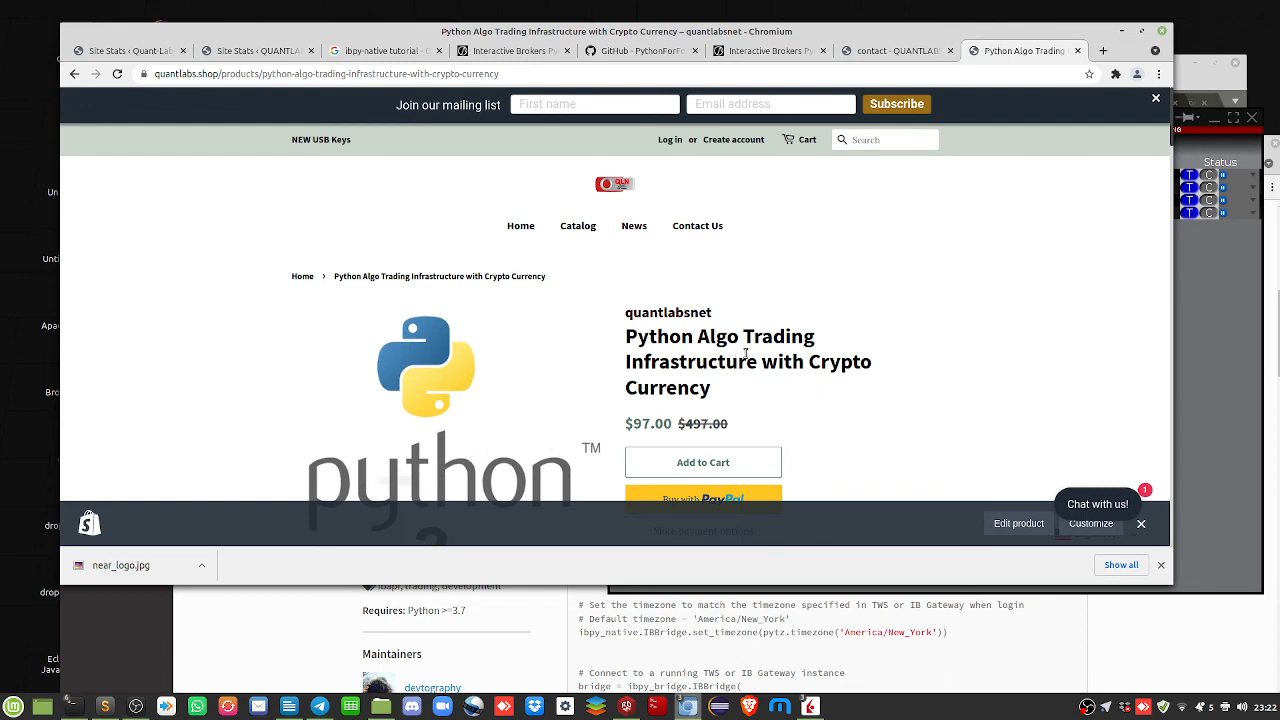
scroll("up", 3)
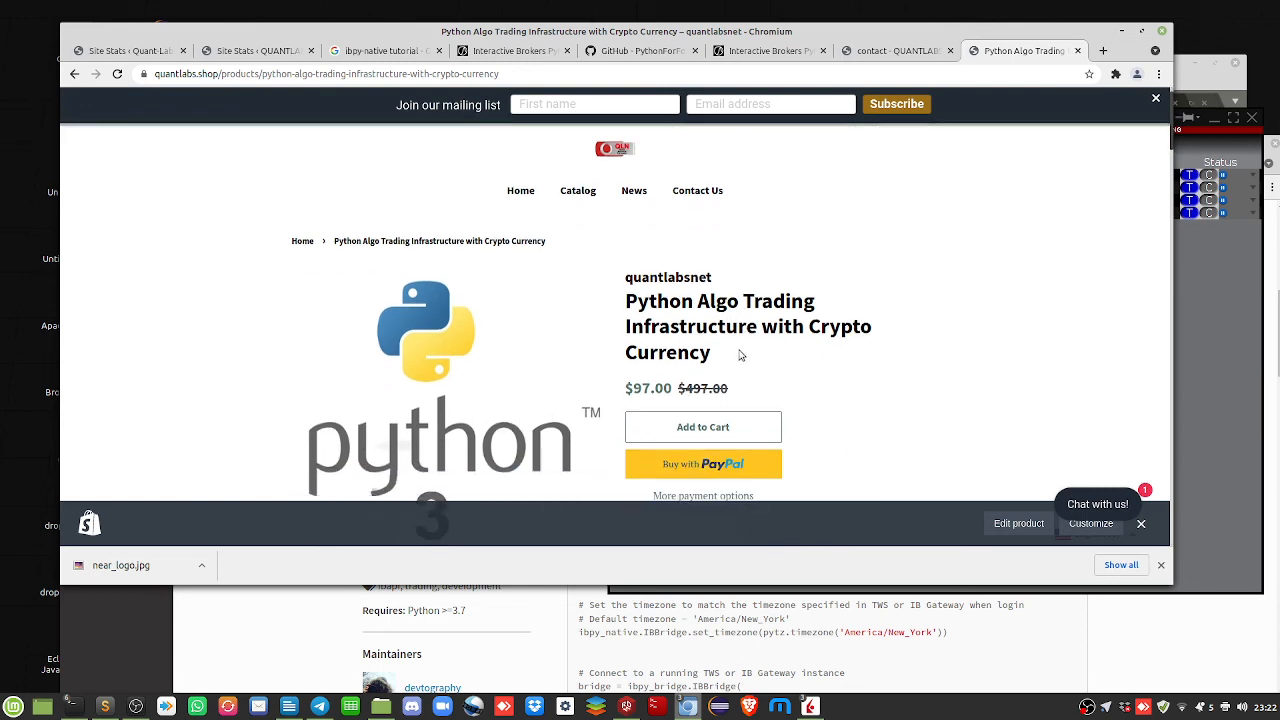
scroll("up", 3)
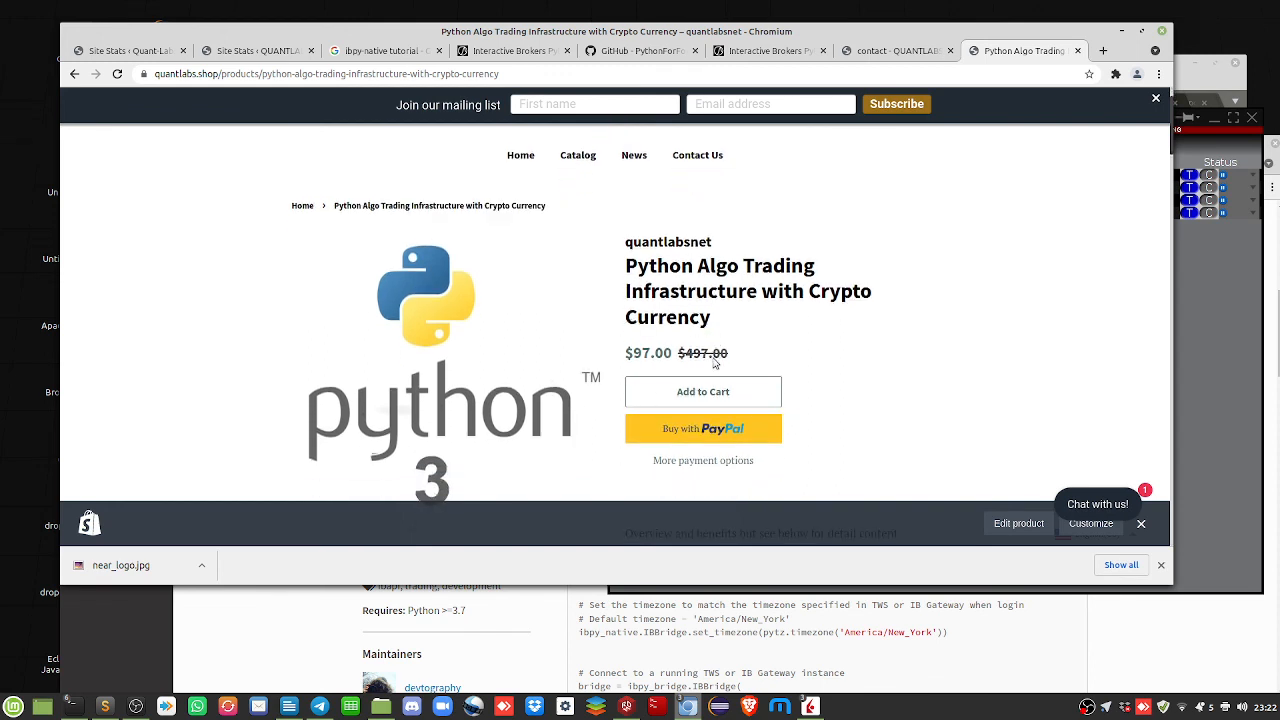
mouse_move(702, 374)
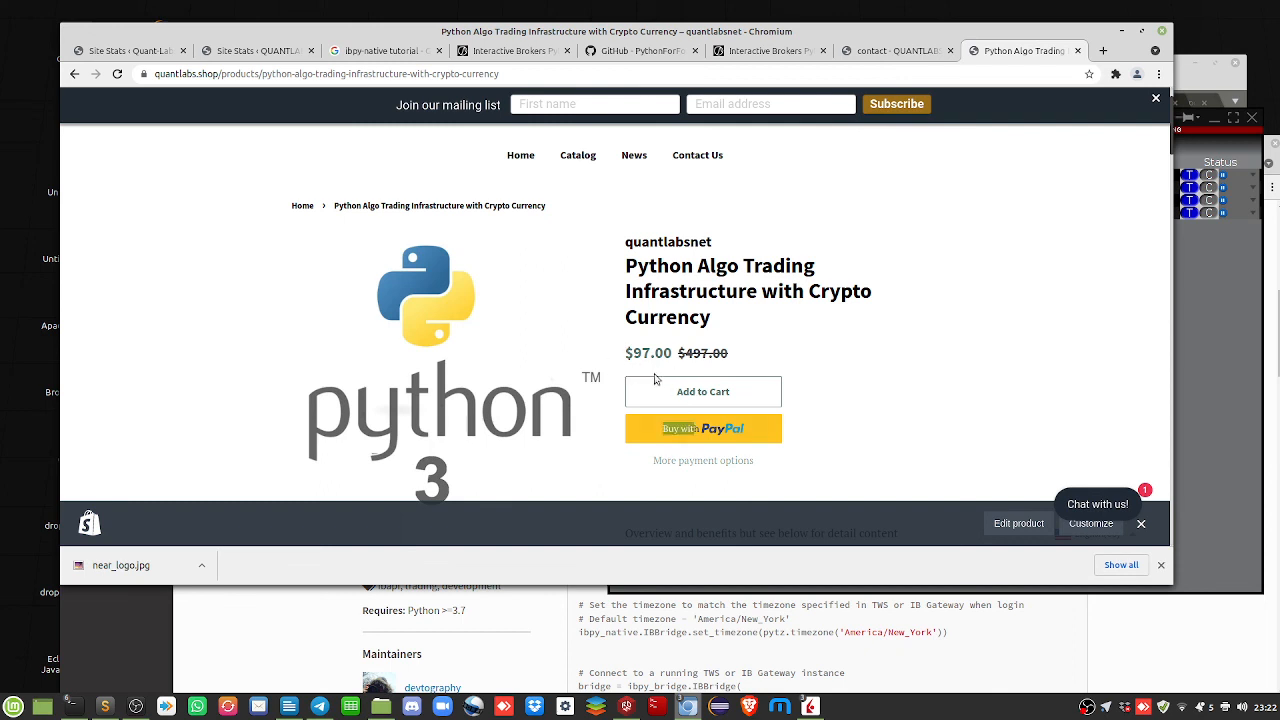
left_click(704, 428)
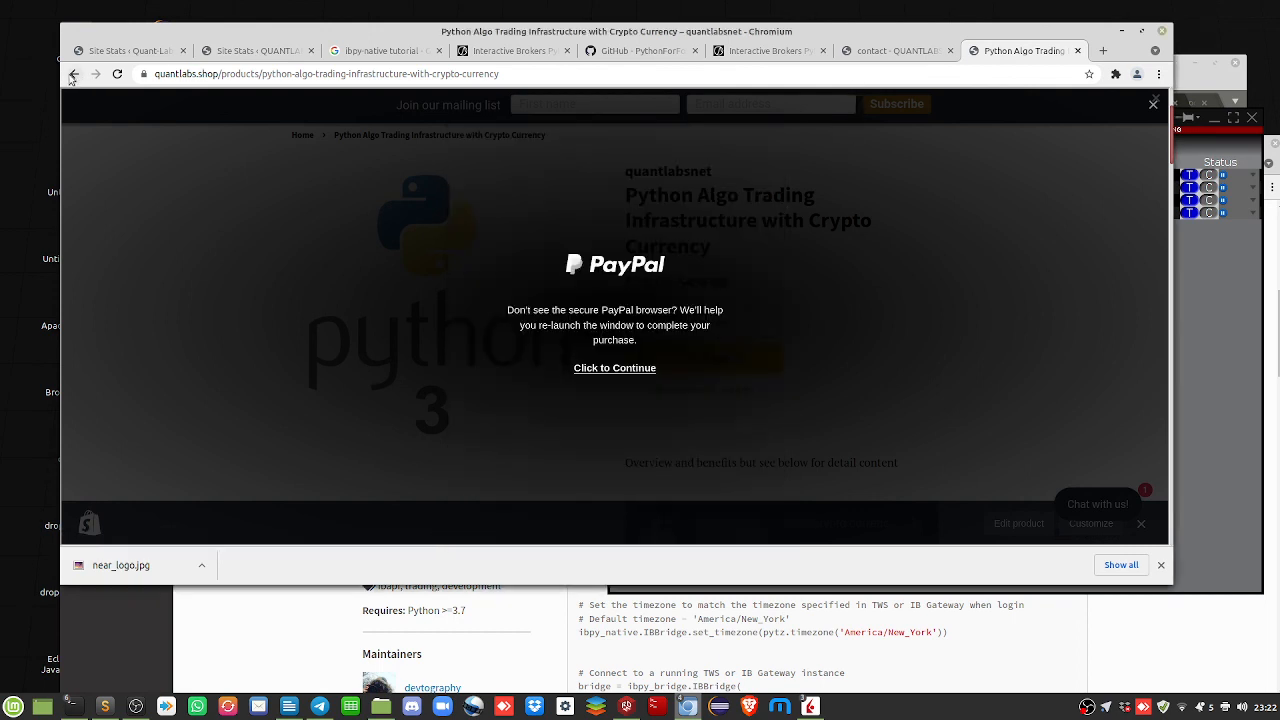
Return to the shop front page and browse its collection list
left_click(72, 74)
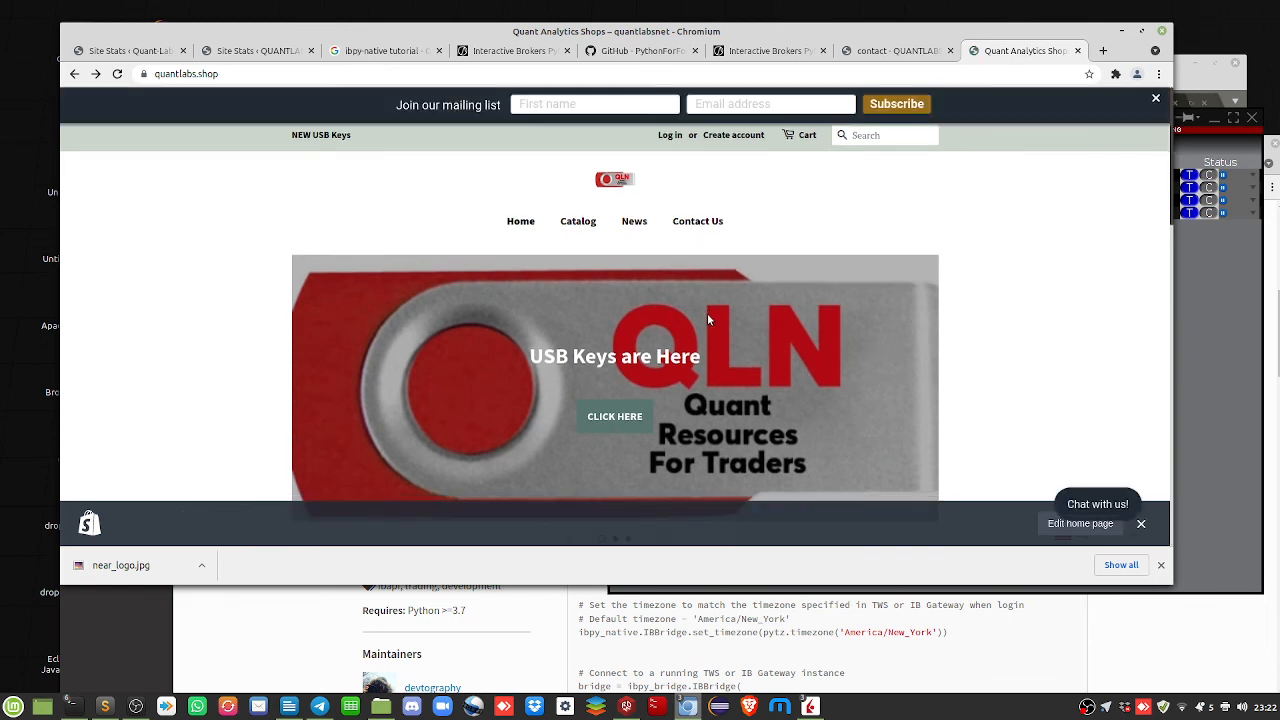
scroll("down", 3)
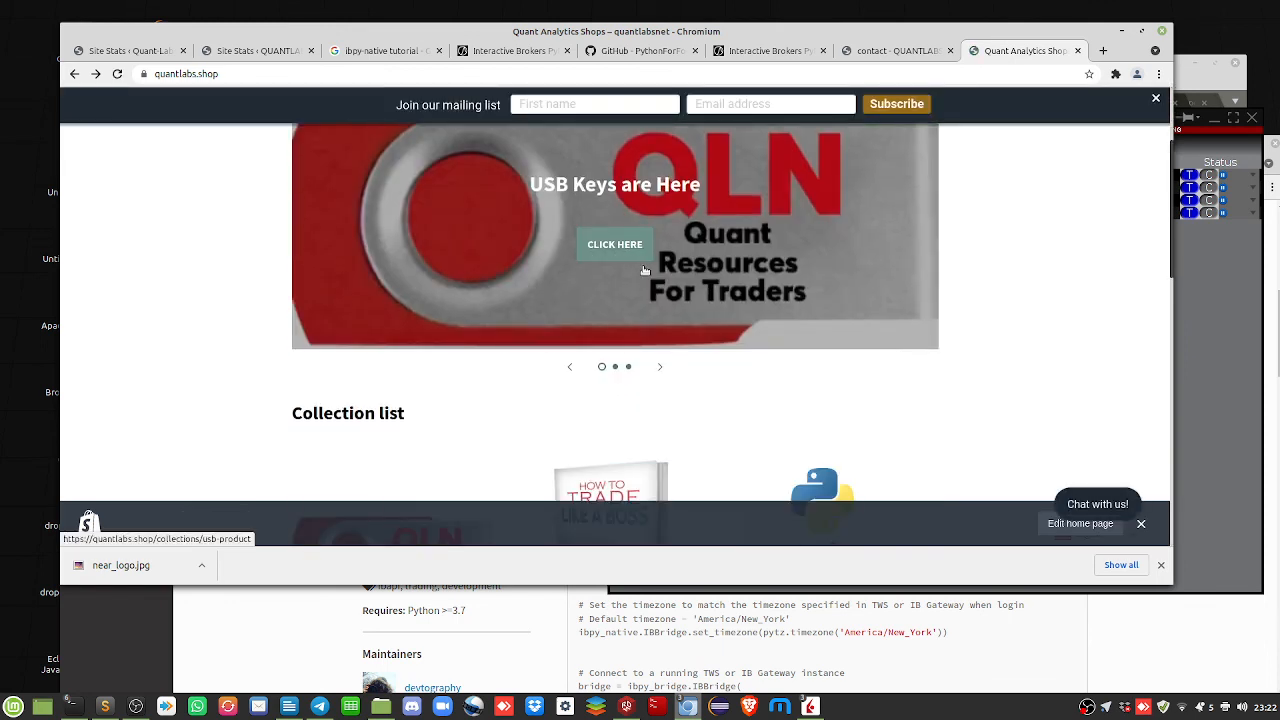
mouse_move(716, 330)
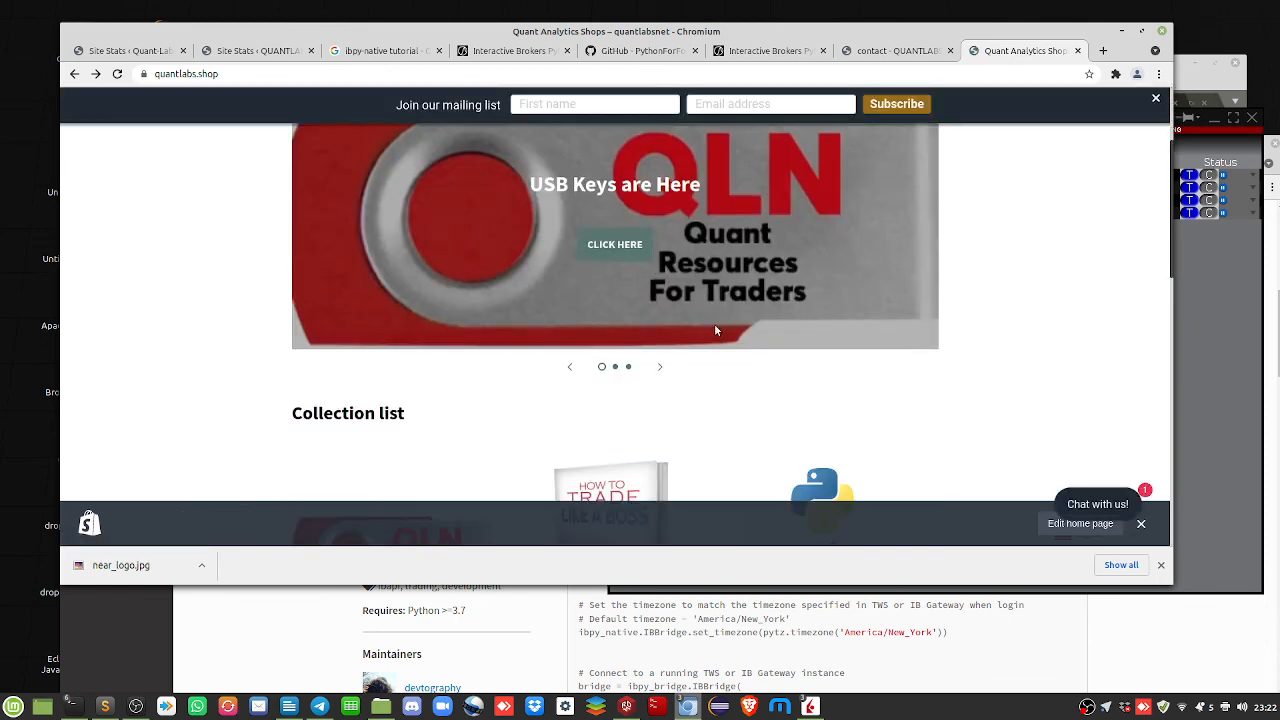